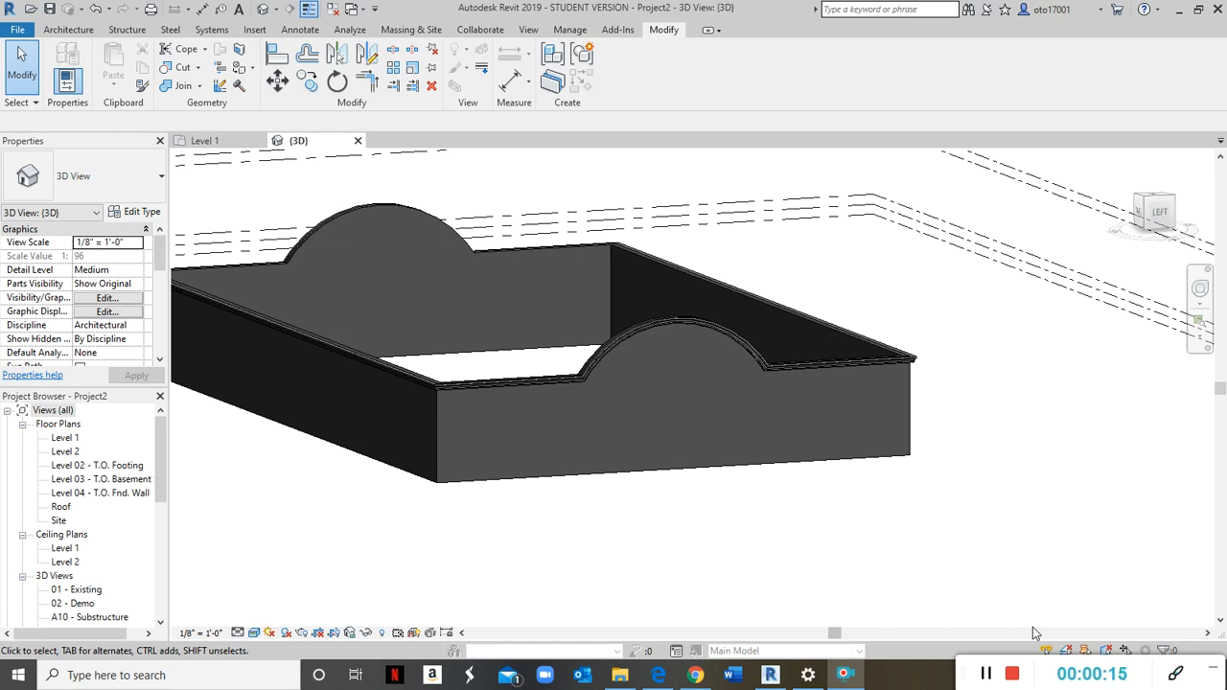
pyautogui.moveTo(637, 299)
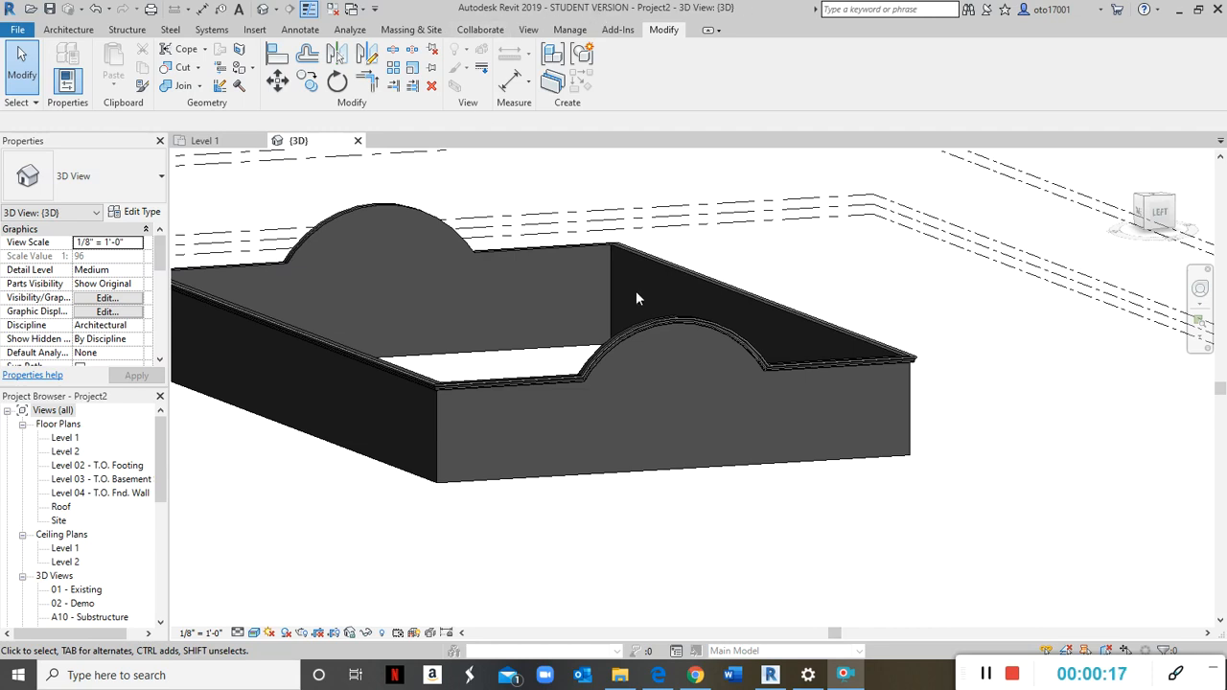
pyautogui.moveTo(702, 379)
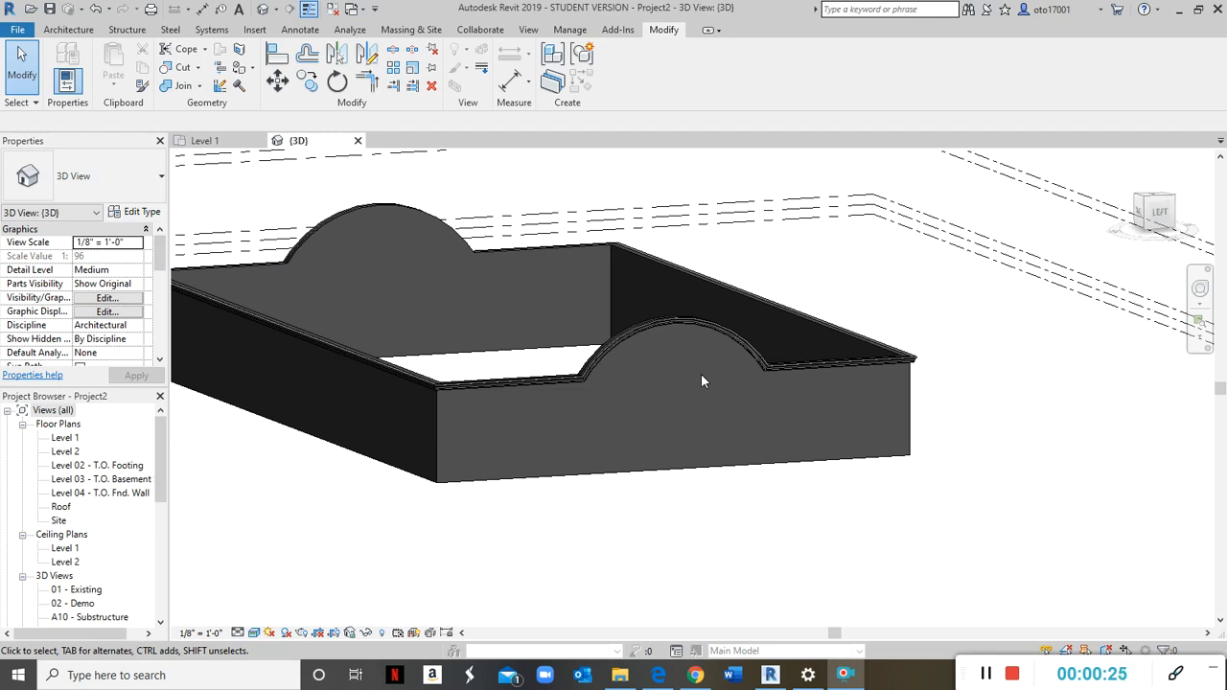
pyautogui.moveTo(713, 382)
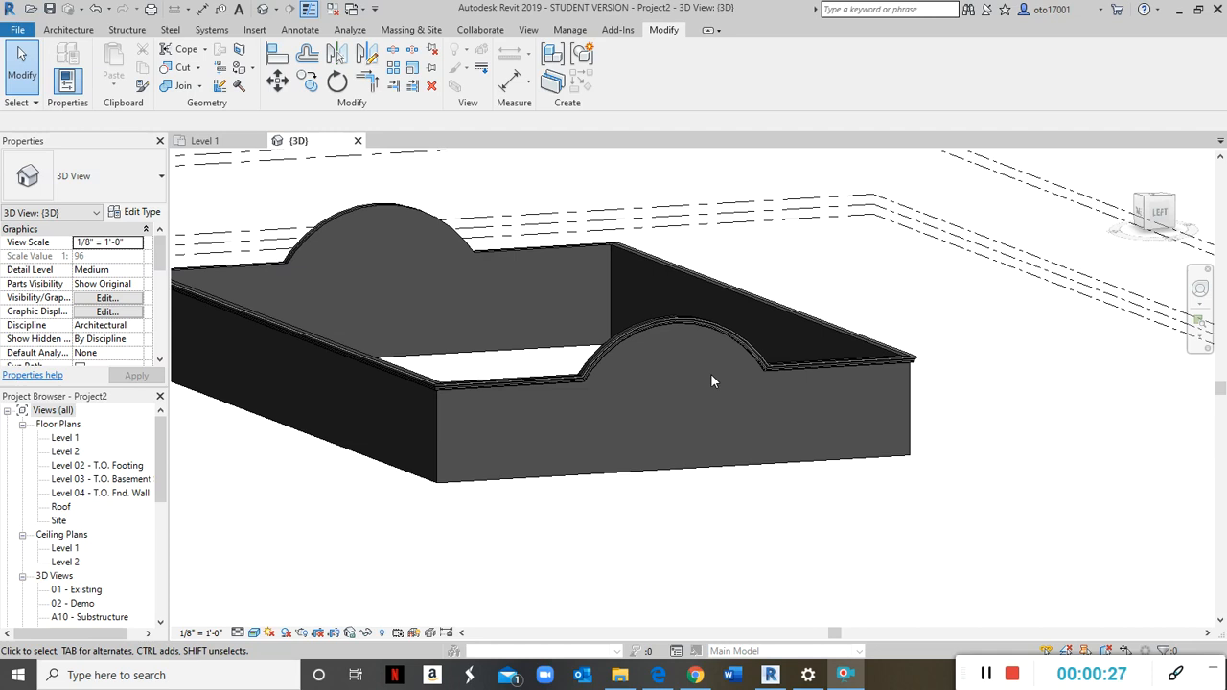
pyautogui.moveTo(725, 384)
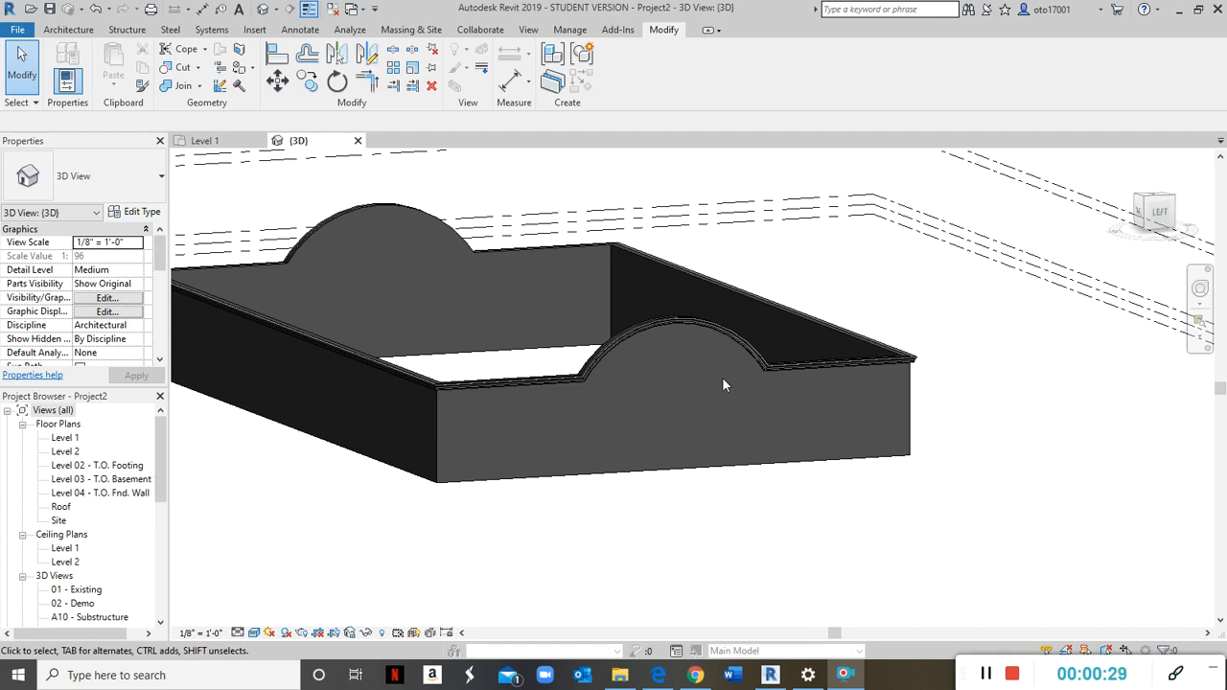
pyautogui.moveTo(491, 447)
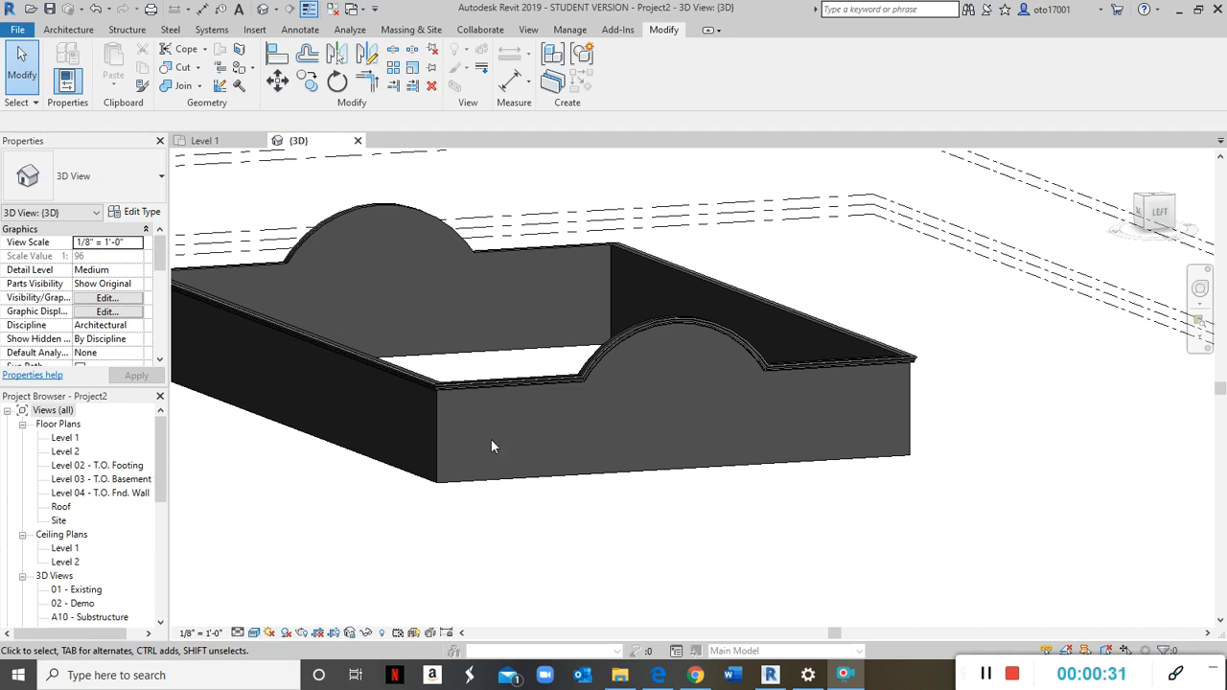
pyautogui.moveTo(391, 330)
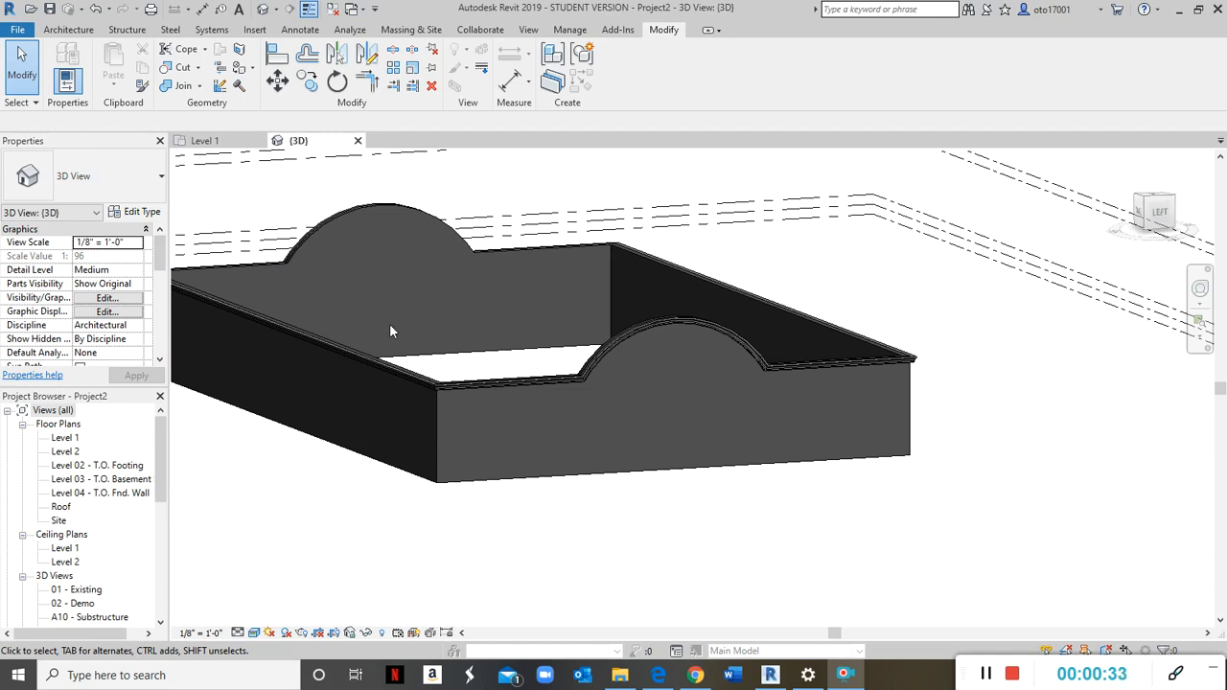
pyautogui.moveTo(499, 453)
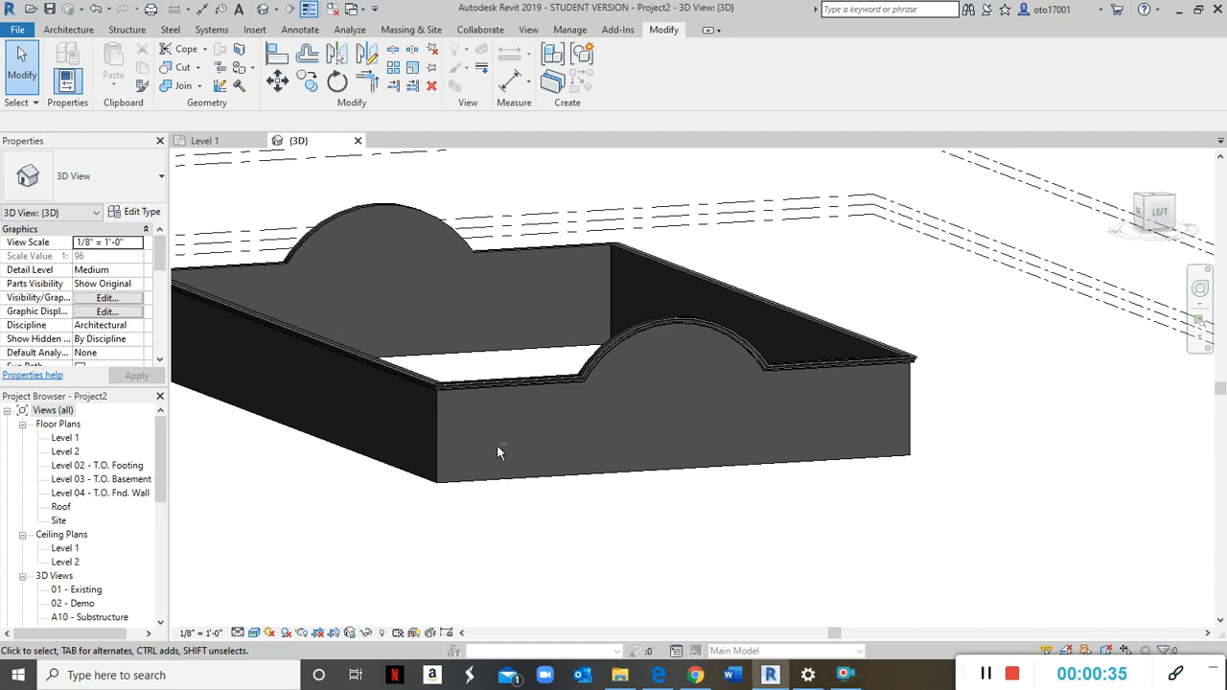
# Orbit and zoom around the wall tops to inspect the trim profile, then clear its selection.
pyautogui.moveTo(498, 452); pyautogui.dragTo(631, 393)
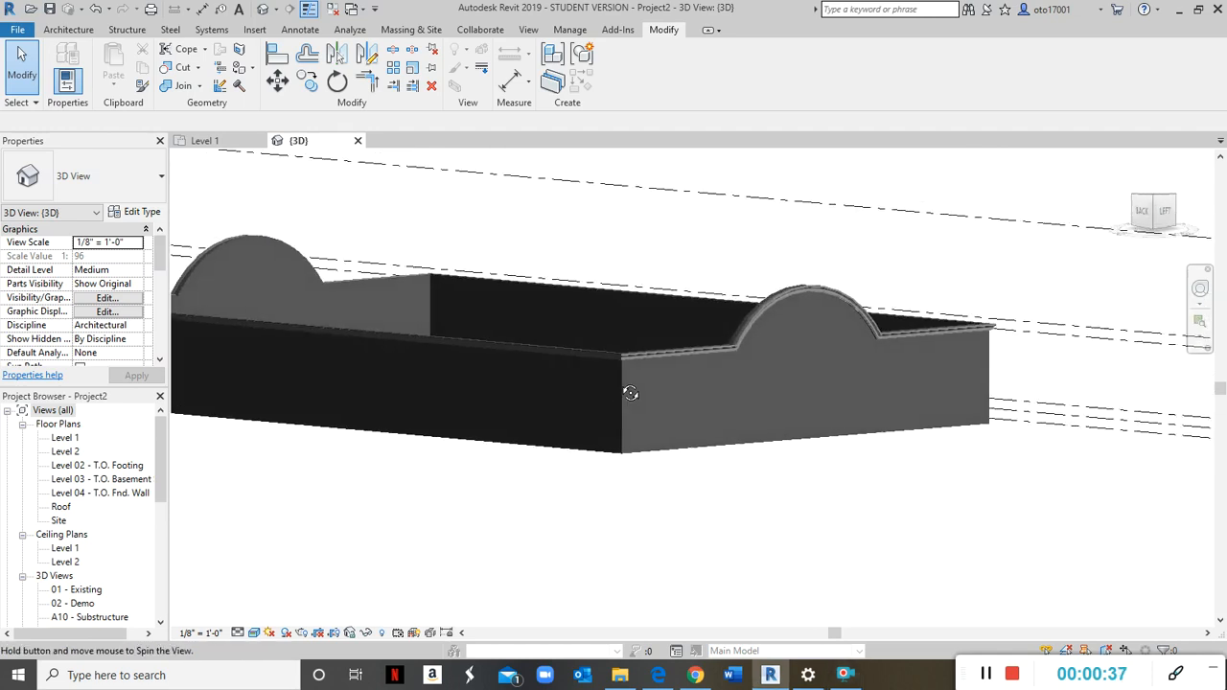
pyautogui.moveTo(631, 393); pyautogui.dragTo(805, 330)
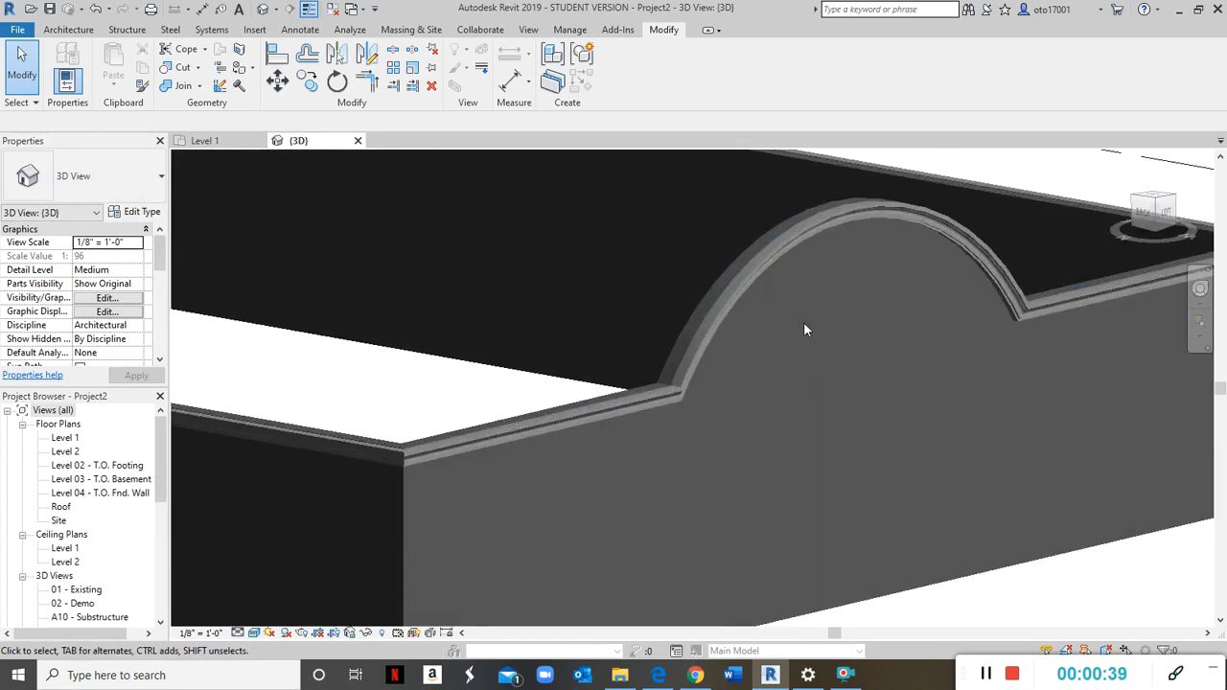
pyautogui.moveTo(805, 329); pyautogui.dragTo(732, 288)
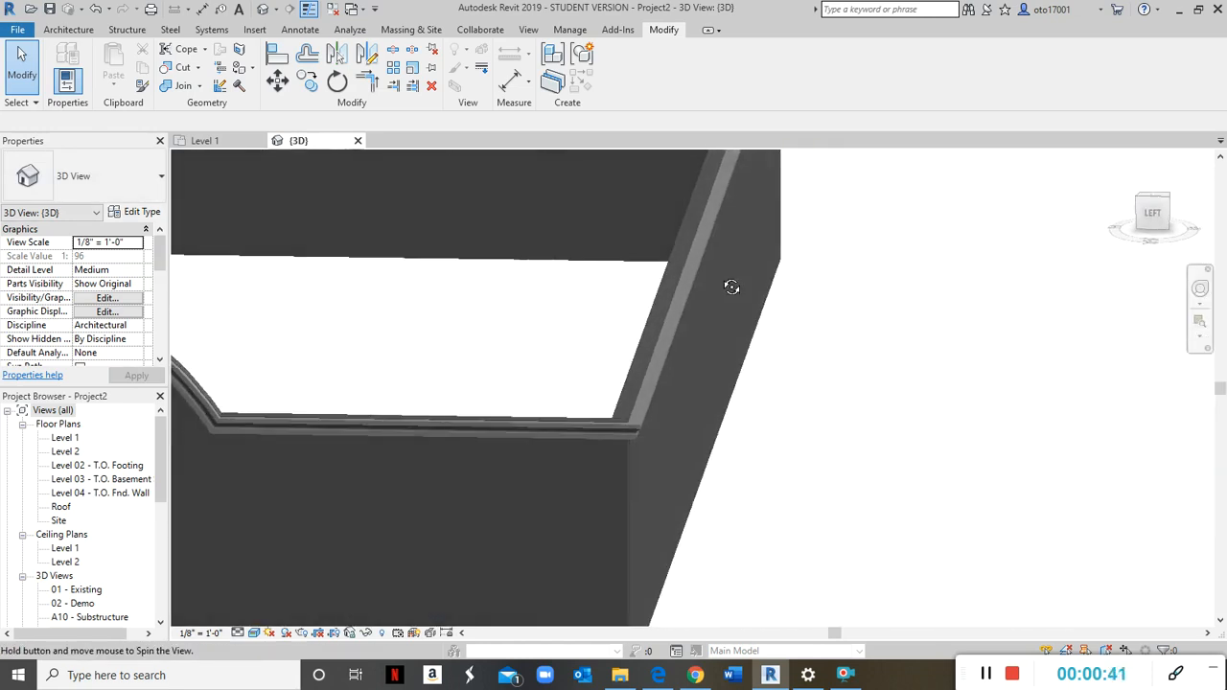
pyautogui.moveTo(732, 287); pyautogui.dragTo(725, 317)
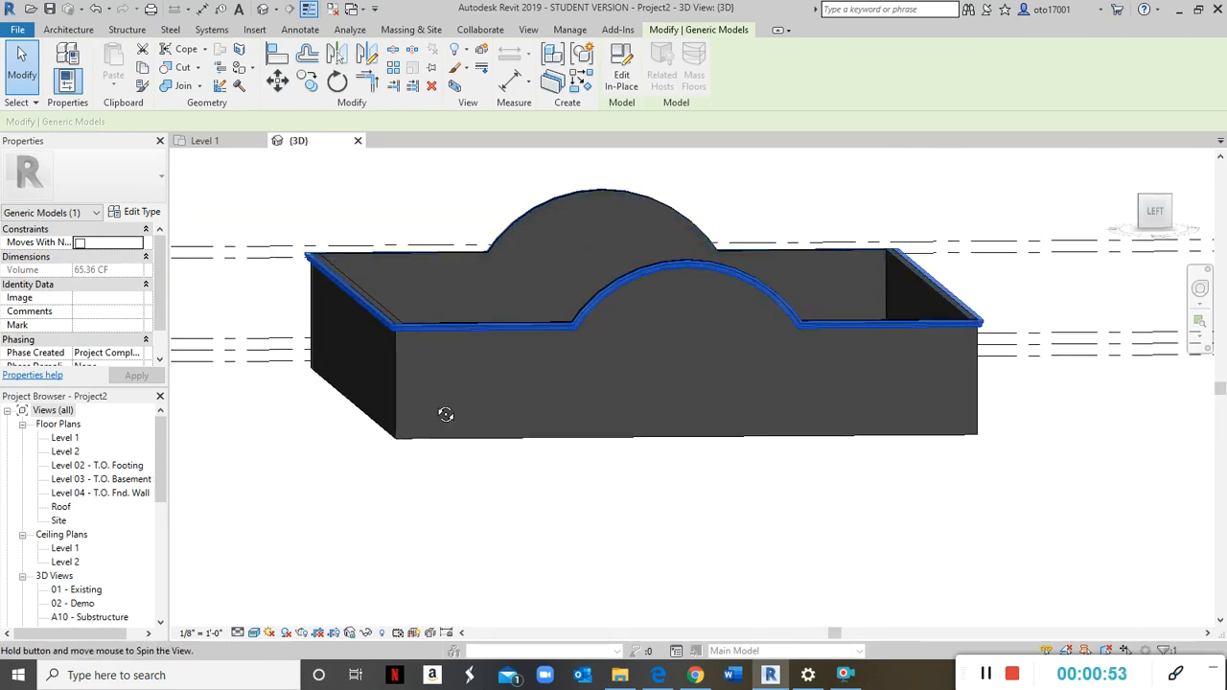
pyautogui.moveTo(445, 414); pyautogui.dragTo(863, 412)
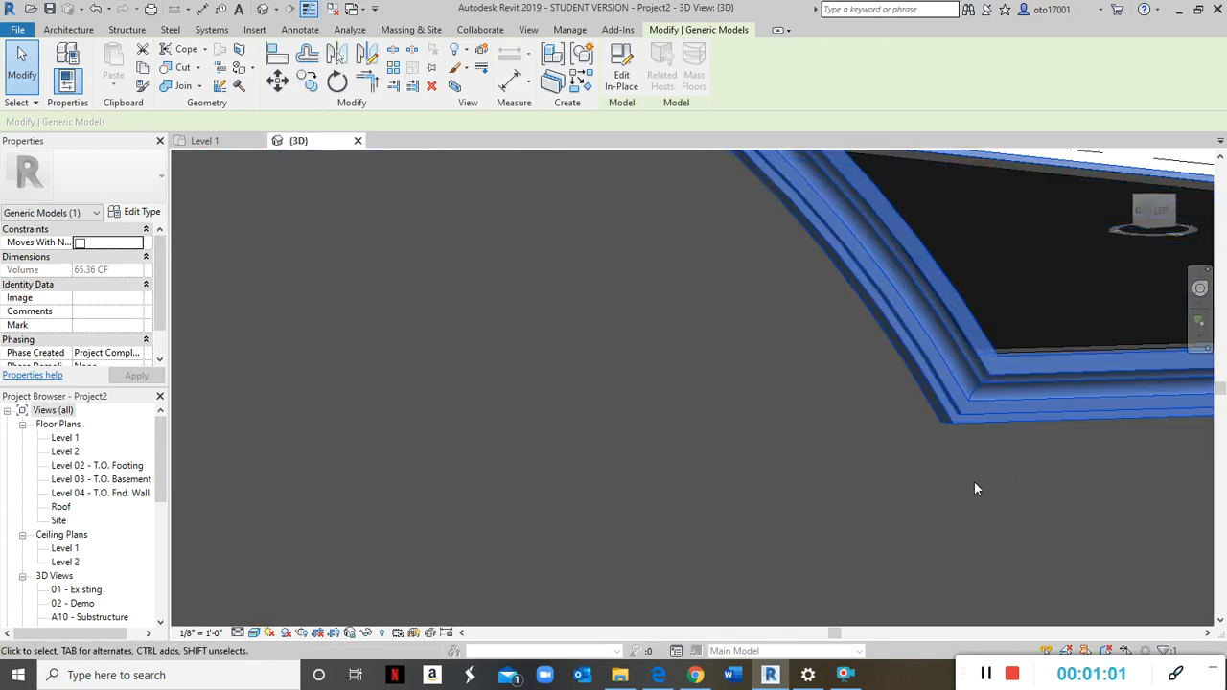
pyautogui.click(966, 376)
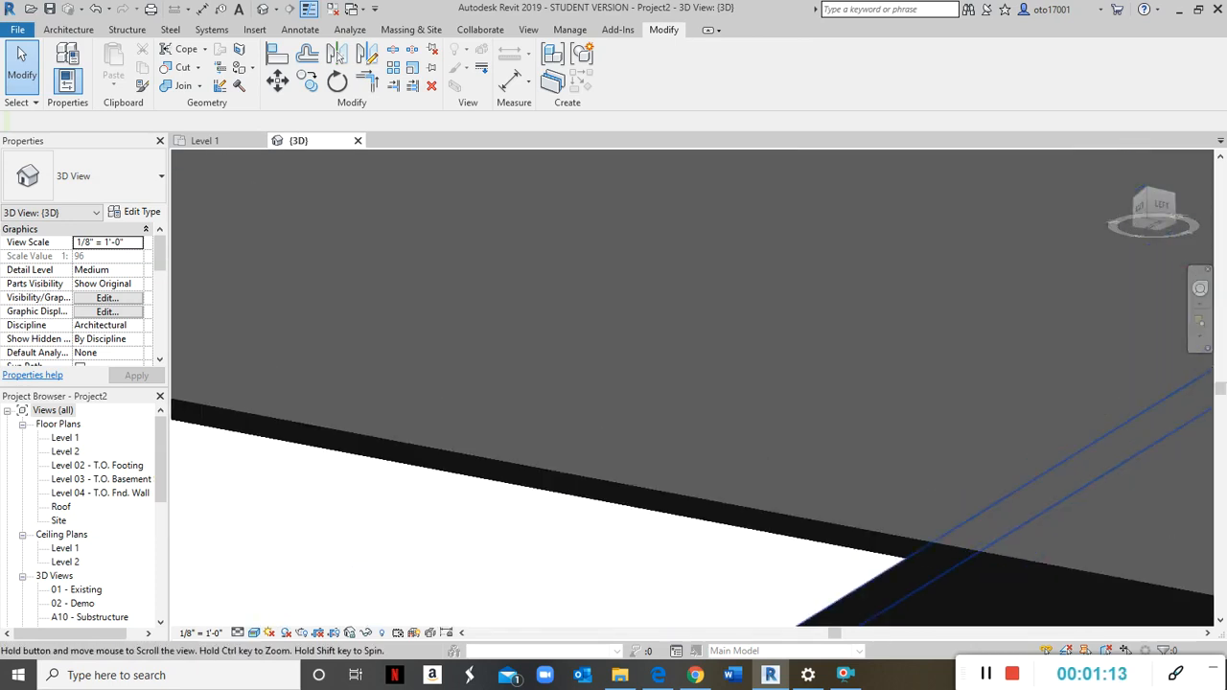
# Restore the default overall 3D view showing the full enclosure of arched walls and trim.
pyautogui.moveTo(671, 383); pyautogui.dragTo(498, 317)
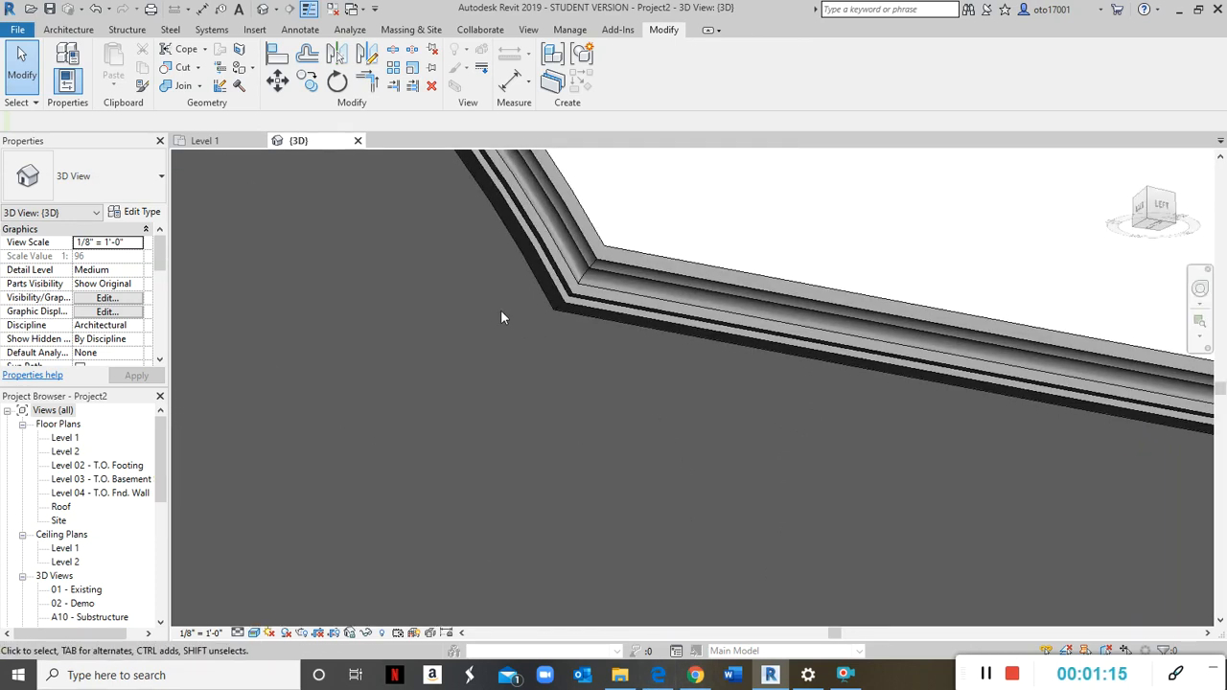
pyautogui.moveTo(502, 317); pyautogui.dragTo(744, 466)
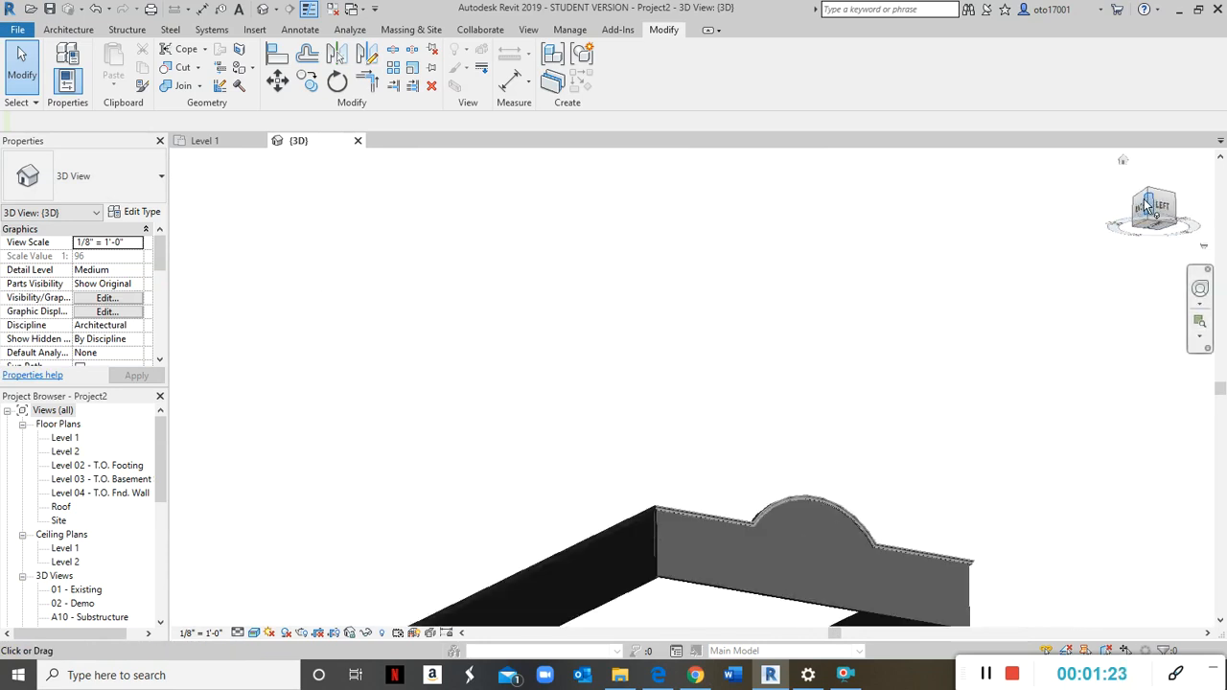
pyautogui.click(1155, 209)
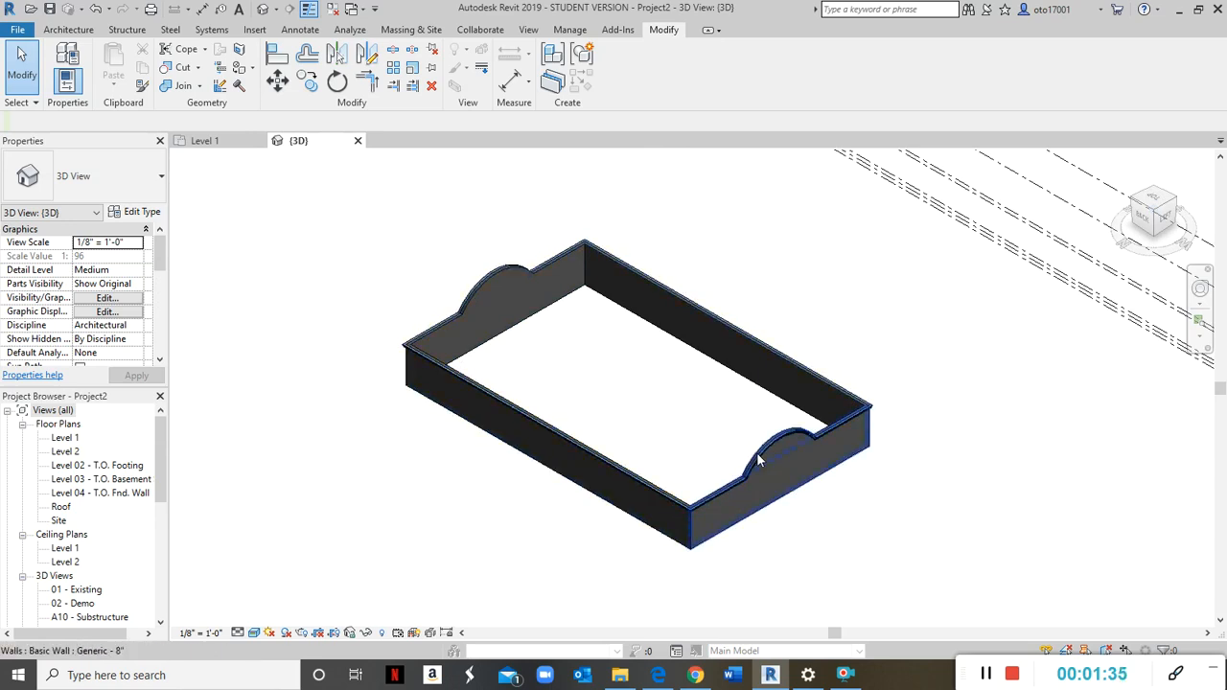
pyautogui.moveTo(757, 456)
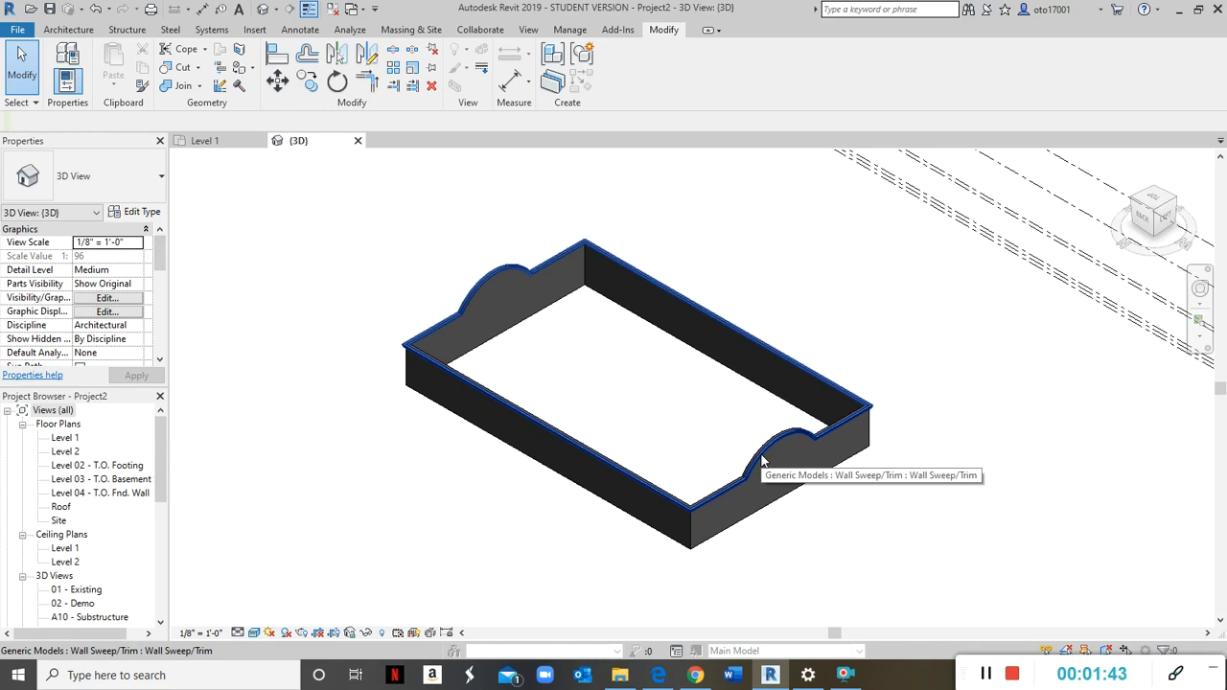
pyautogui.moveTo(763, 460)
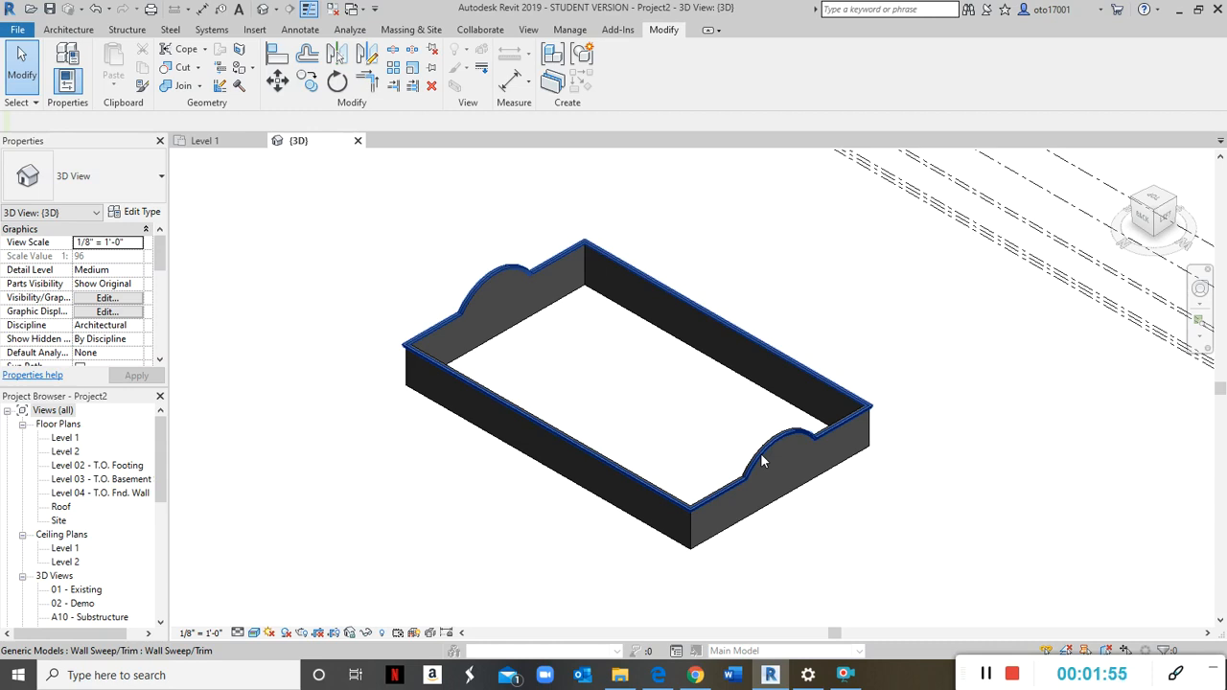
pyautogui.click(930, 401)
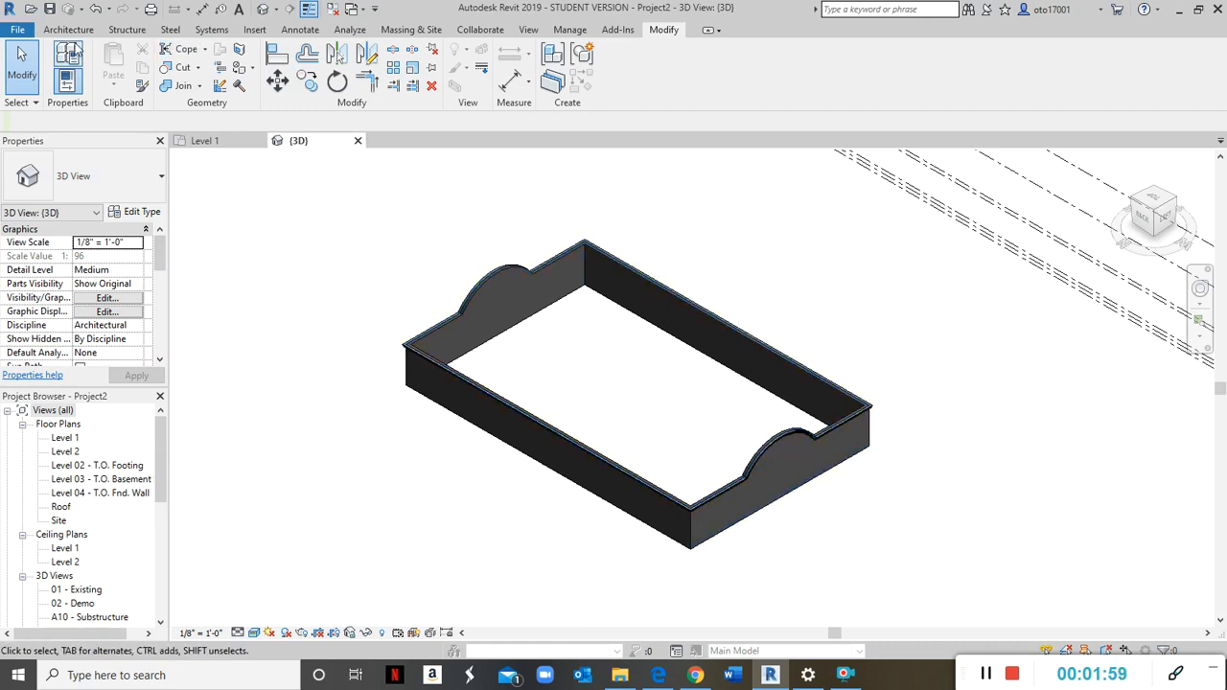
# Create a new project from File > New > Project and confirm the New Project dialog.
pyautogui.click(17, 29)
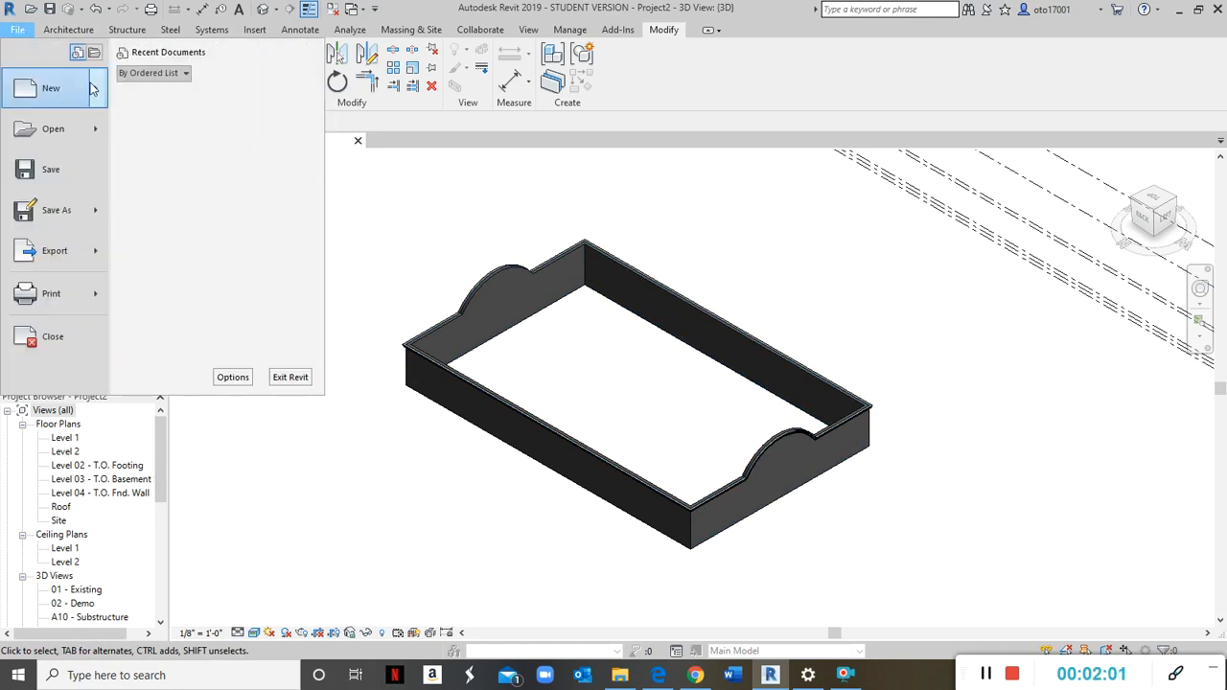
pyautogui.click(50, 88)
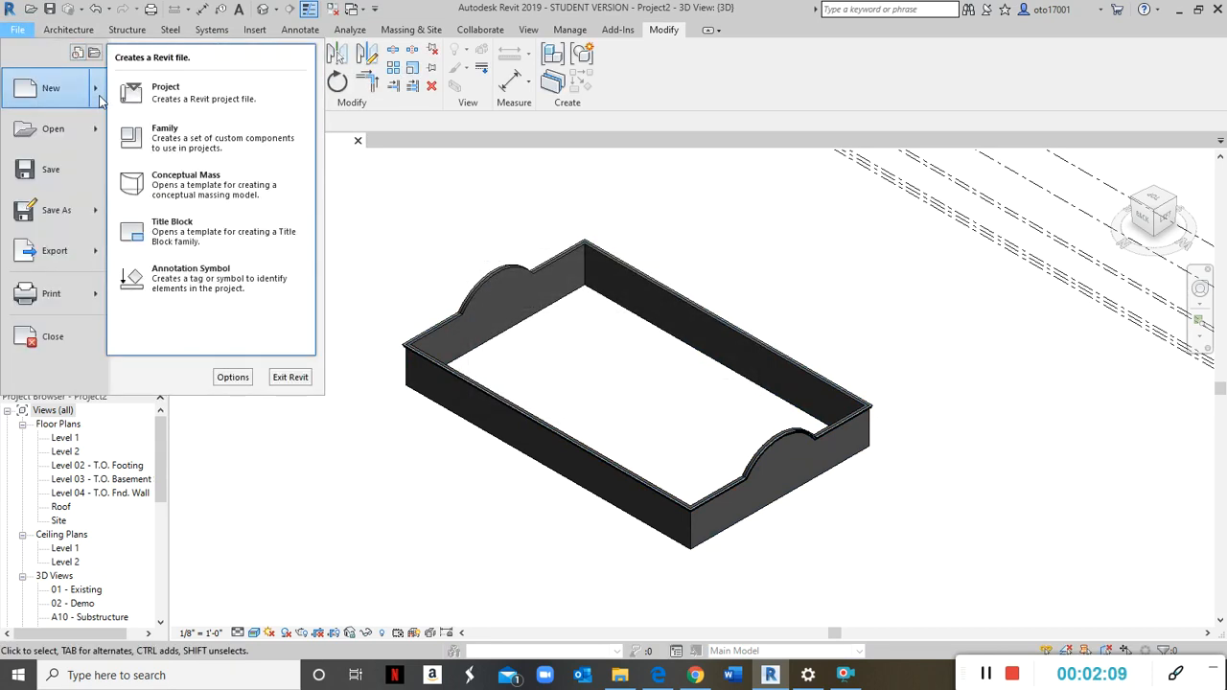
pyautogui.click(165, 92)
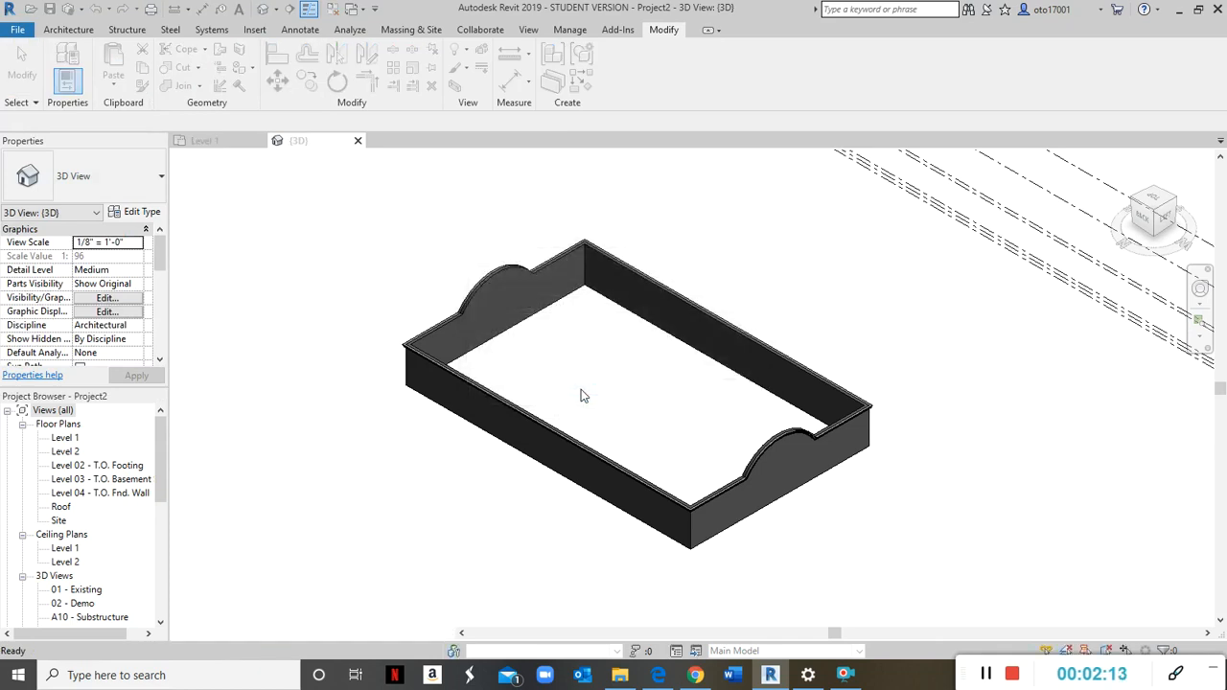
pyautogui.doubleClick(65, 437)
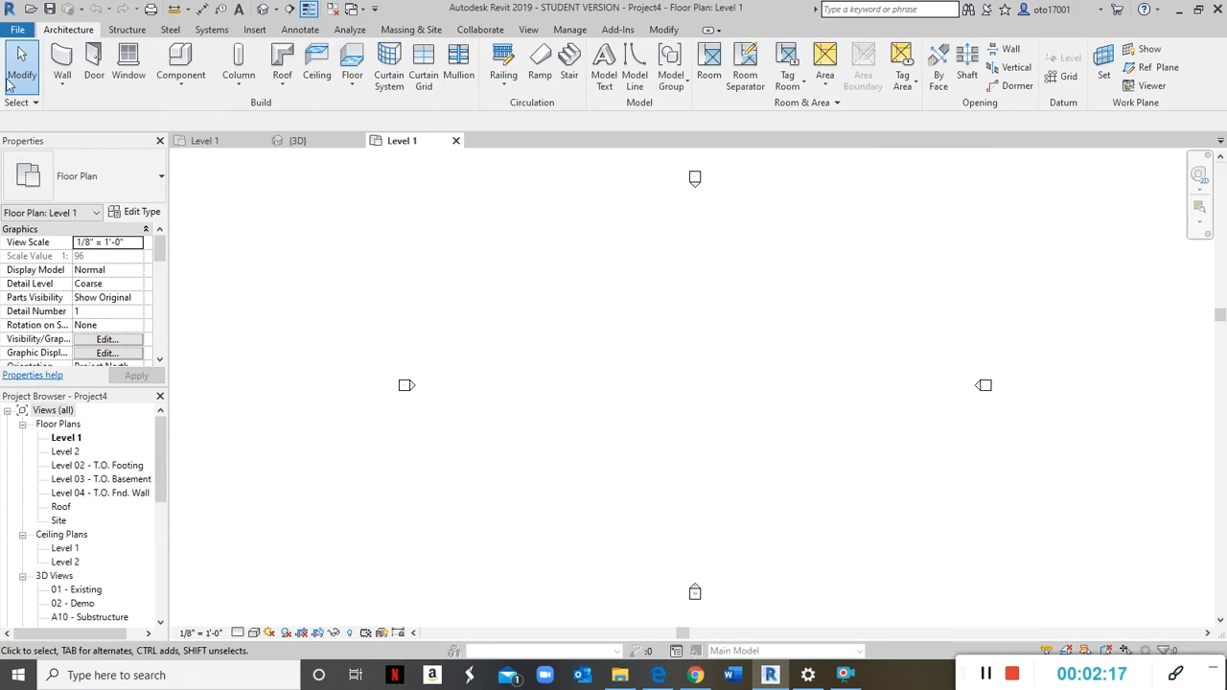
# Finish the closed rectangle of four structural walls on Level 1 with the Wall tool.
pyautogui.click(61, 62)
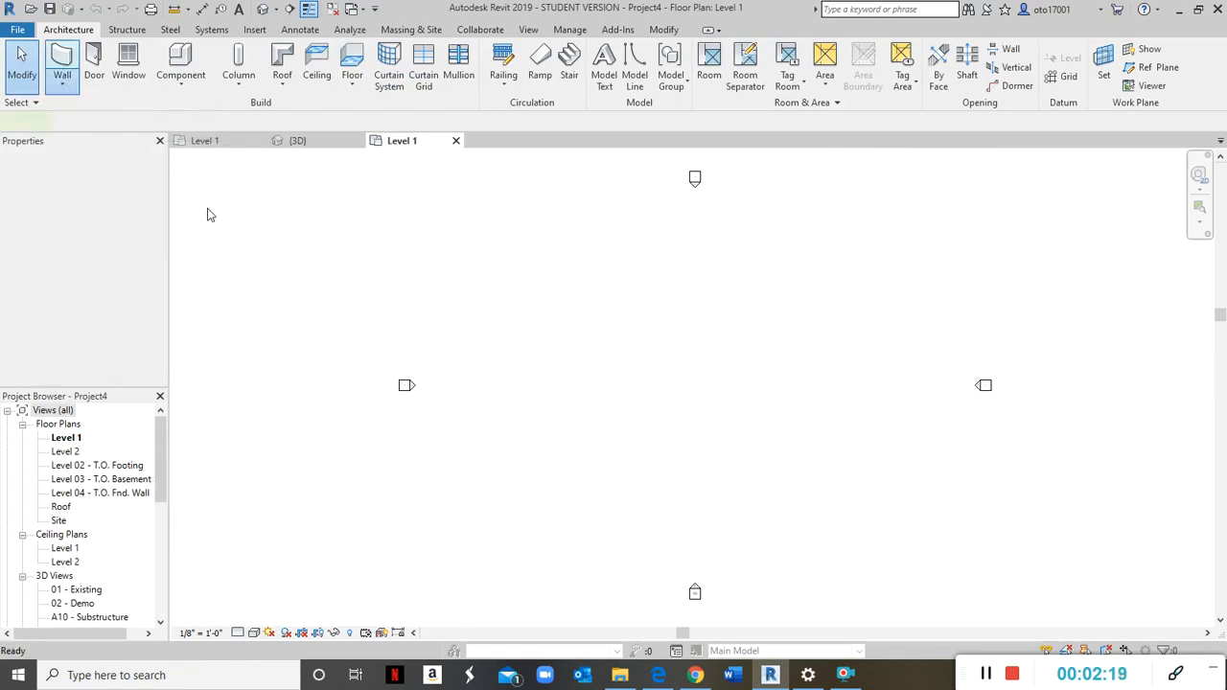
pyautogui.click(61, 61)
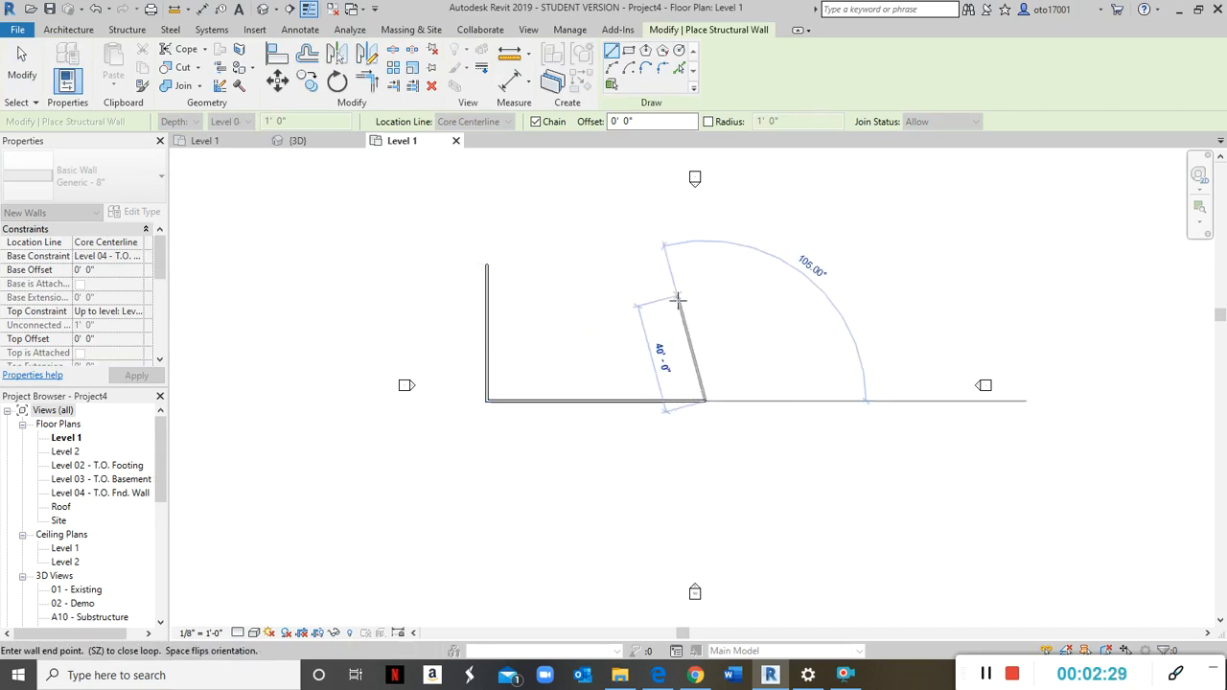
pyautogui.moveTo(705, 264)
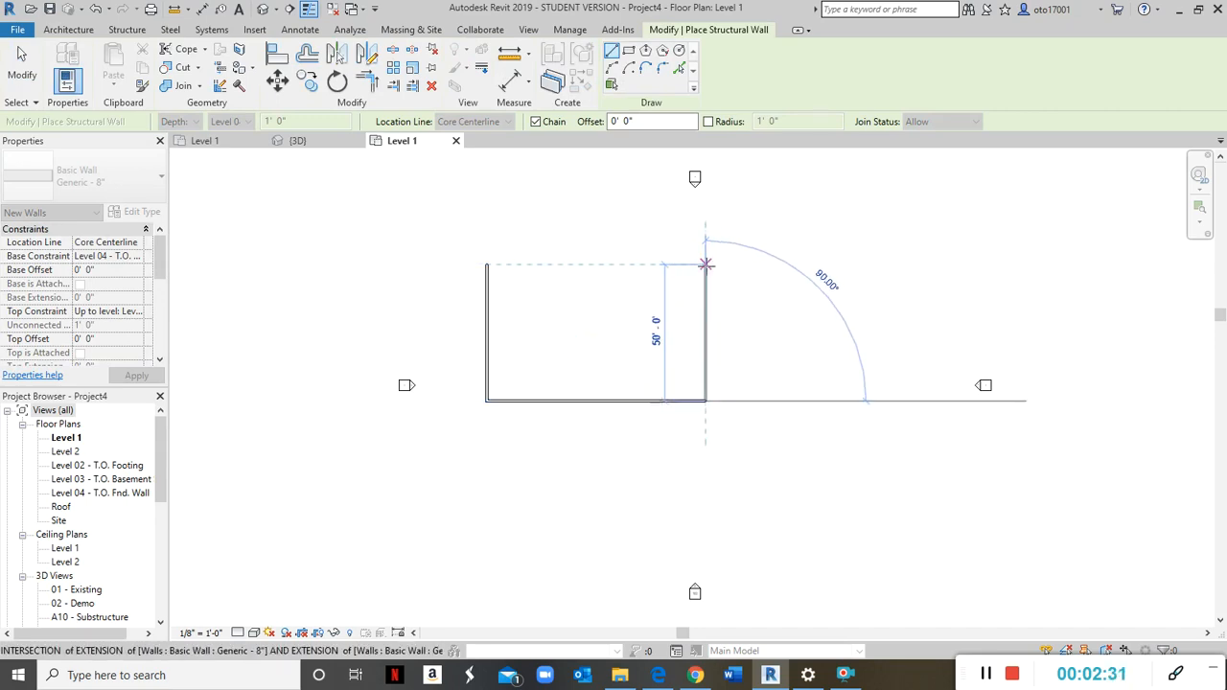
pyautogui.click(487, 265)
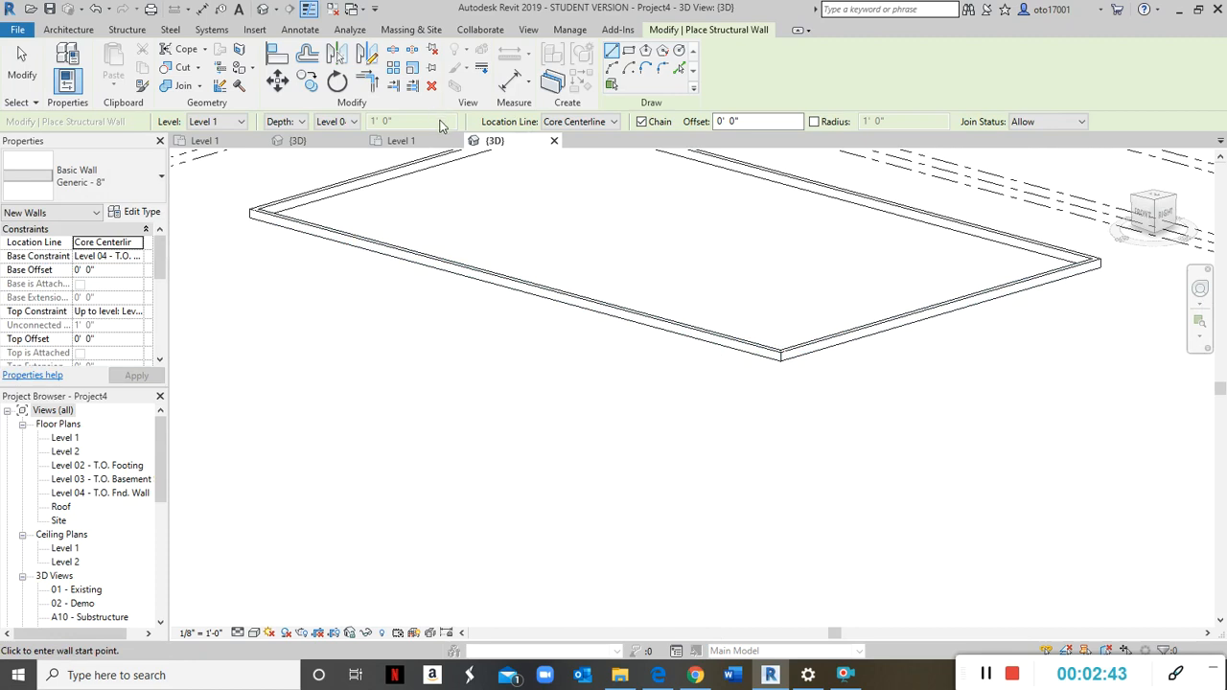
# Select all wall instances and set Top Constraint to Unconnected with a 10' unconnected height, checked in 3D.
pyautogui.click(401, 140)
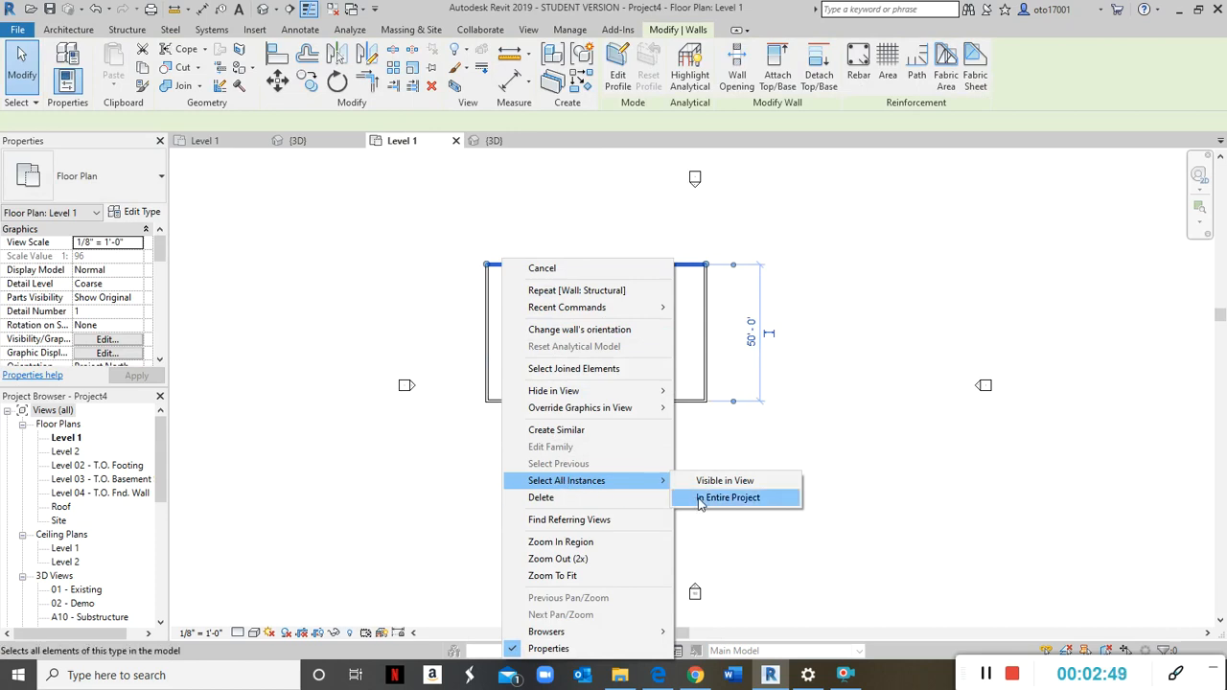
pyautogui.click(733, 499)
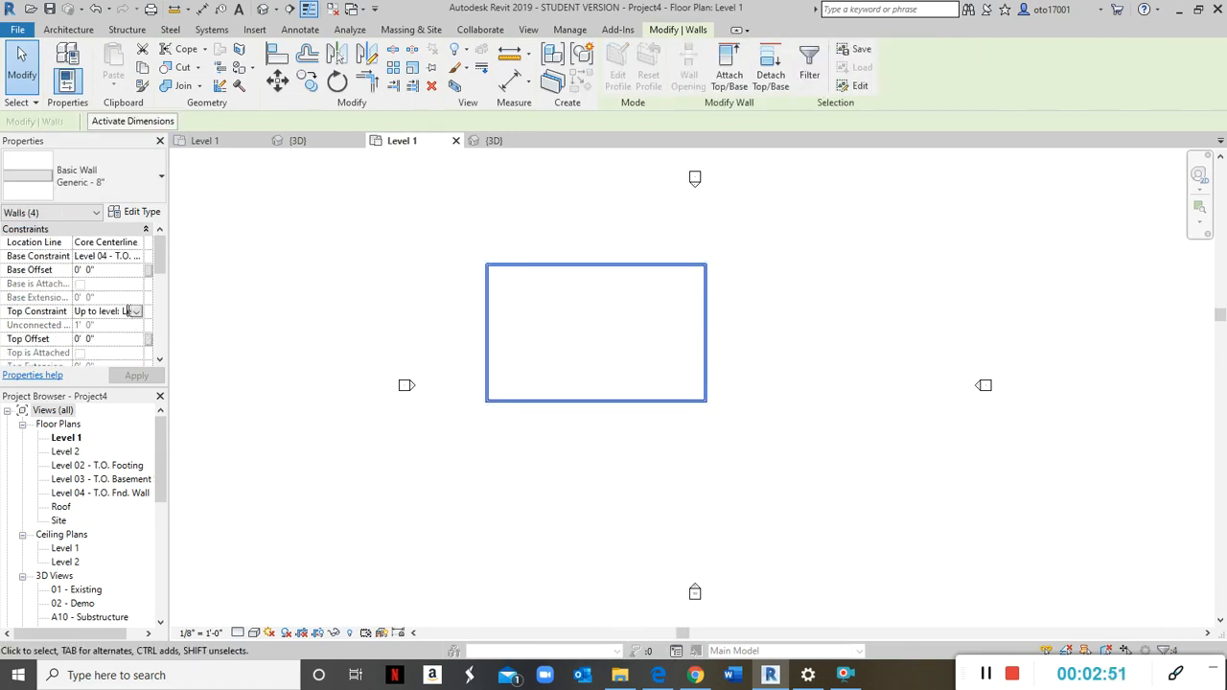
pyautogui.click(134, 311)
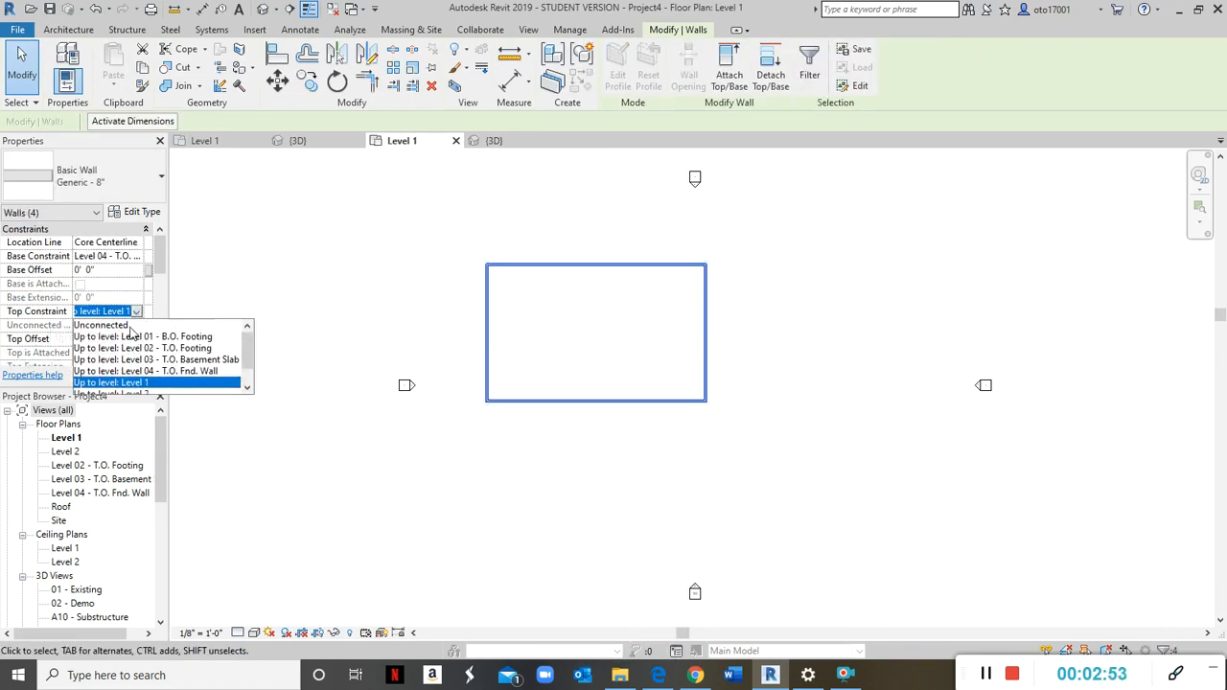
pyautogui.click(100, 326)
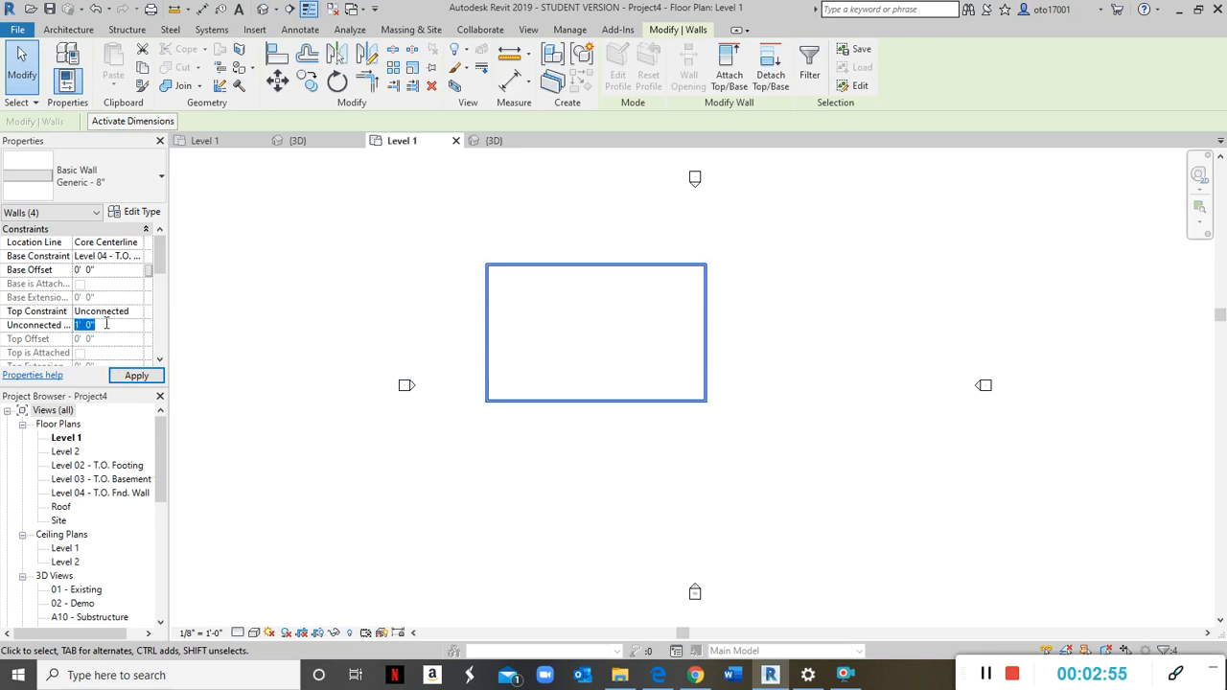
pyautogui.write('10')
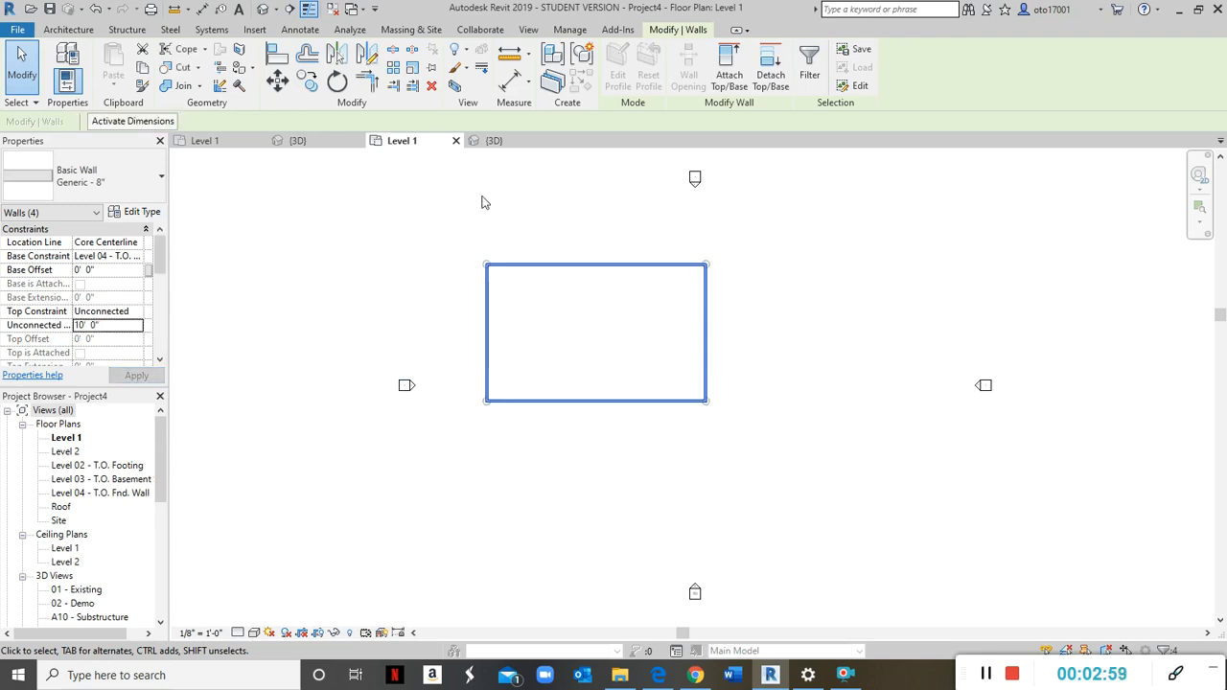
pyautogui.click(493, 140)
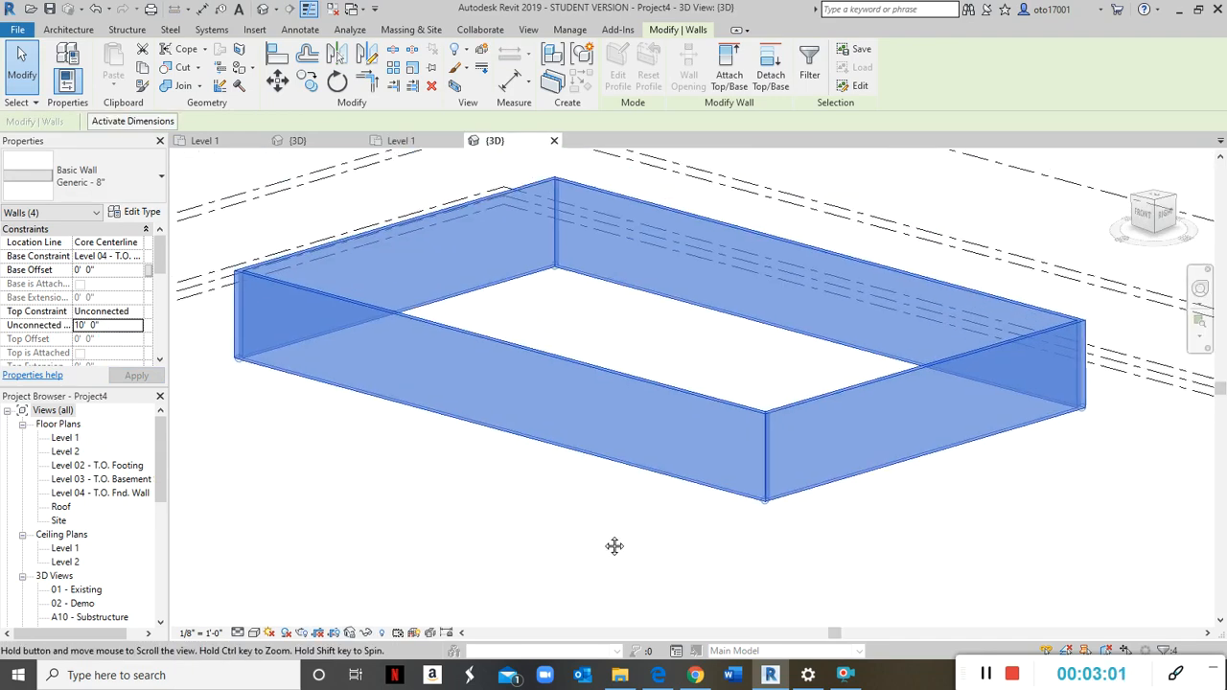
pyautogui.click(460, 228)
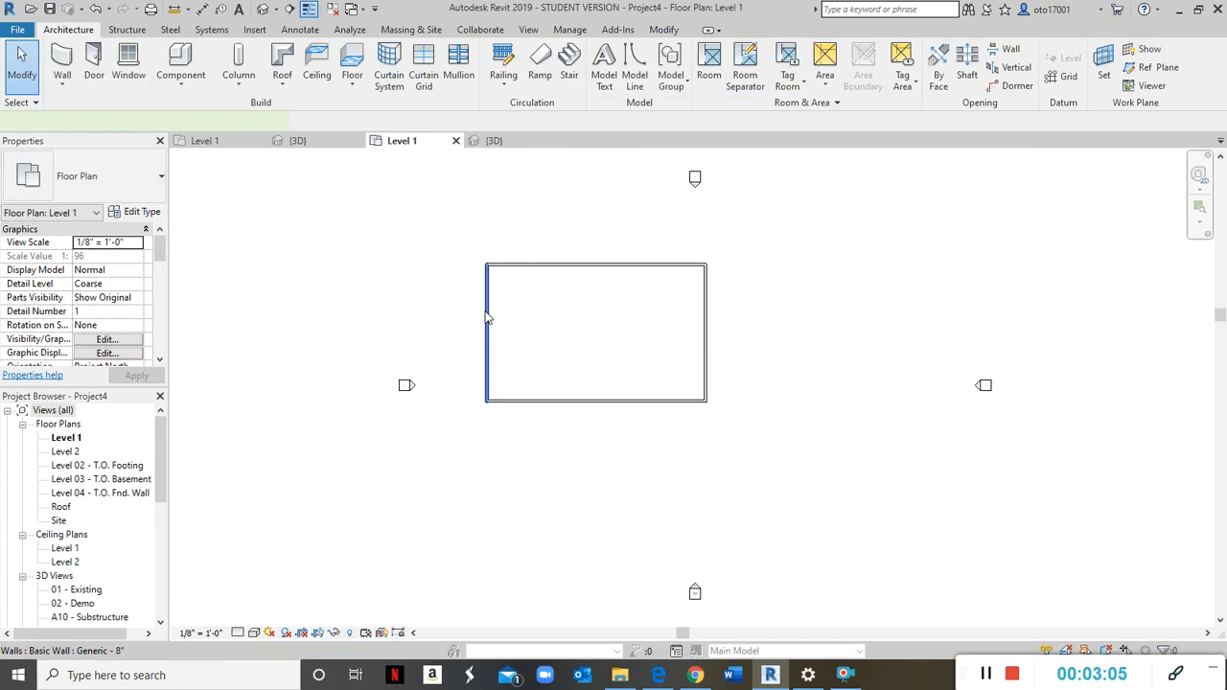
# Select the right-hand 80-foot wall and start Edit Profile on it.
pyautogui.click(487, 334)
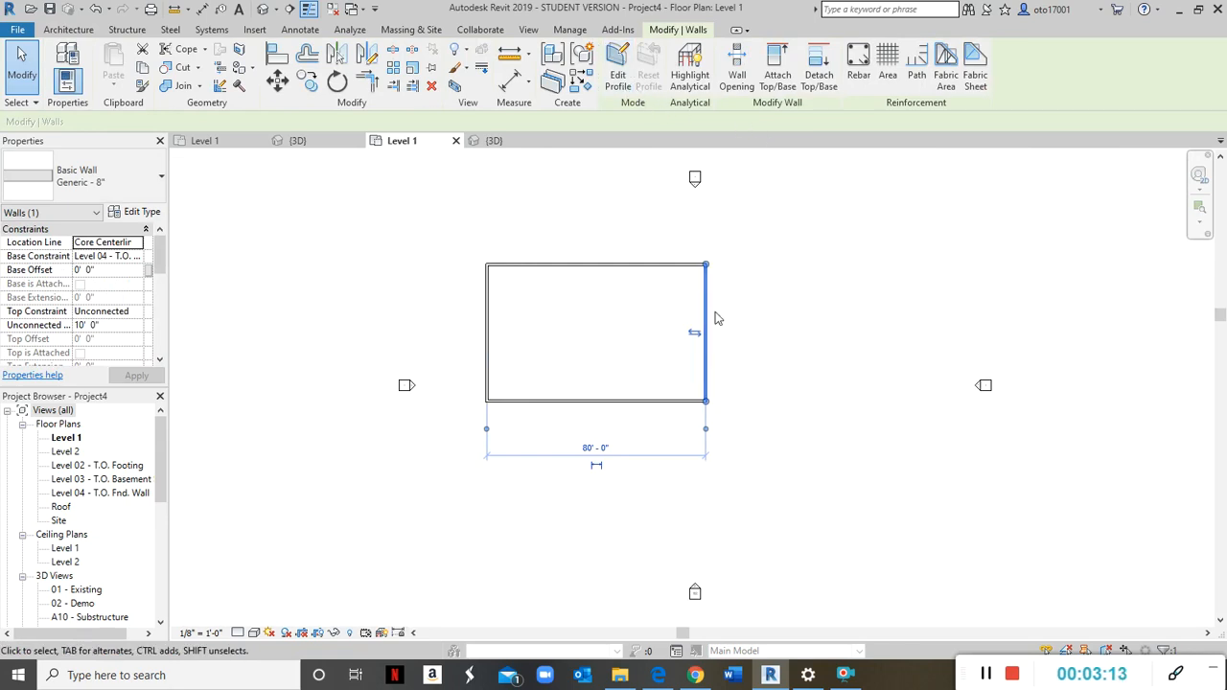
pyautogui.moveTo(617, 72)
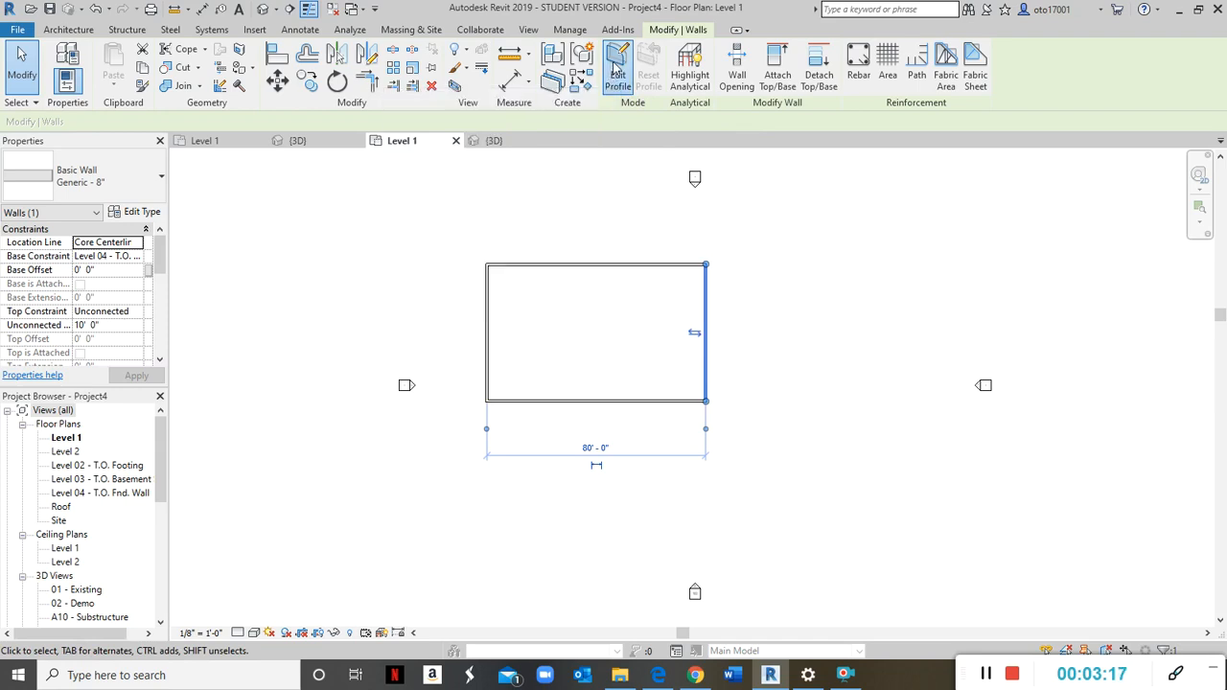
pyautogui.click(617, 68)
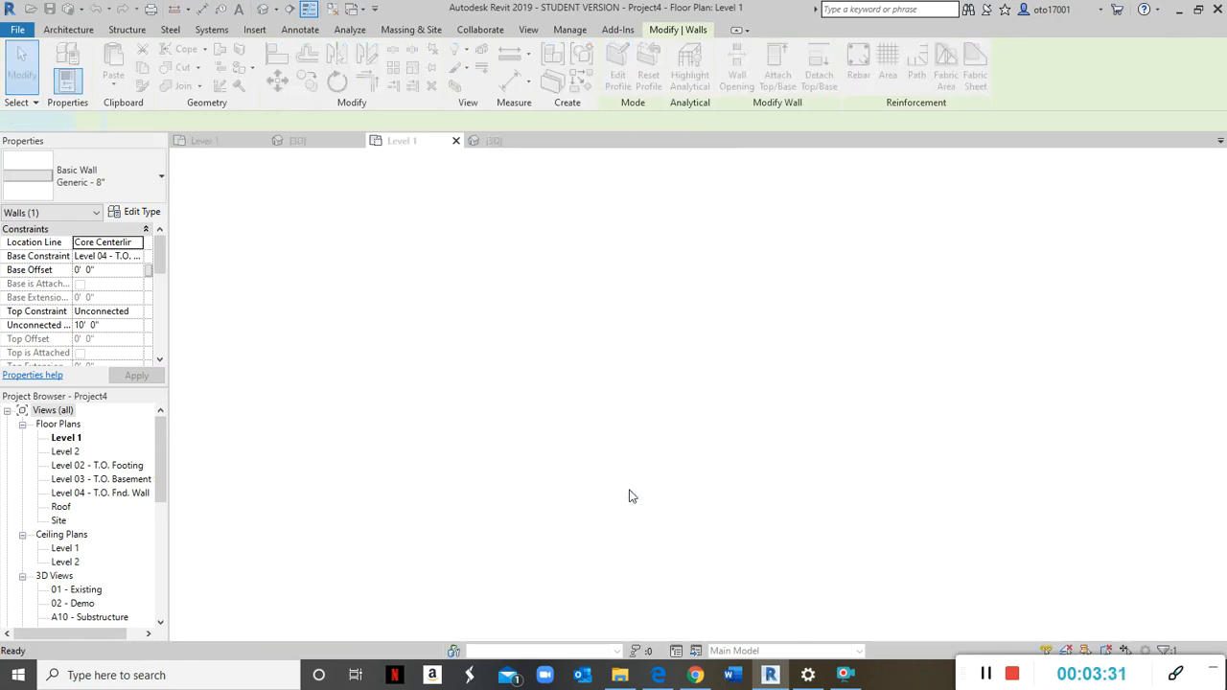
# Replace the wall's top edge with two 15-foot segments and a semicircular arc, then view it in 3D.
pyautogui.click(617, 67)
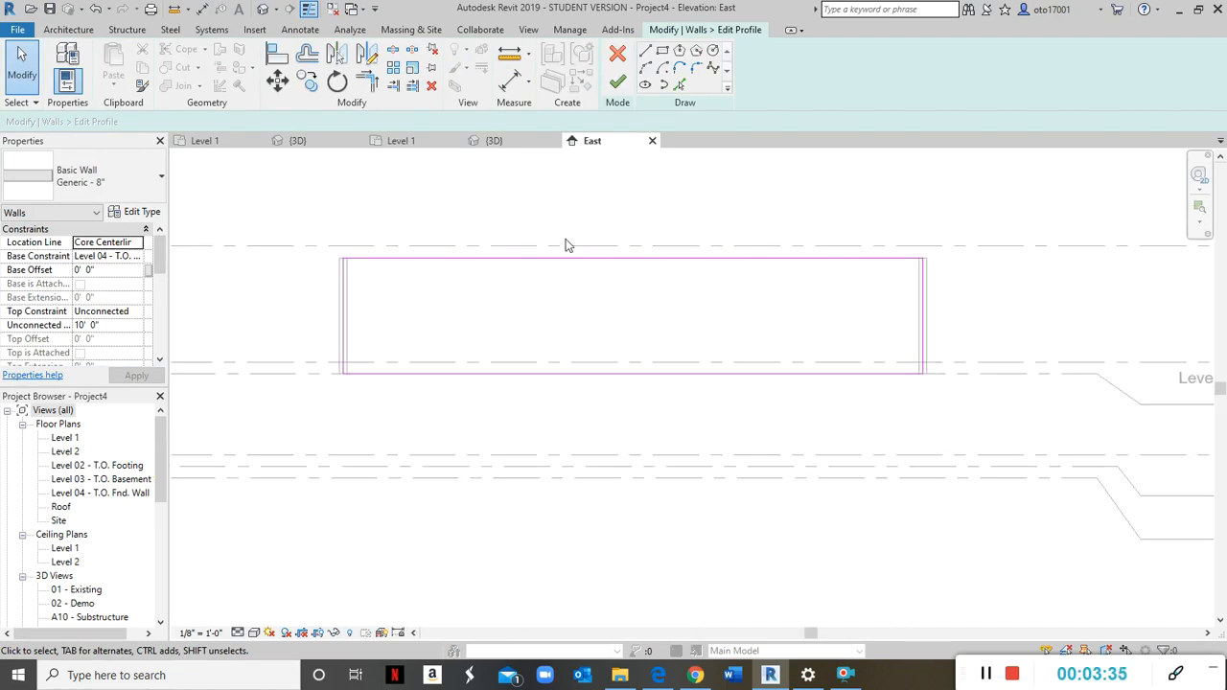
pyautogui.click(788, 259)
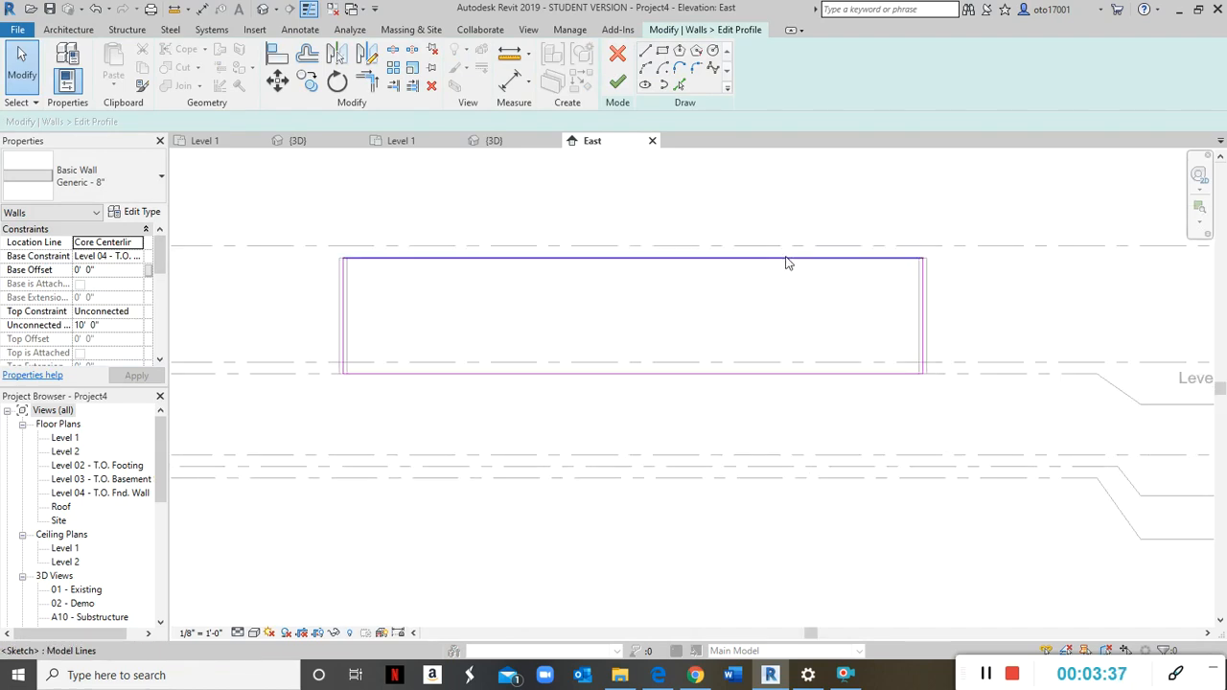
pyautogui.moveTo(788, 260)
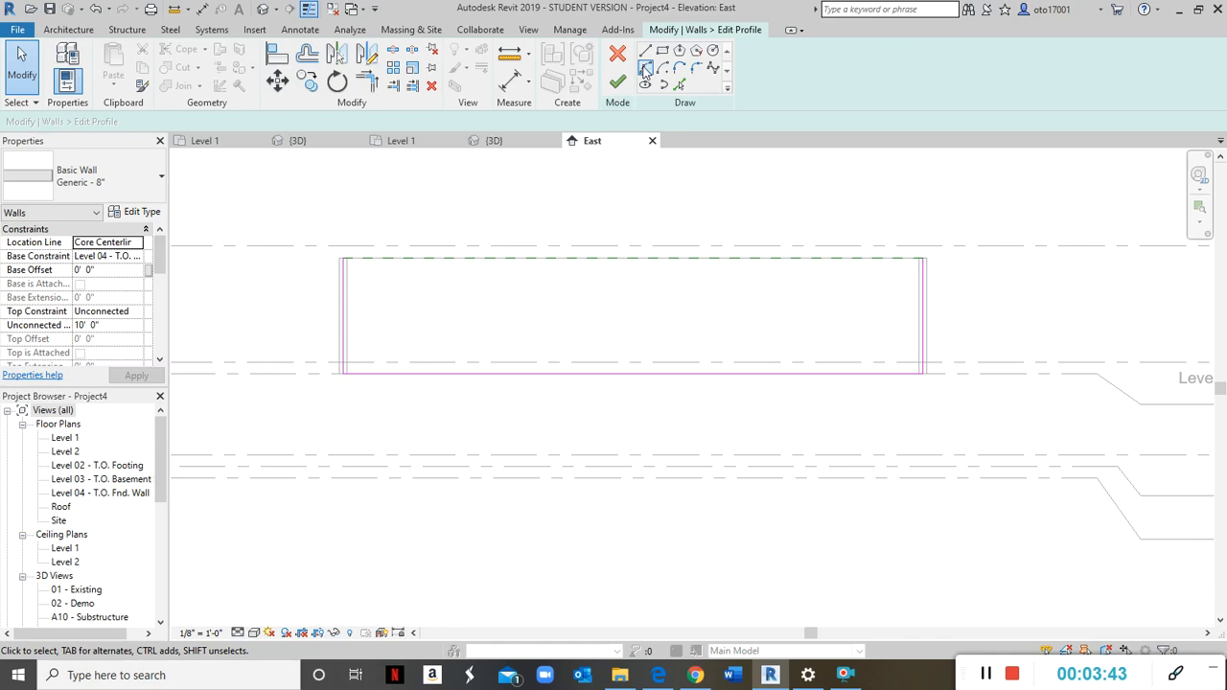
pyautogui.click(644, 67)
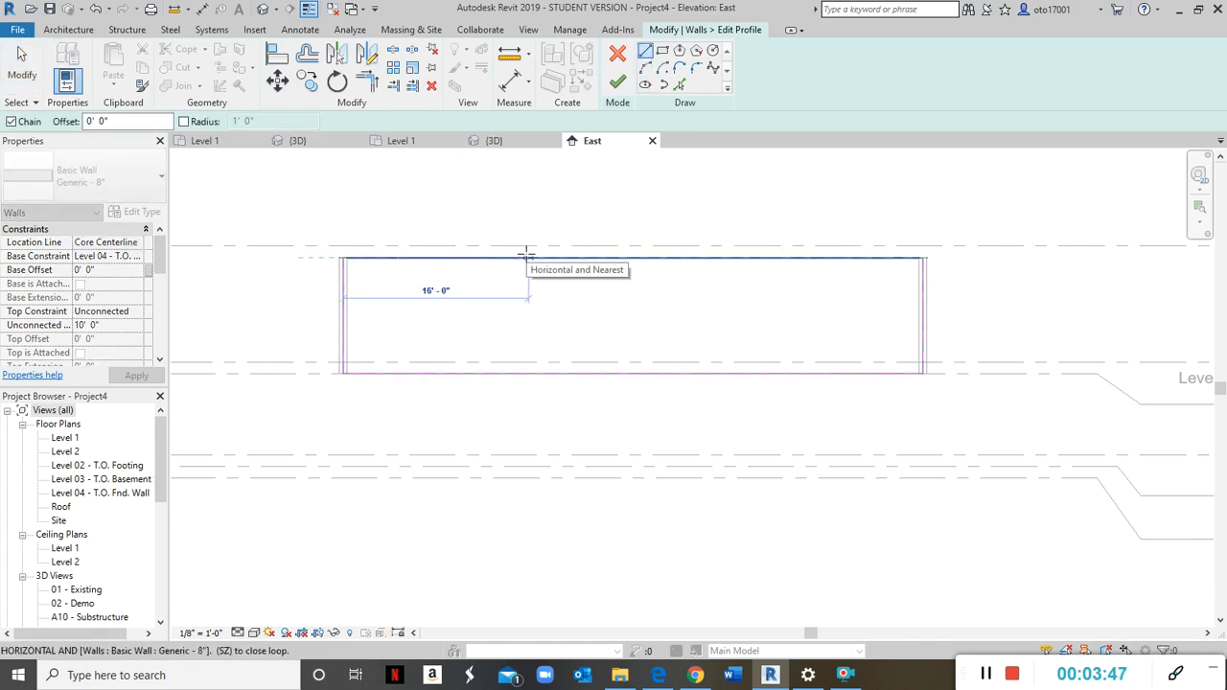
pyautogui.click(526, 237)
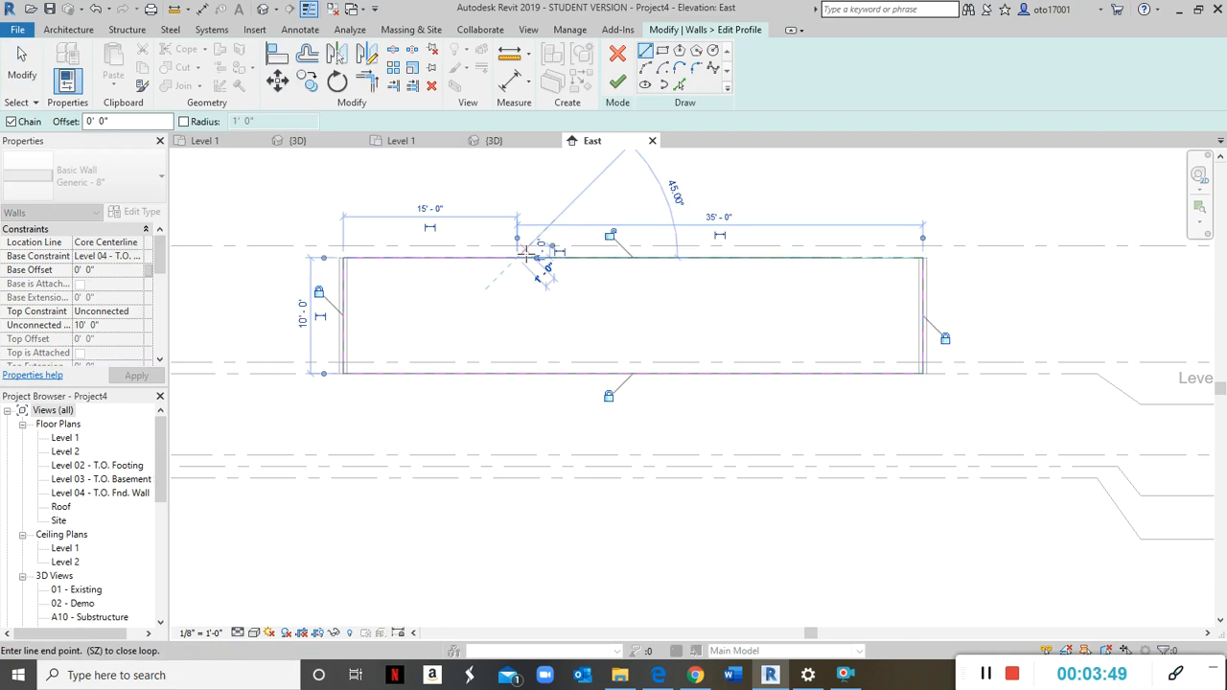
pyautogui.click(644, 67)
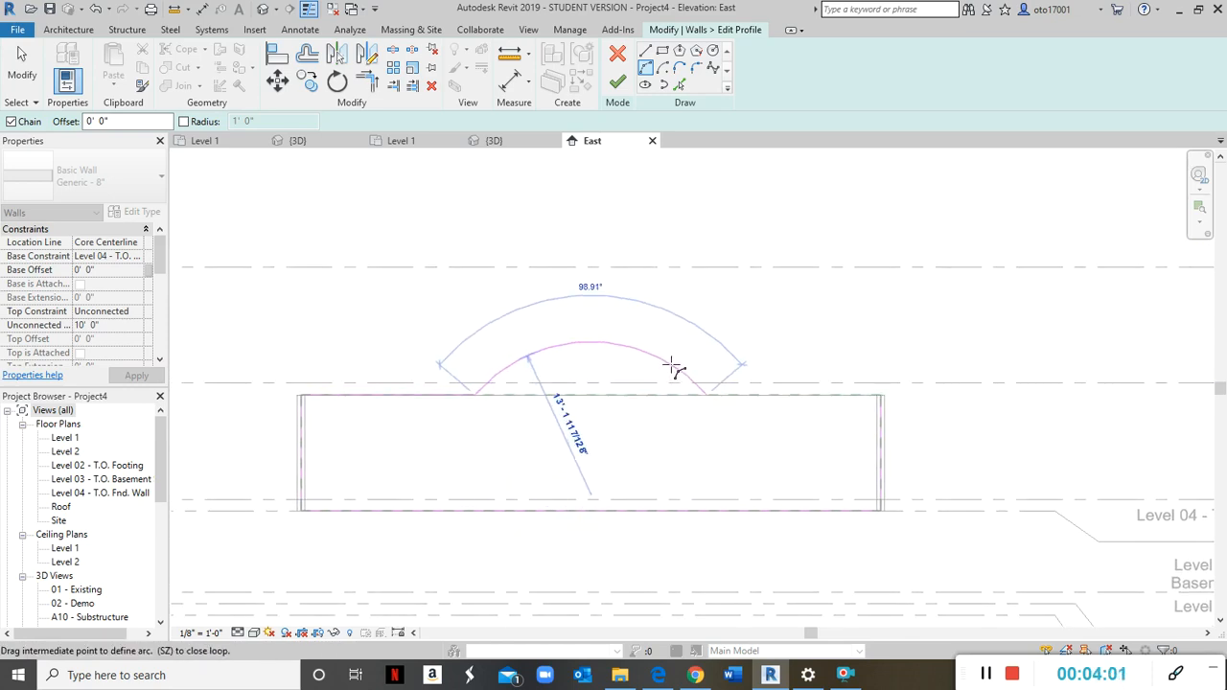
pyautogui.moveTo(671, 364)
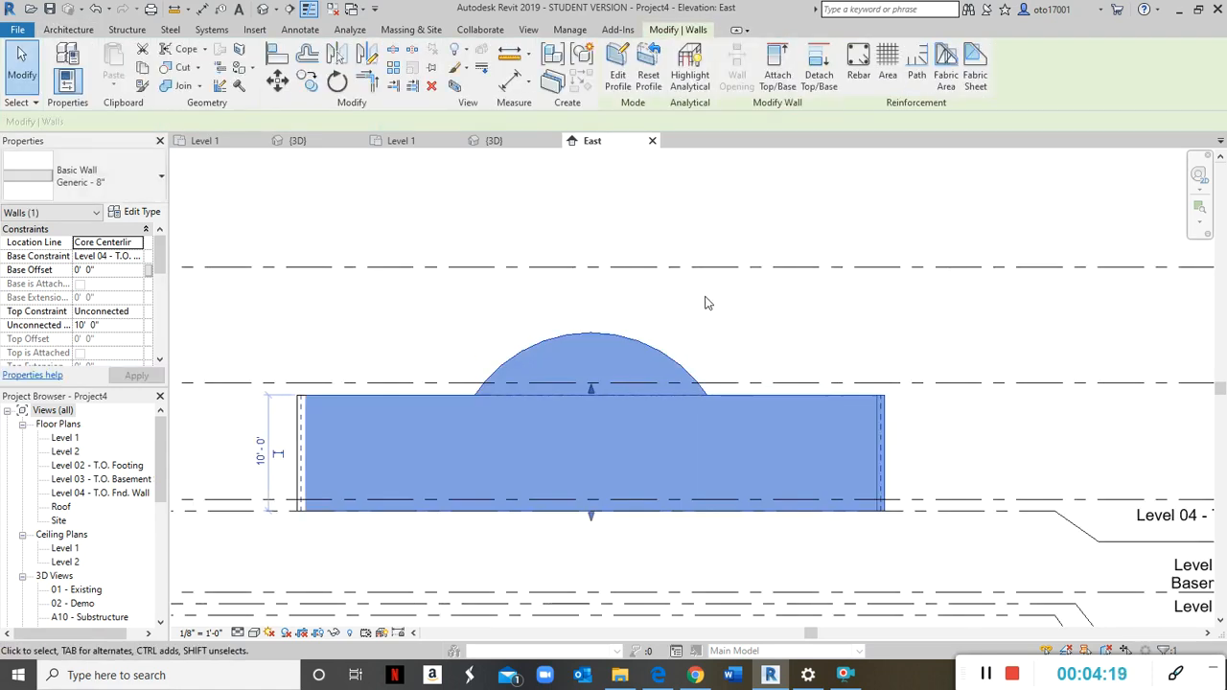
pyautogui.click(495, 140)
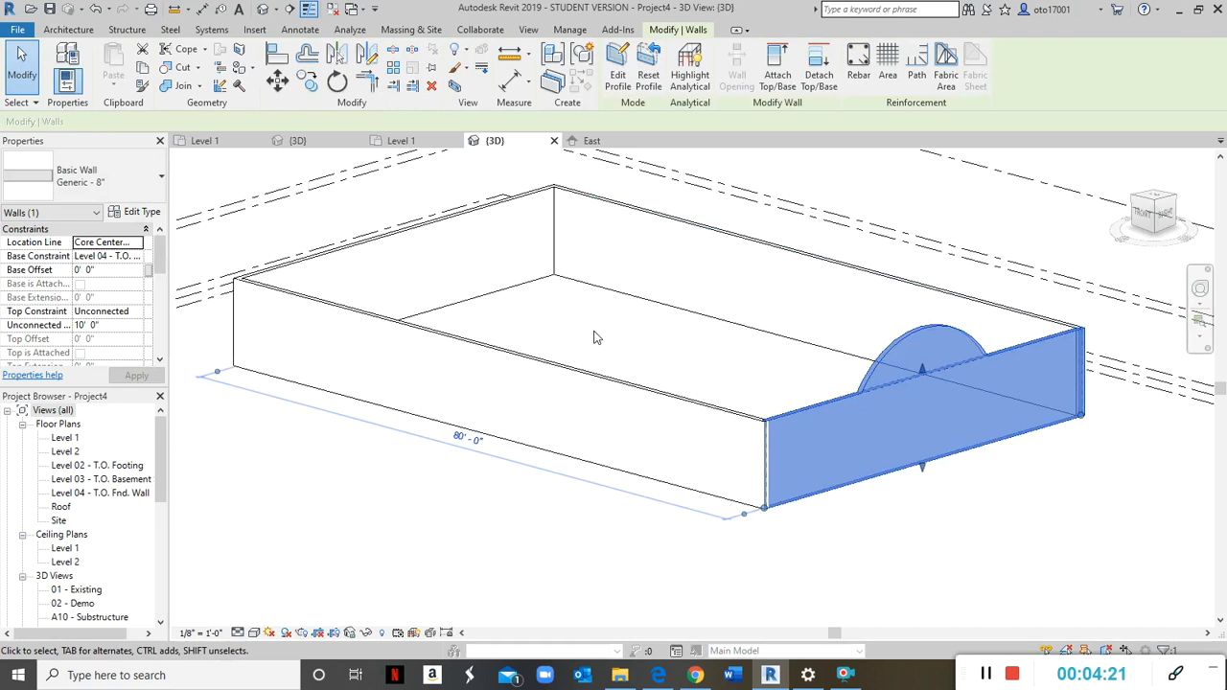
pyautogui.moveTo(487, 257)
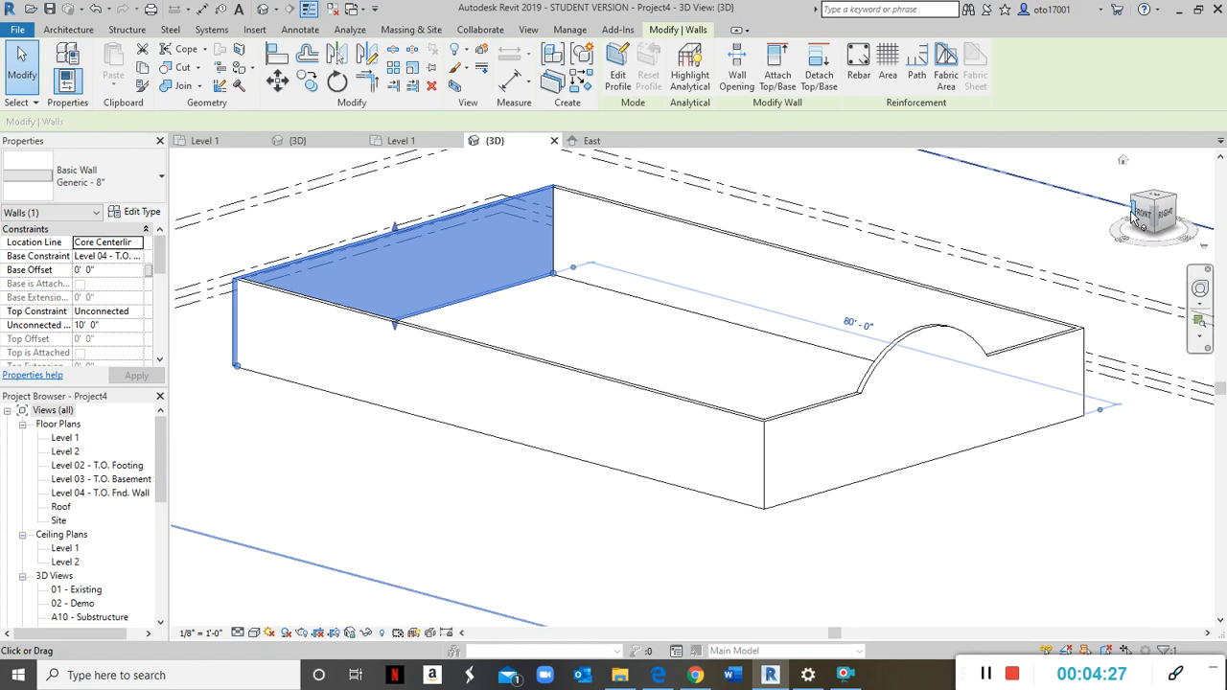
# Edit a second wall's profile into a semicircular arch on its top edge and finish the edit.
pyautogui.click(1154, 211)
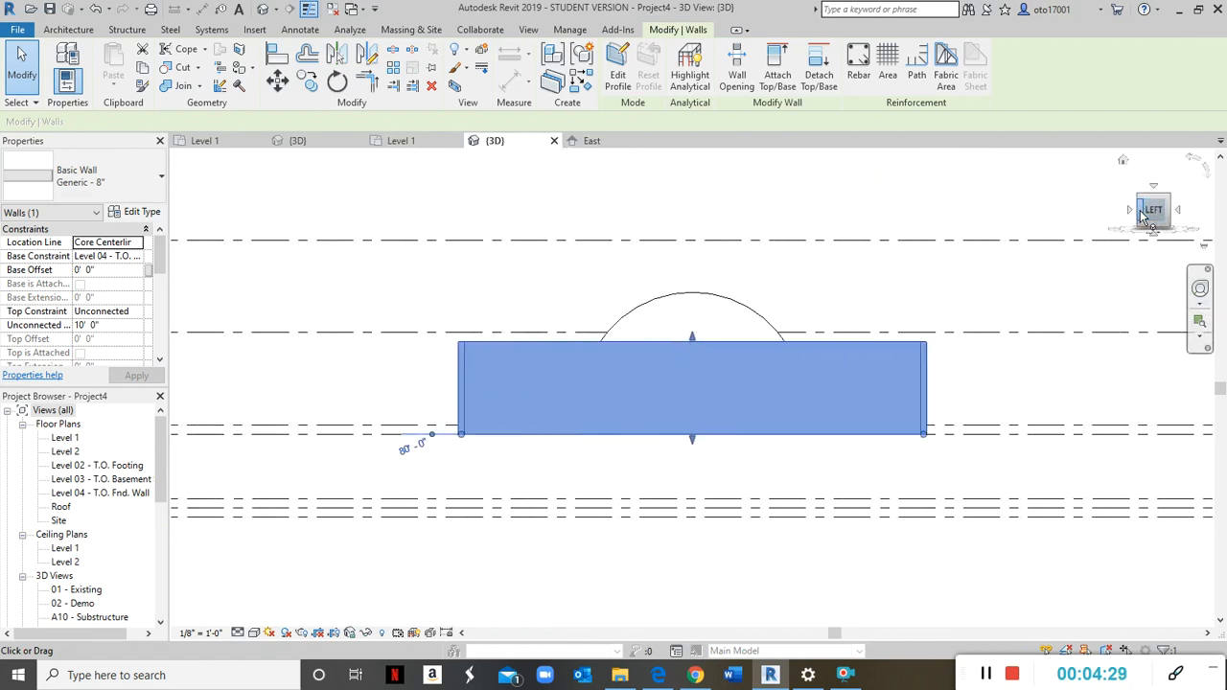
pyautogui.click(617, 67)
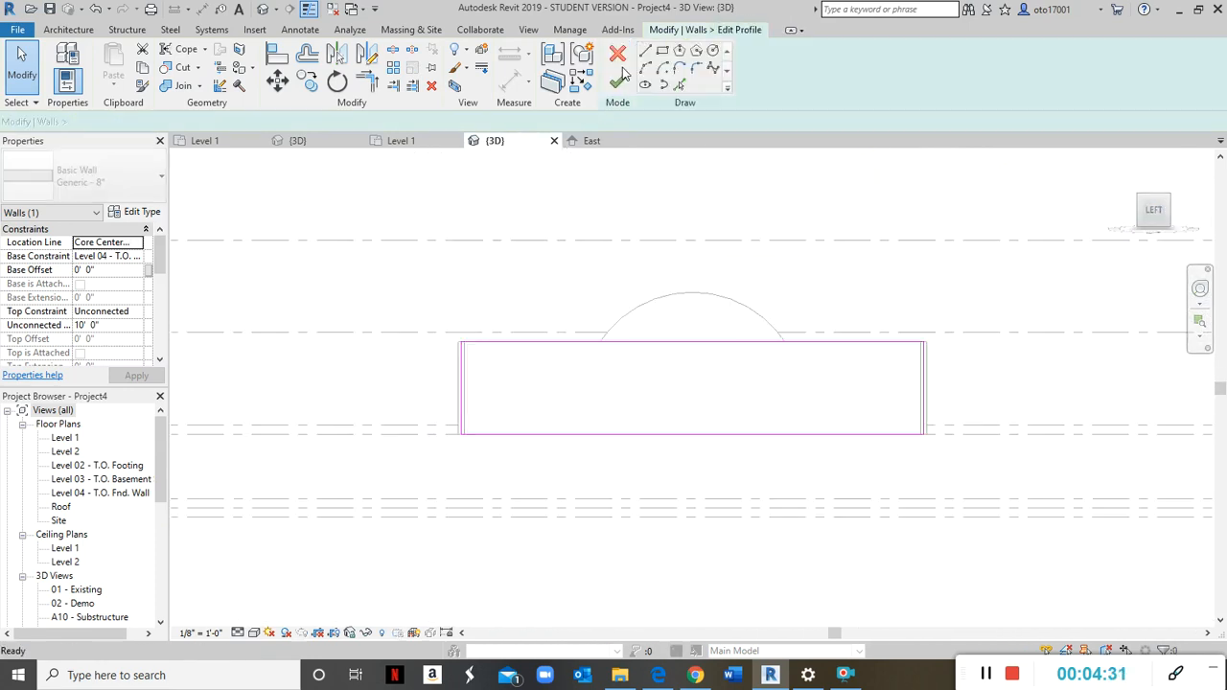
pyautogui.click(662, 346)
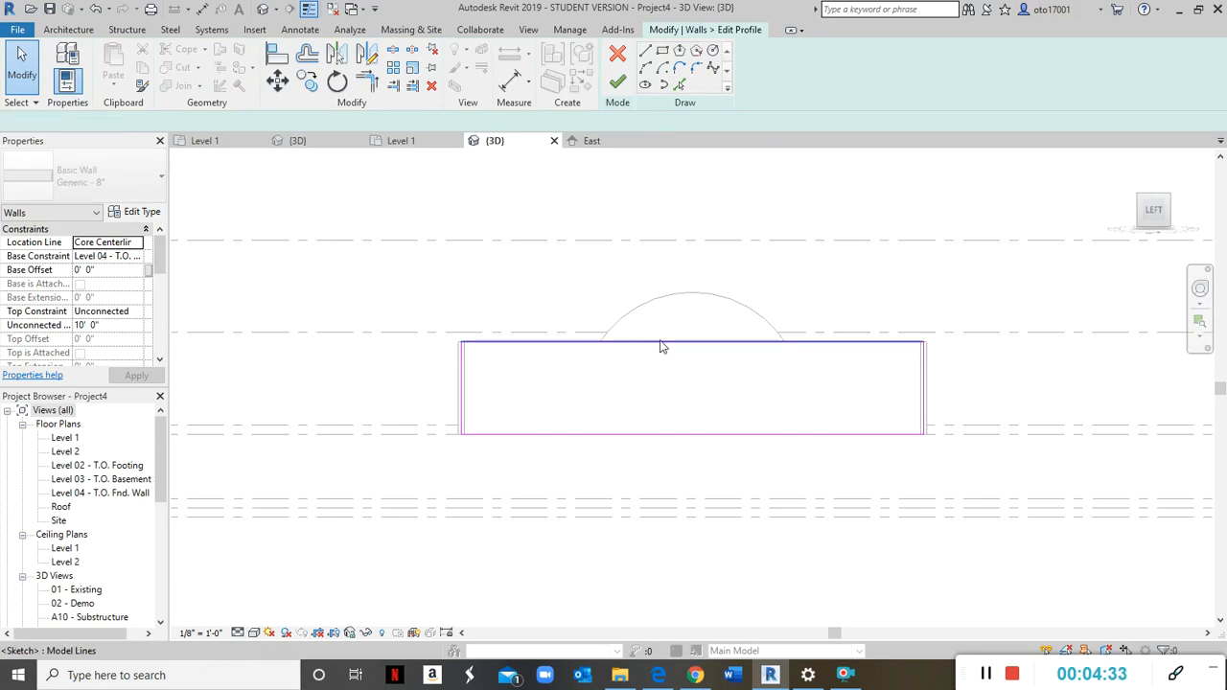
pyautogui.click(661, 347)
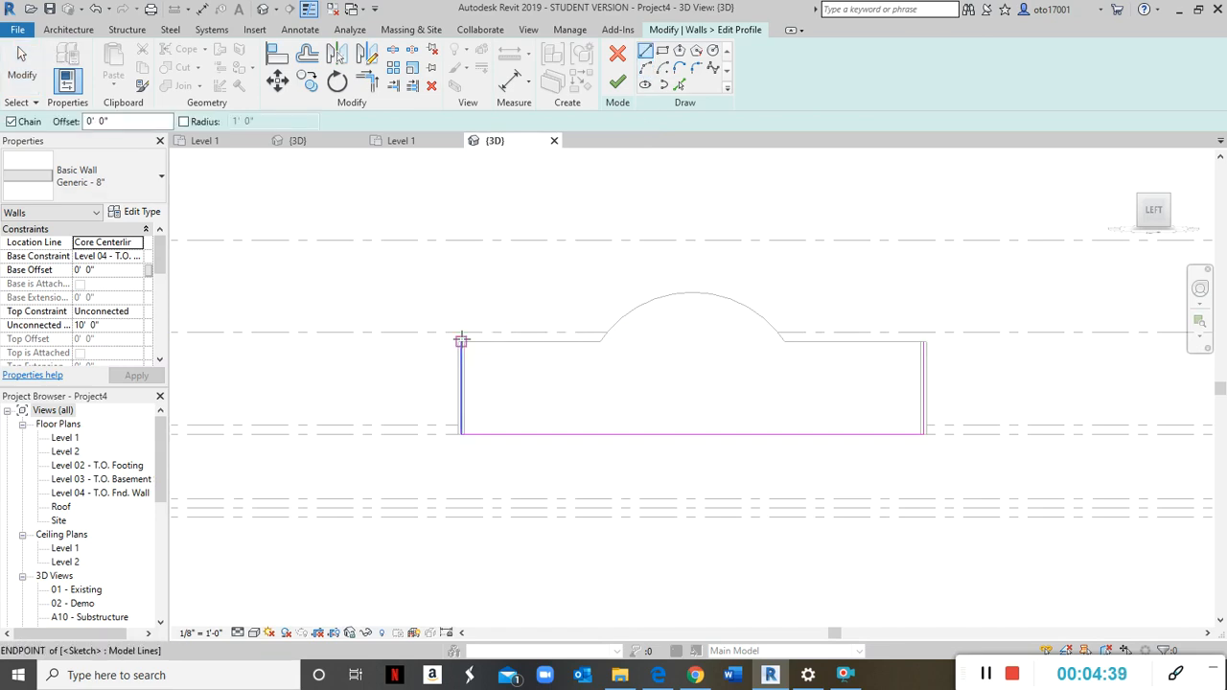
pyautogui.click(598, 341)
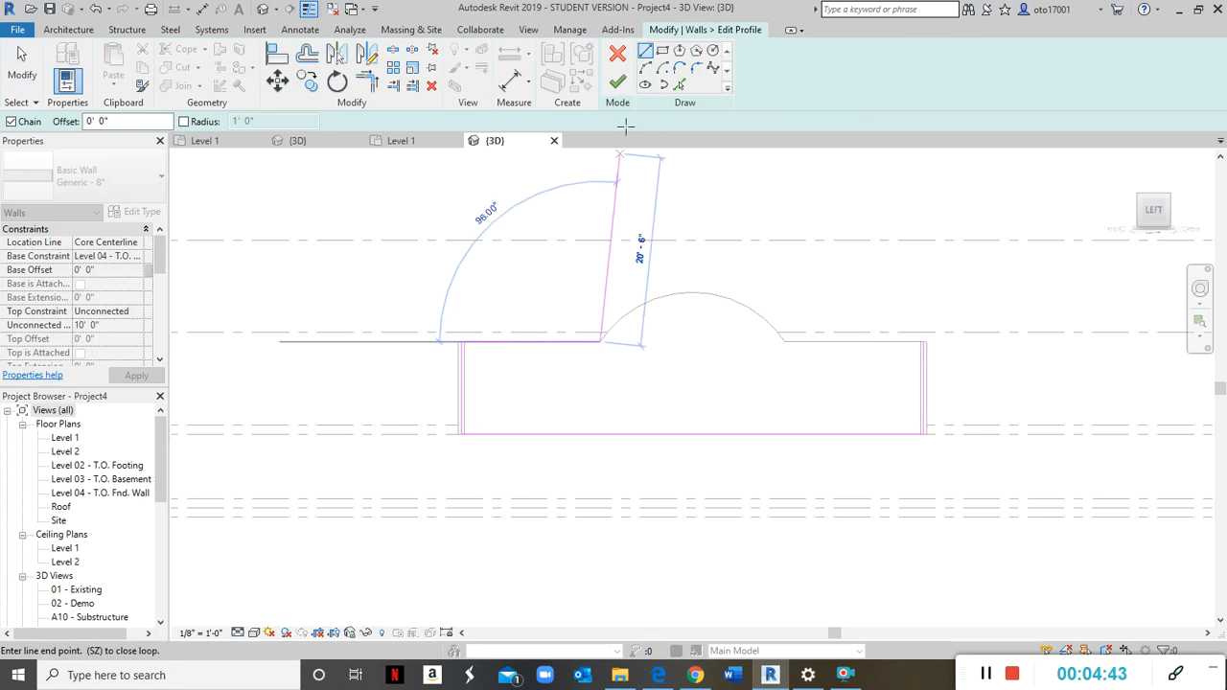
pyautogui.click(783, 343)
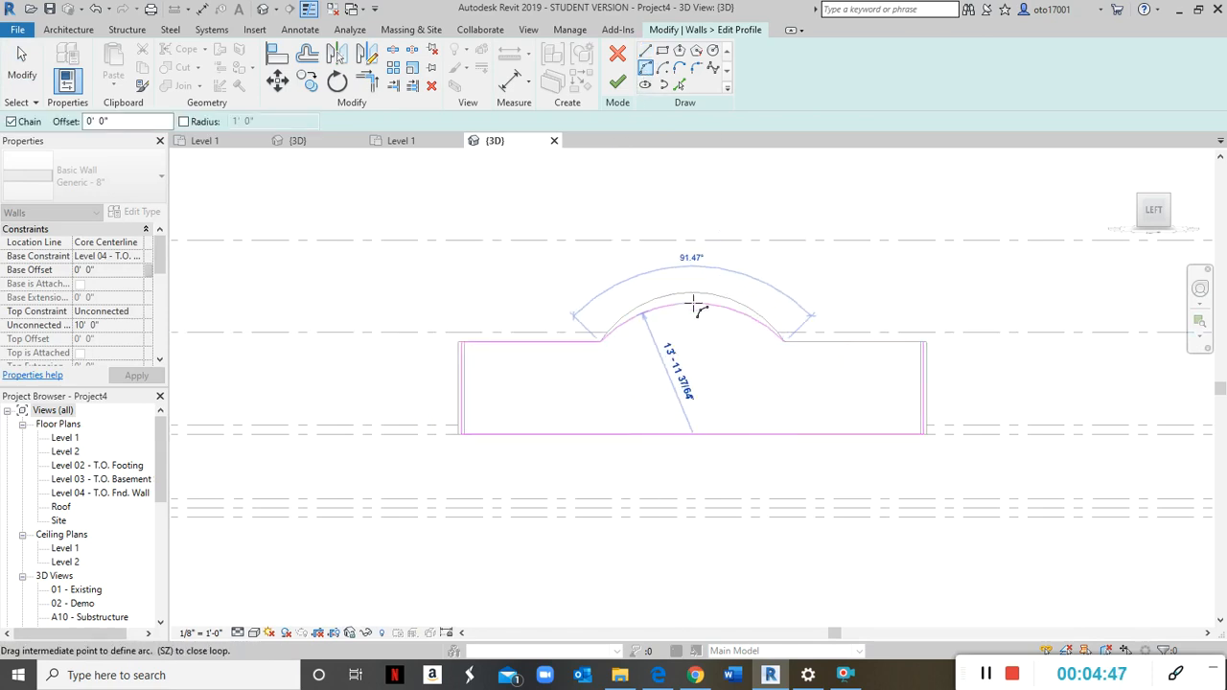
pyautogui.moveTo(692, 291)
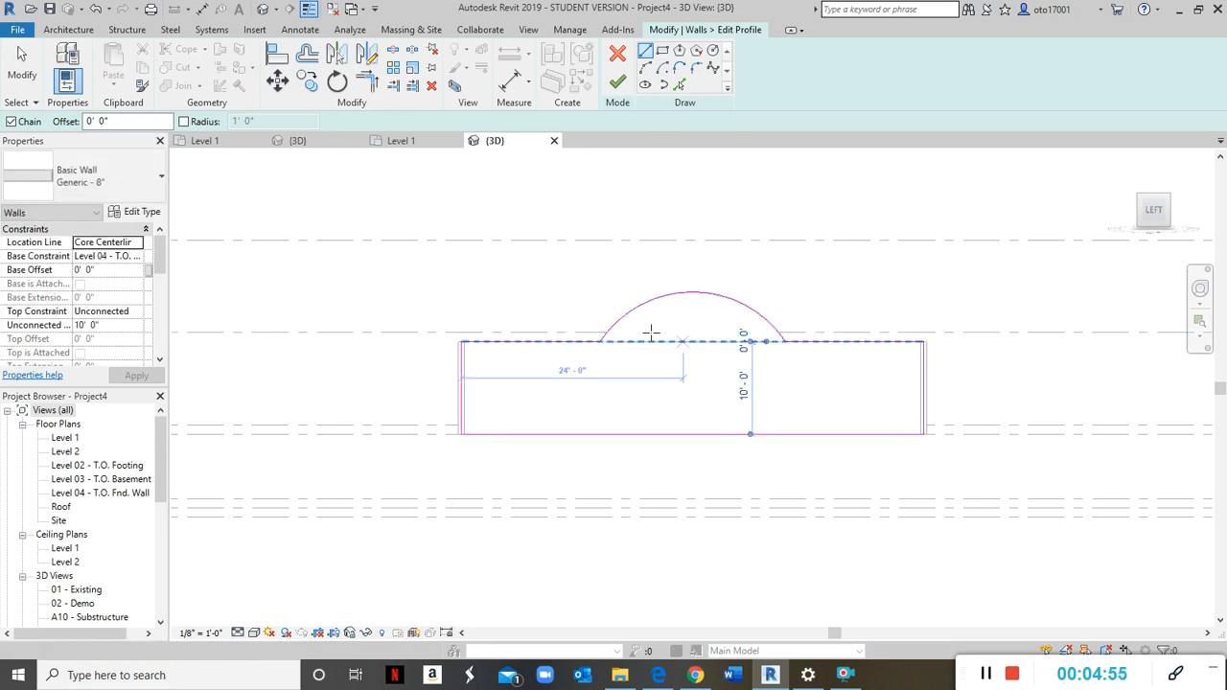
pyautogui.click(617, 54)
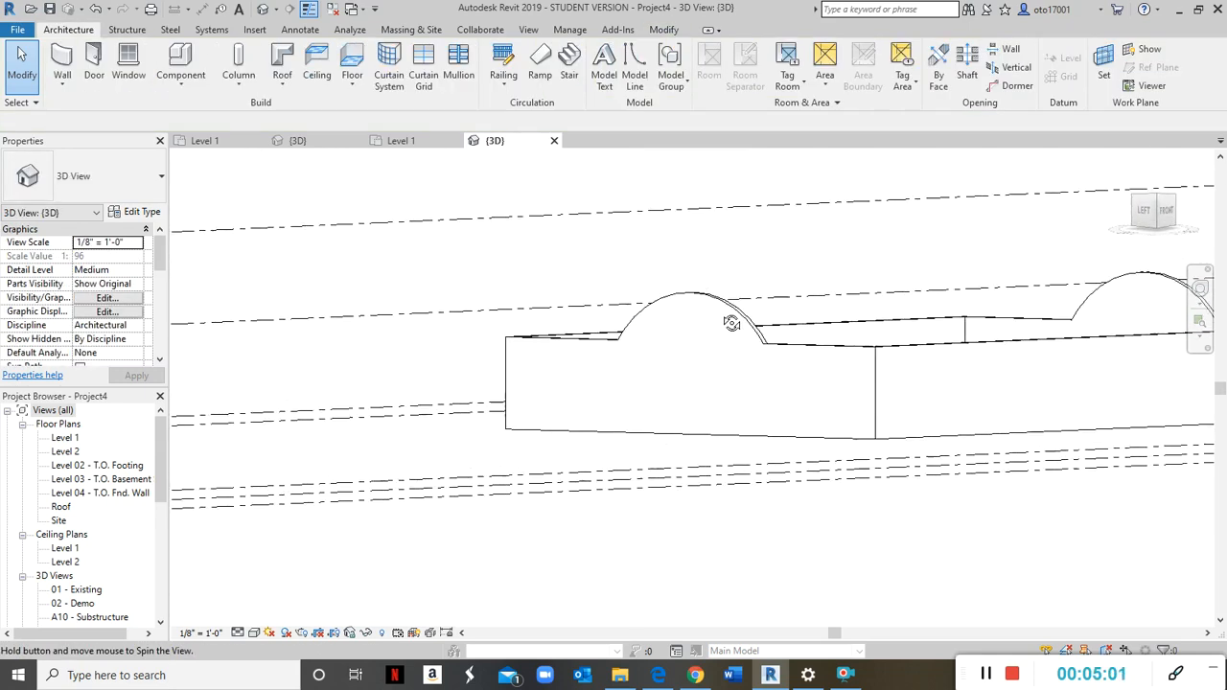
pyautogui.moveTo(732, 322); pyautogui.dragTo(839, 457)
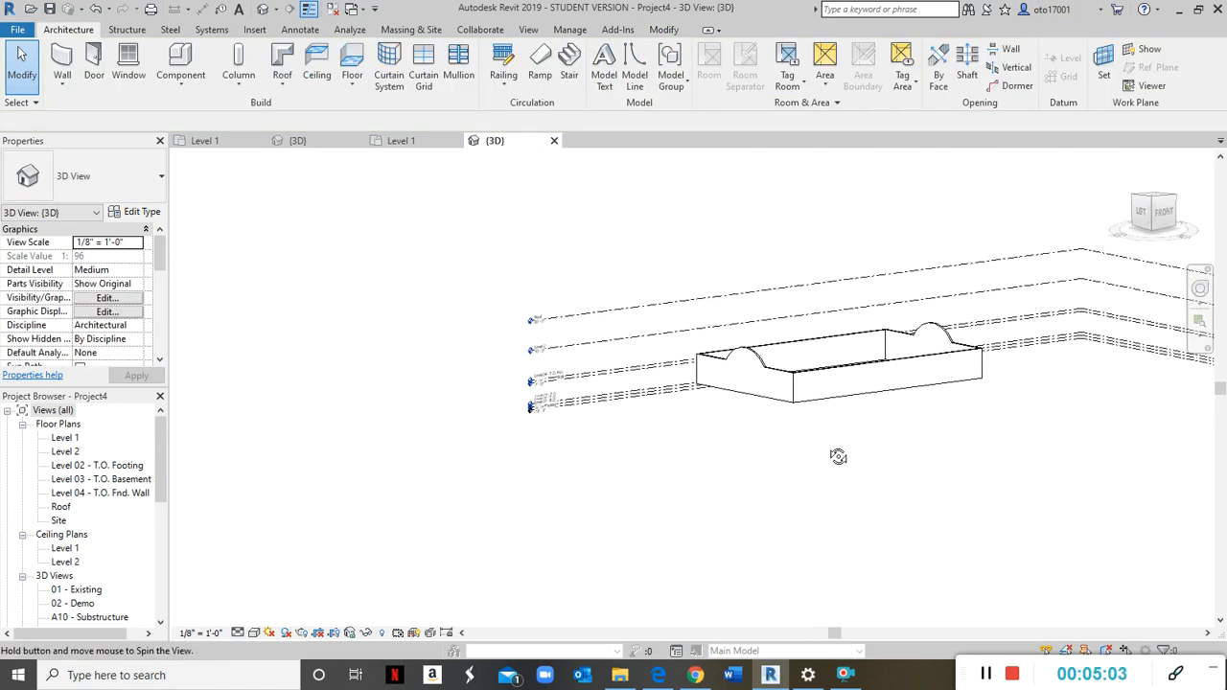
pyautogui.moveTo(840, 456); pyautogui.dragTo(1070, 268)
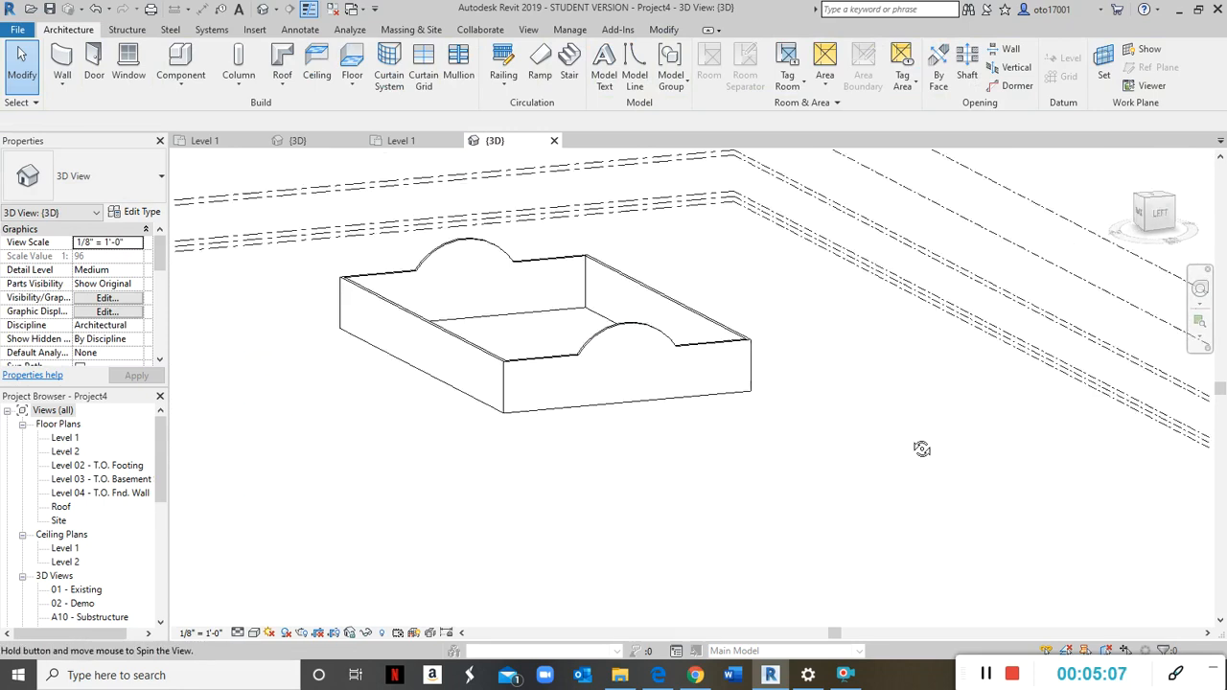
pyautogui.click(1151, 212)
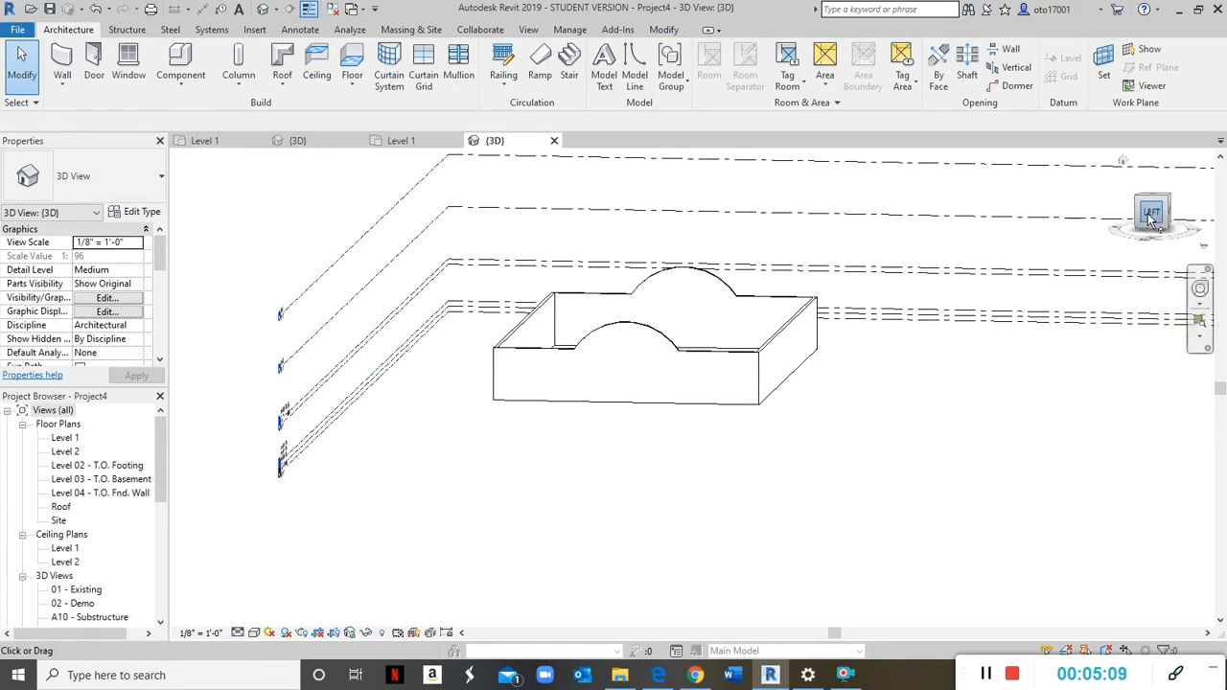
pyautogui.click(1154, 211)
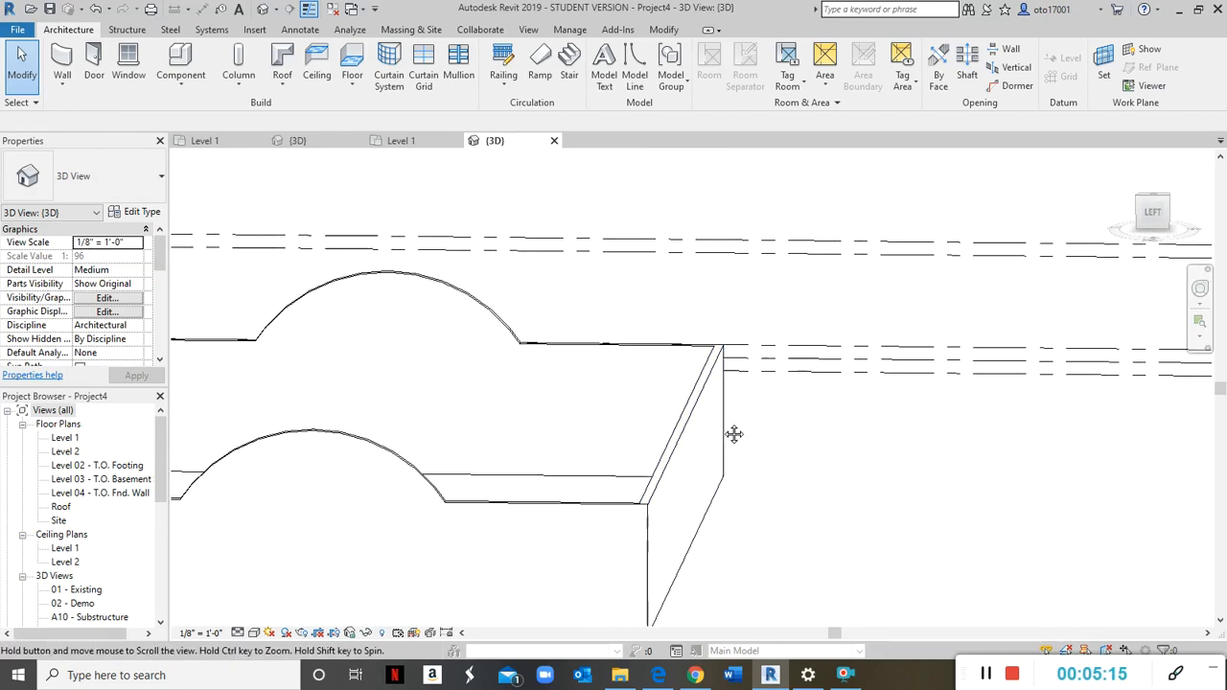
pyautogui.moveTo(733, 433); pyautogui.dragTo(924, 342)
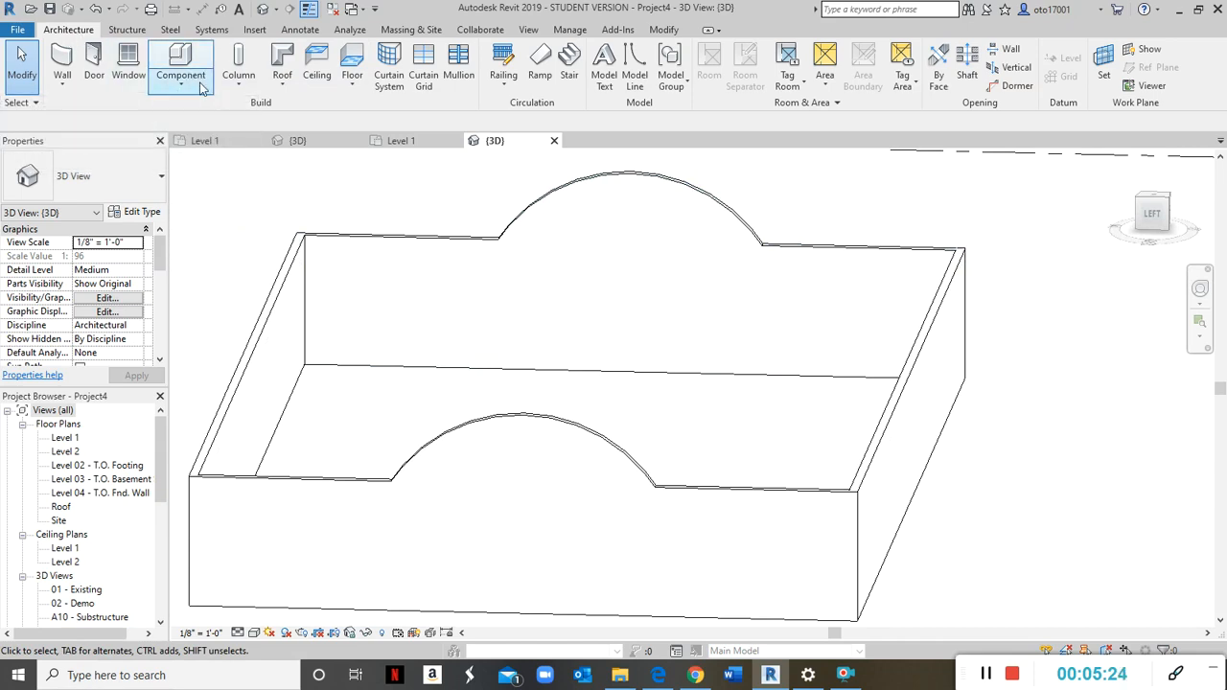
# Create an in-place Generic Models component named 'Wall Sweep/Trim' and start a Sweep form.
pyautogui.click(180, 65)
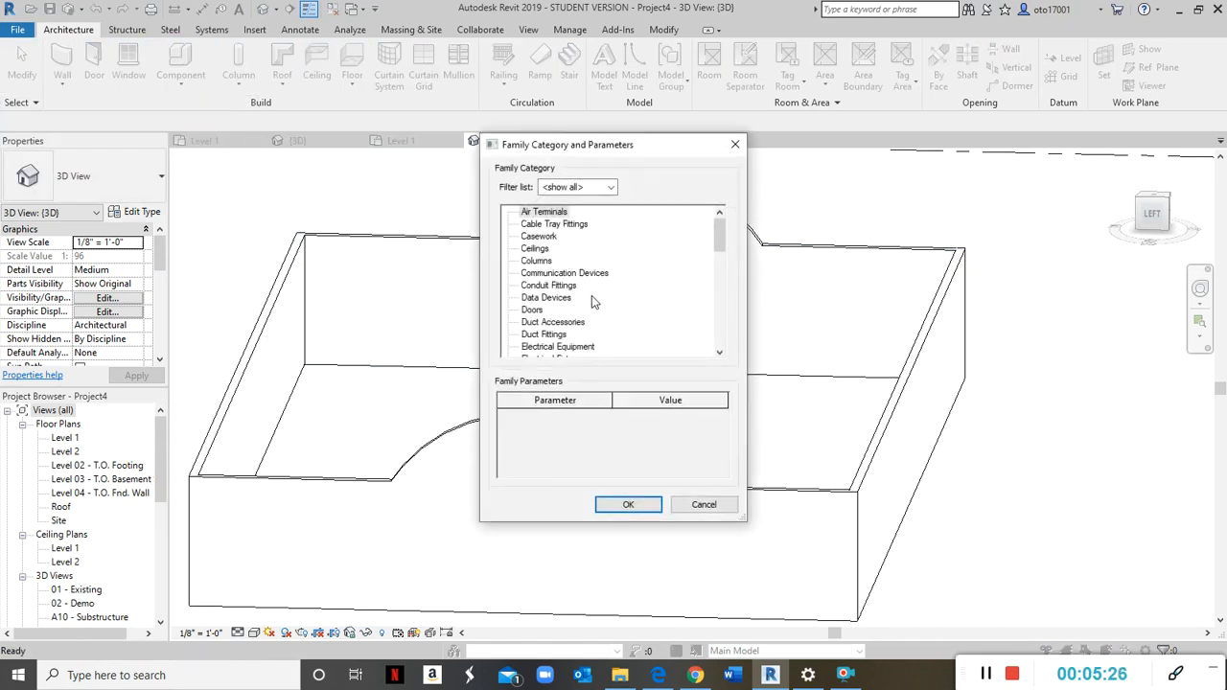
pyautogui.scroll(-3)
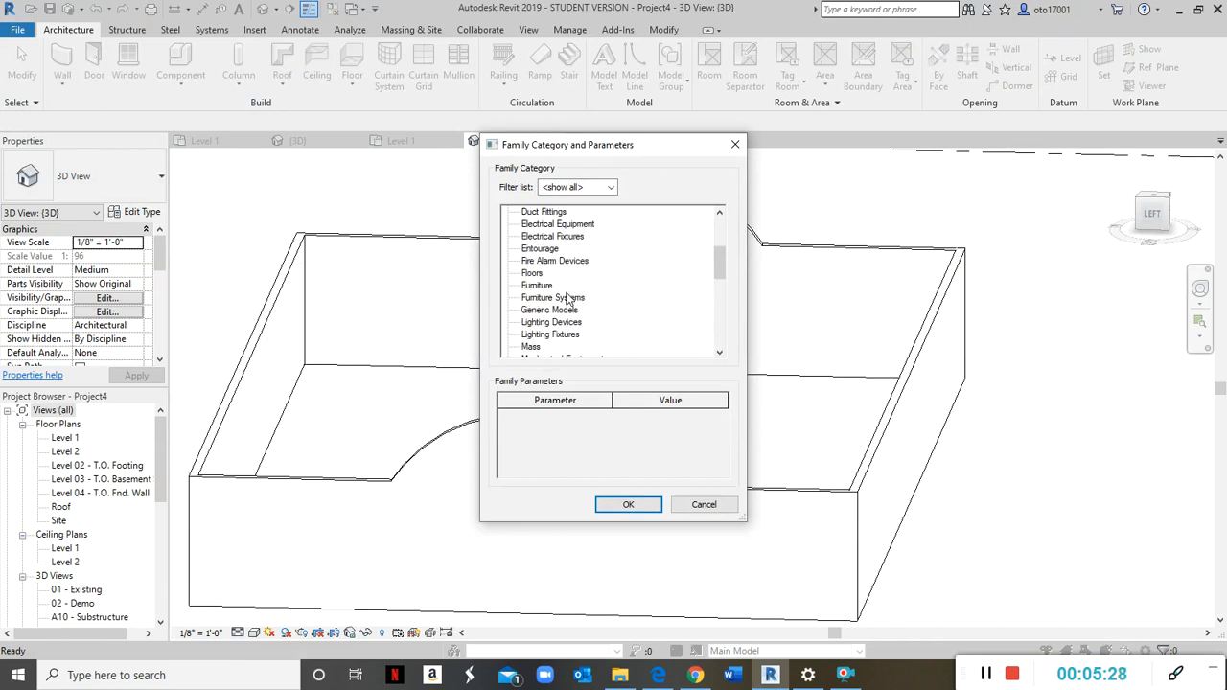
pyautogui.click(548, 309)
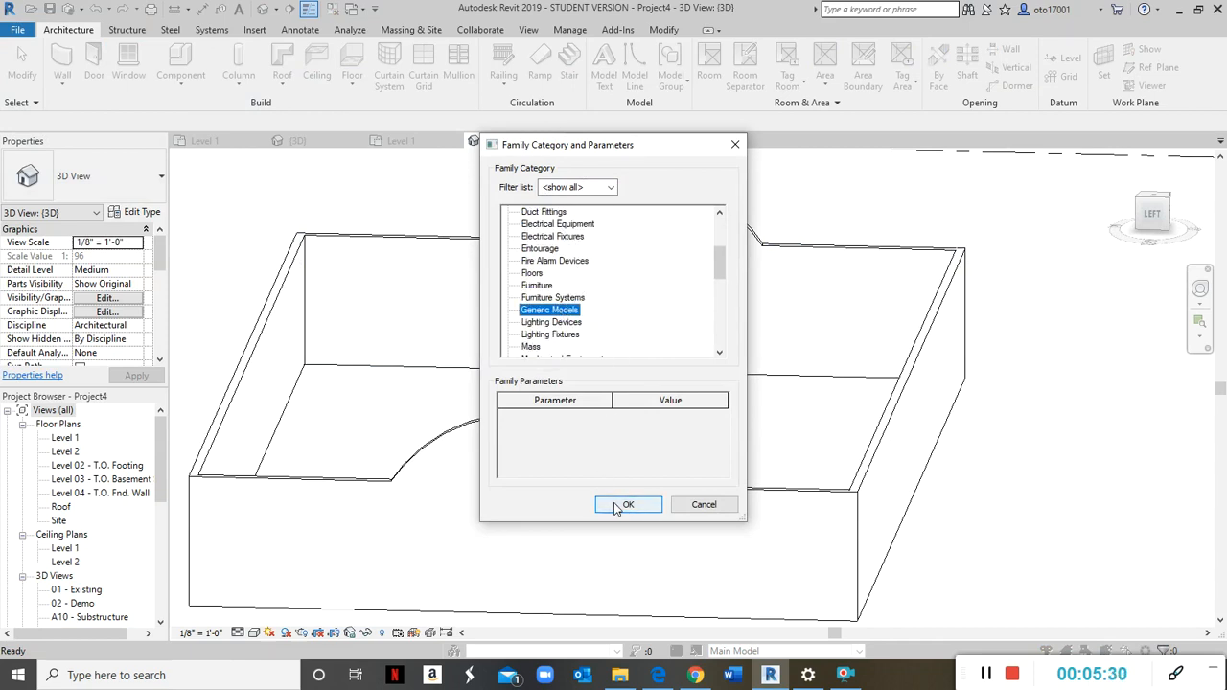
pyautogui.click(629, 504)
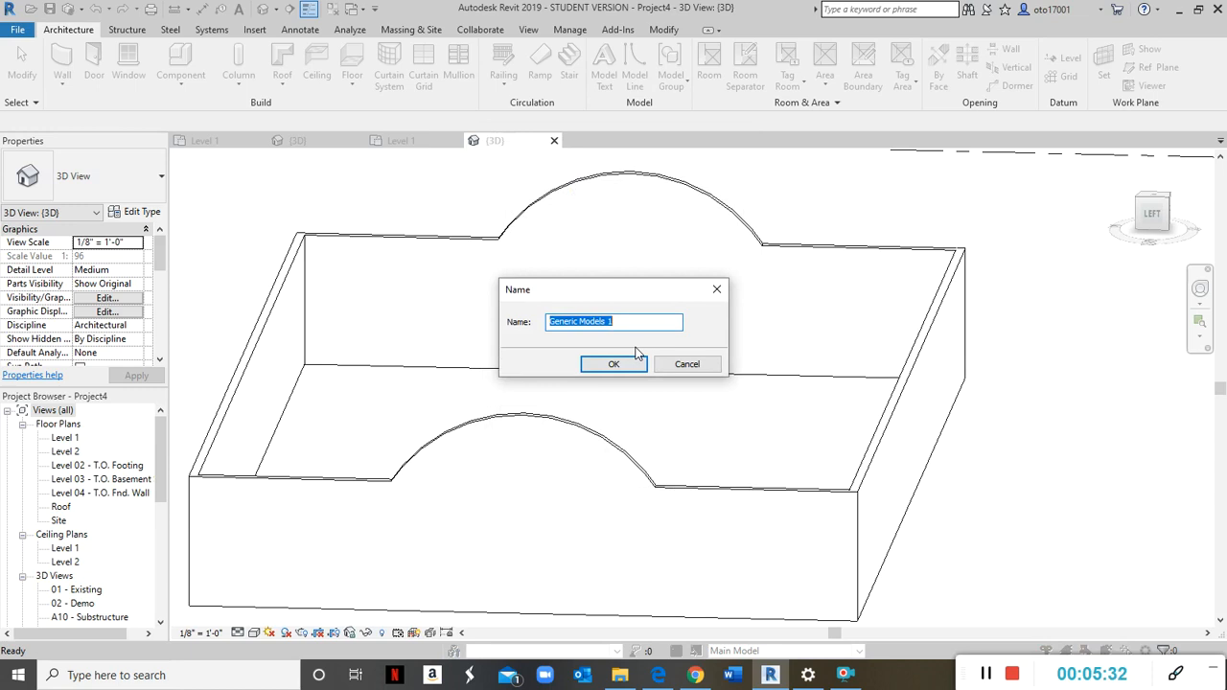
pyautogui.write('Wall')
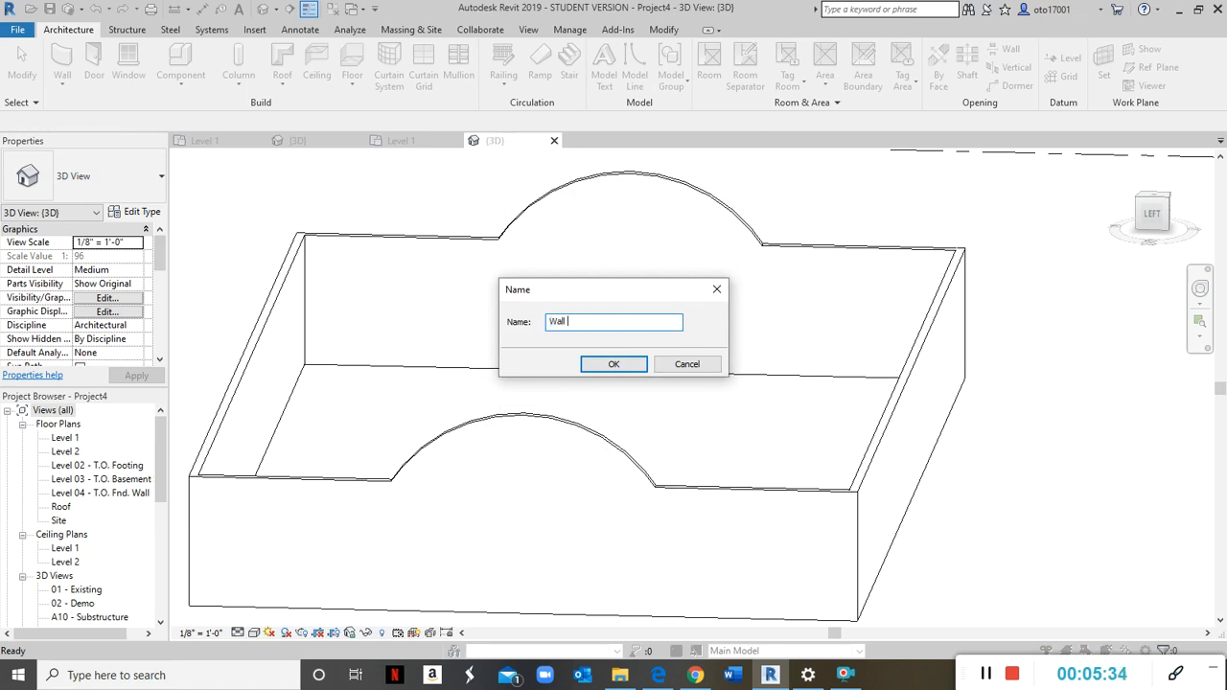
pyautogui.write('Sweep/')
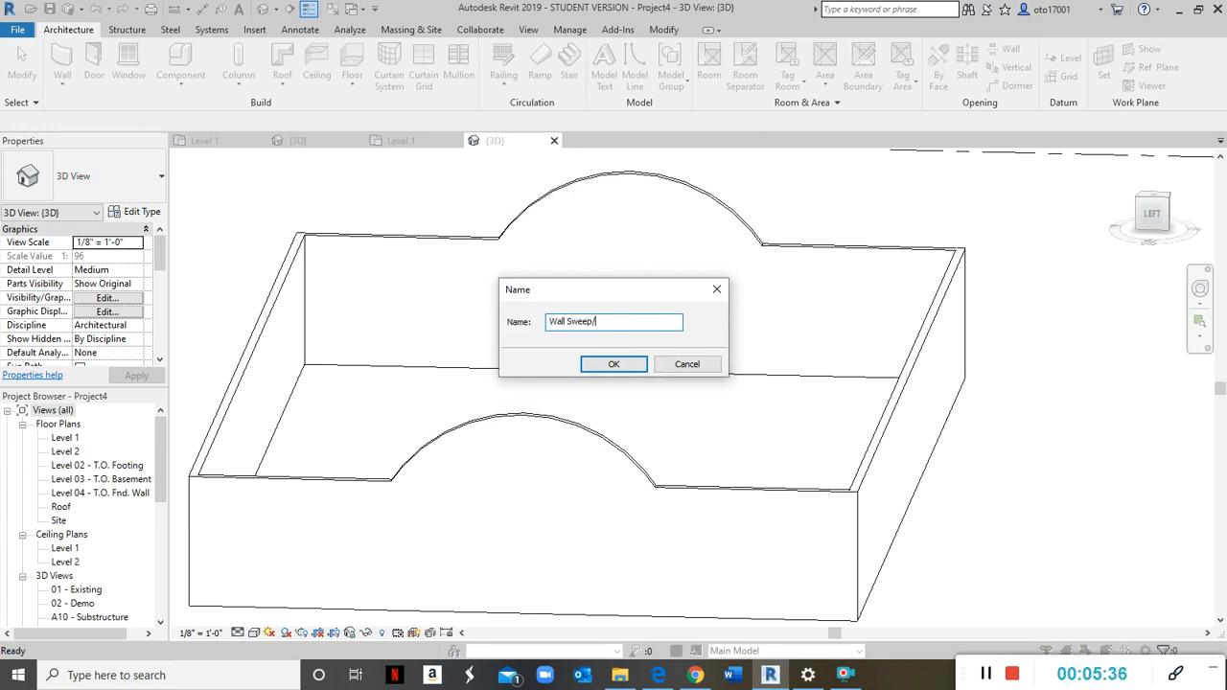
pyautogui.write('Trim')
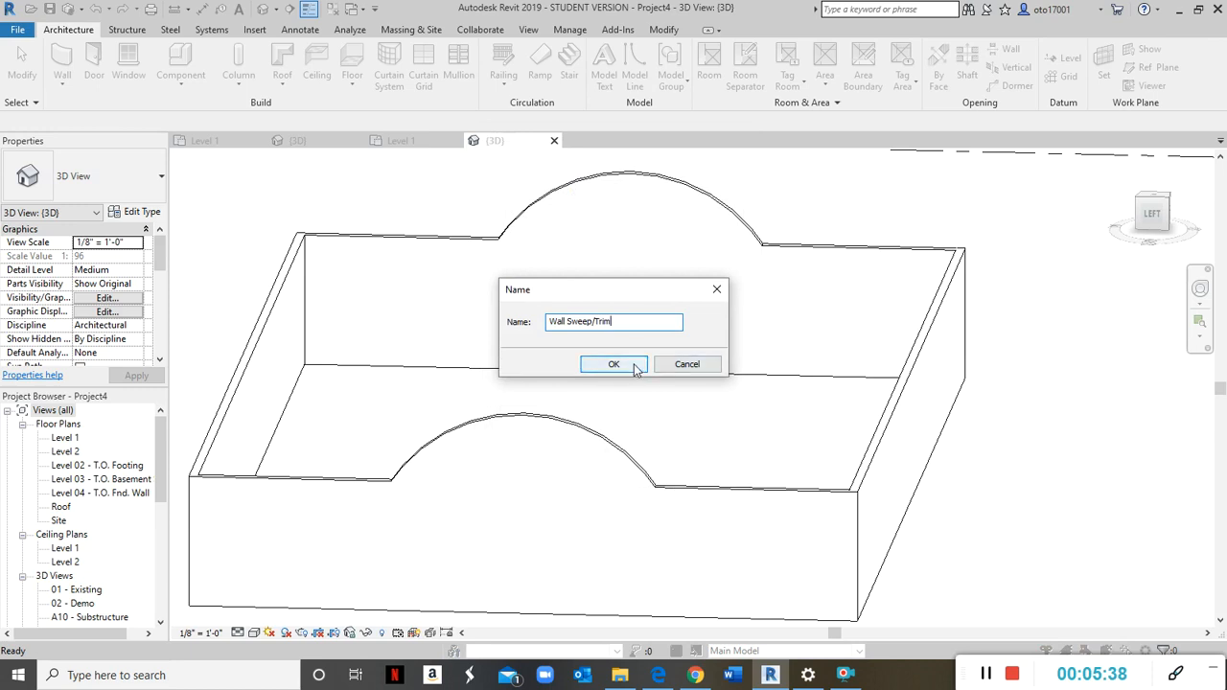
pyautogui.click(614, 365)
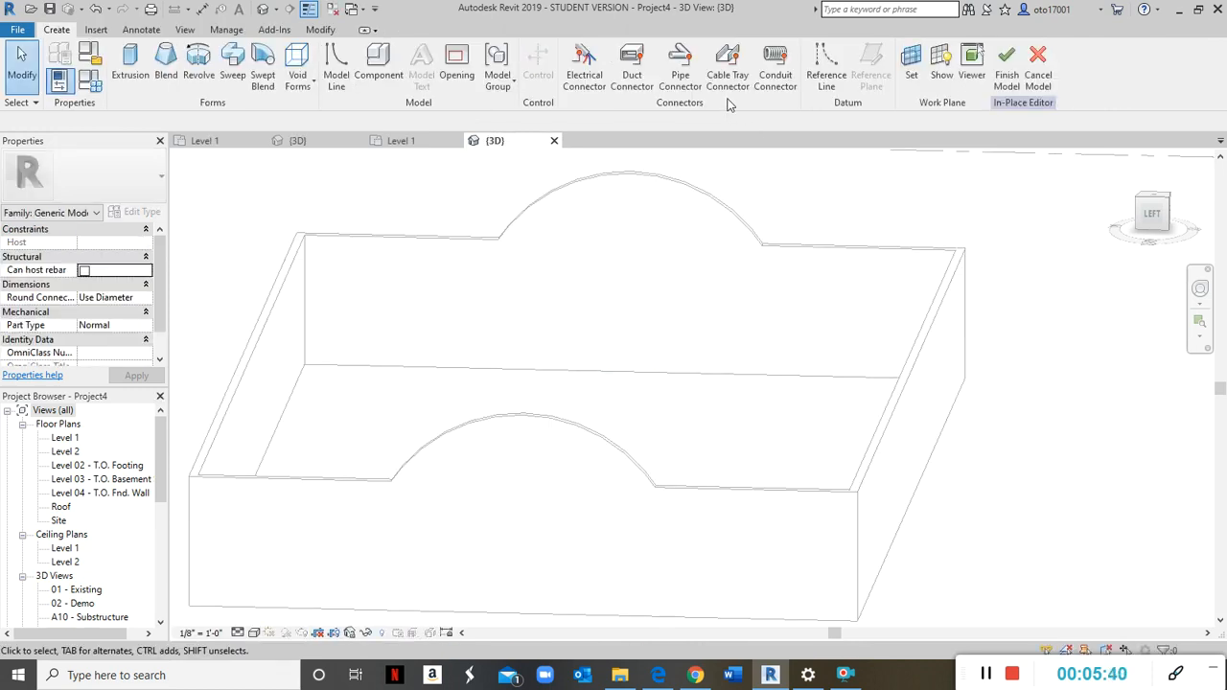
pyautogui.click(262, 72)
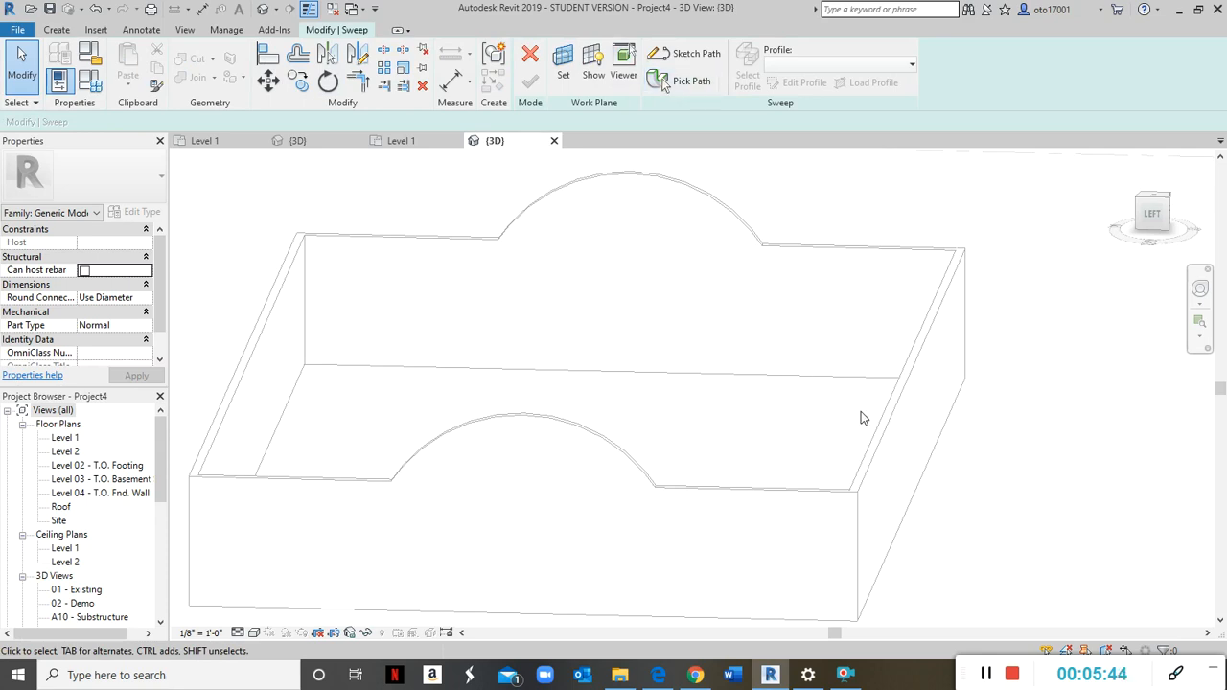
pyautogui.moveTo(832, 268)
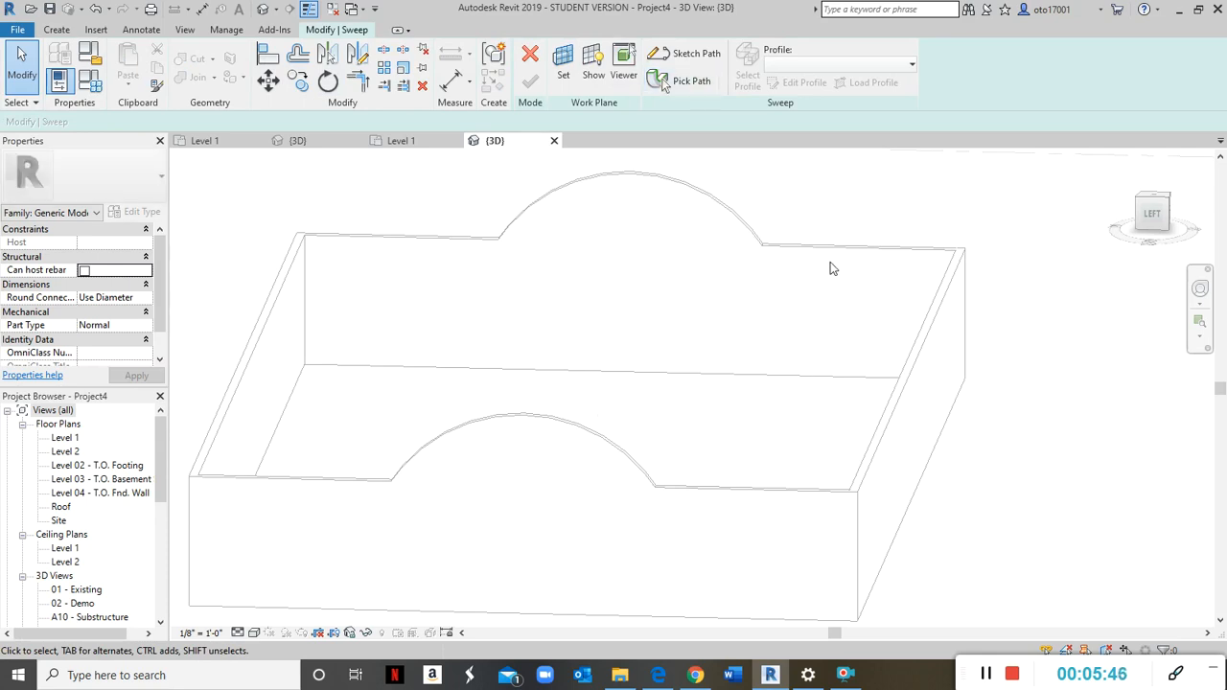
# Pick the arched wall top edges as the sweep path with Pick 3D Edges and finish it.
pyautogui.click(690, 80)
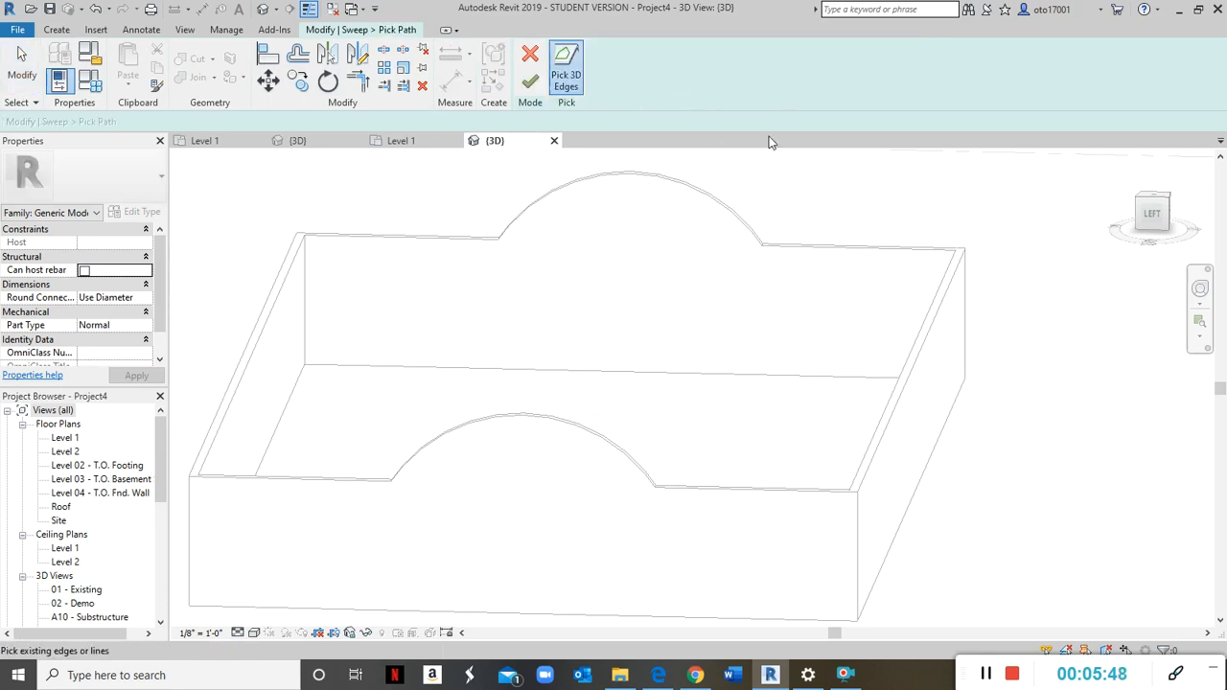
pyautogui.moveTo(910, 376)
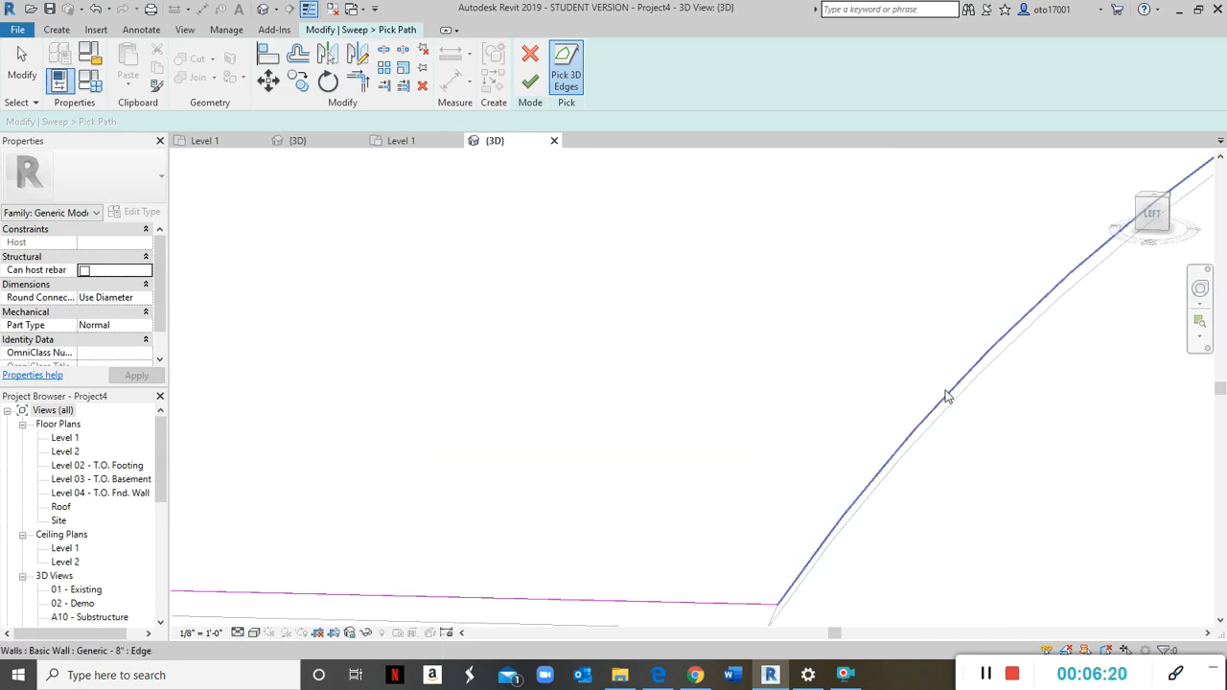
pyautogui.moveTo(947, 395); pyautogui.dragTo(422, 437)
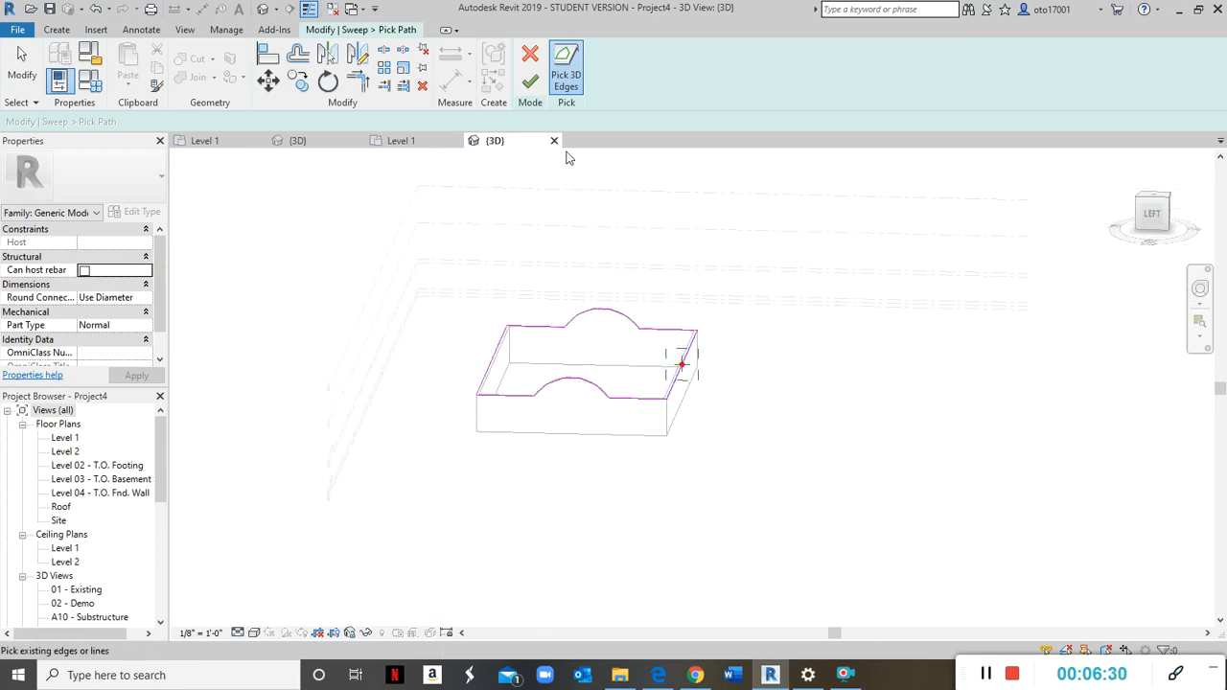
pyautogui.click(529, 80)
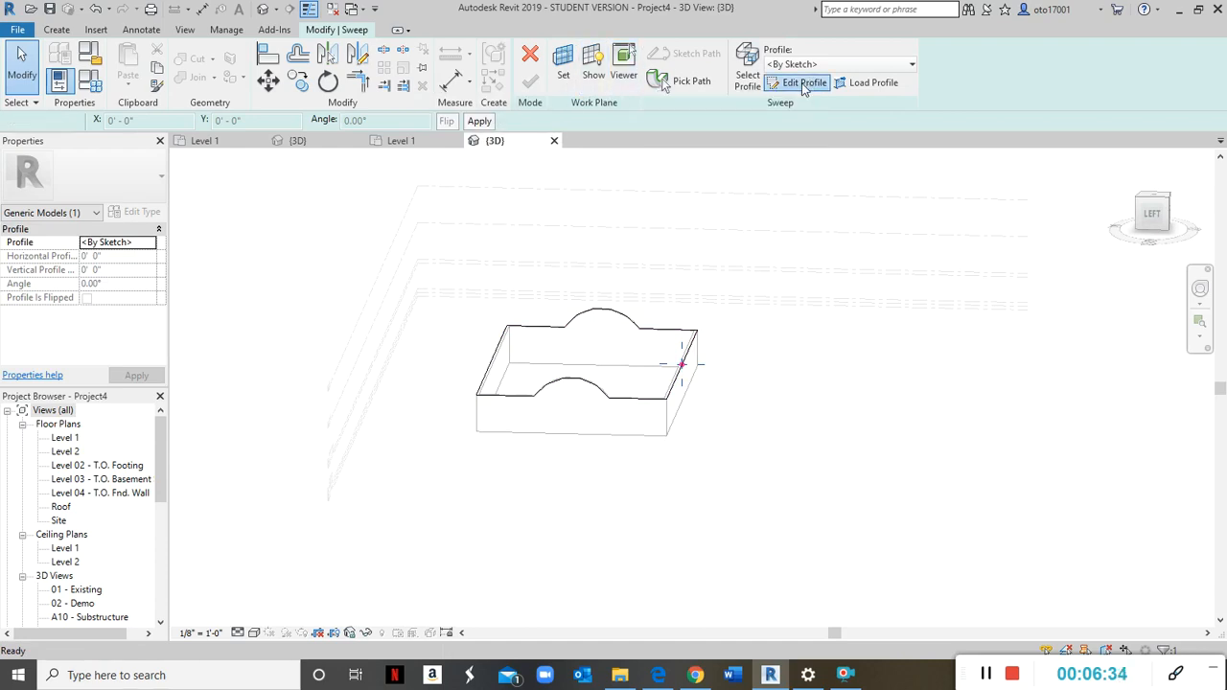
# Sketch the first connected line segments of the stepped trim profile with typed lengths.
pyautogui.click(801, 83)
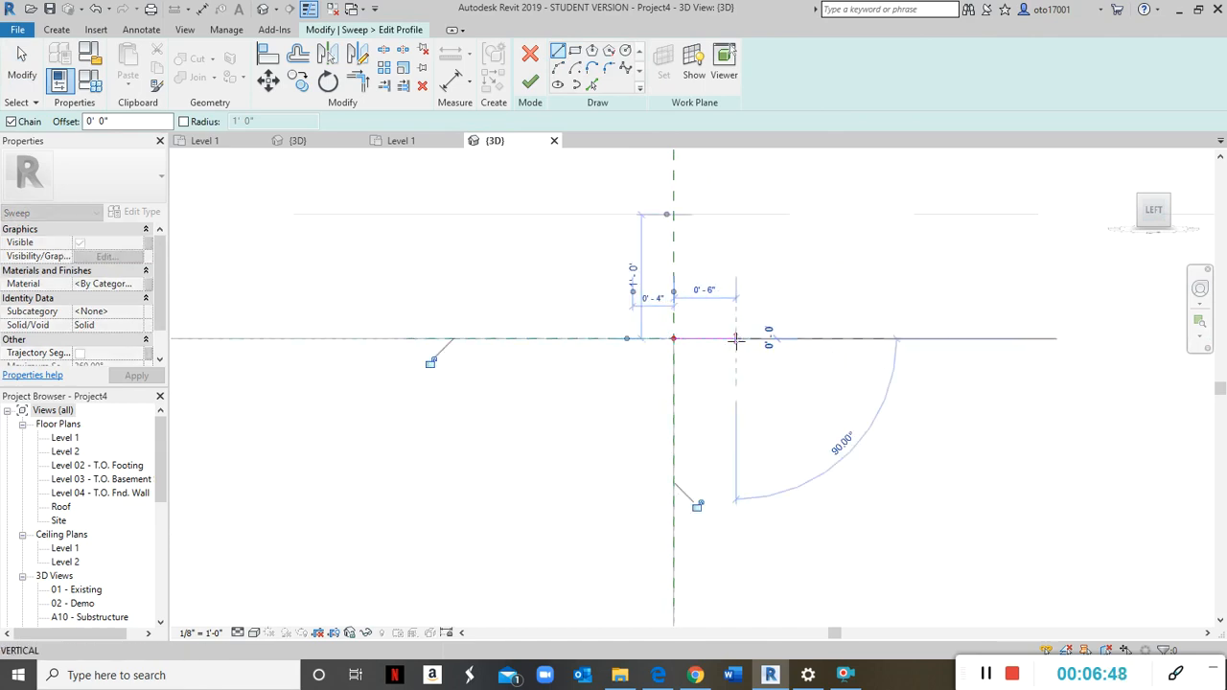
pyautogui.moveTo(738, 357)
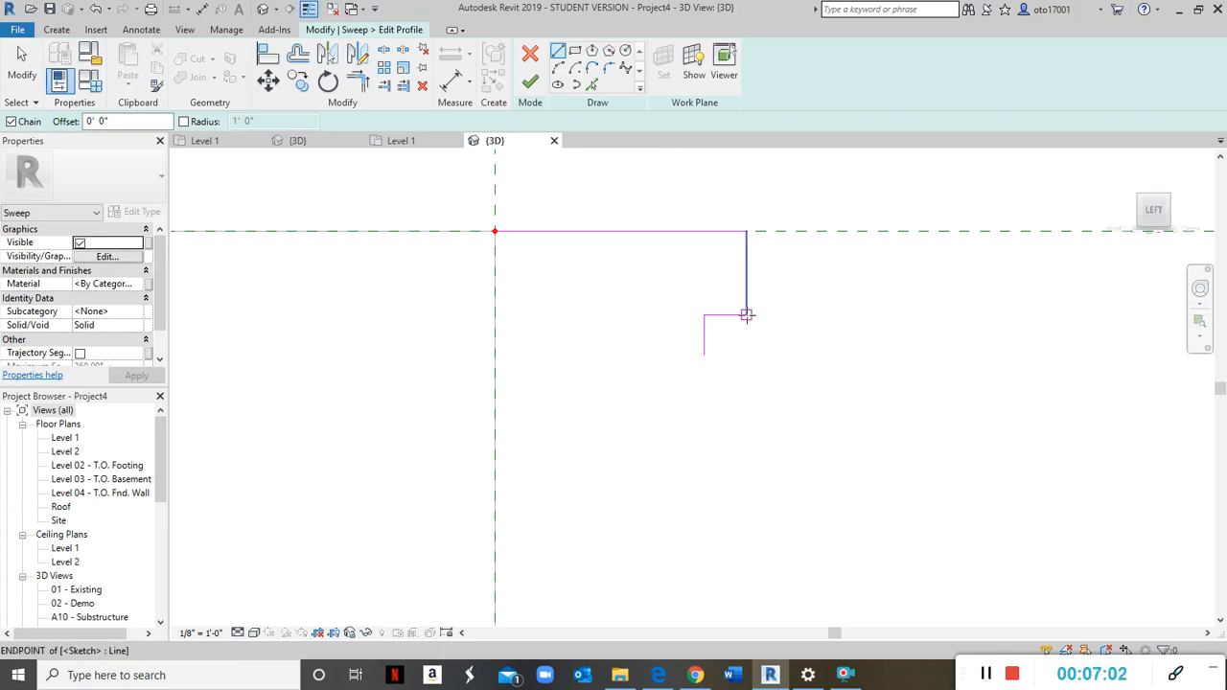
pyautogui.click(746, 314)
pyautogui.write('8')
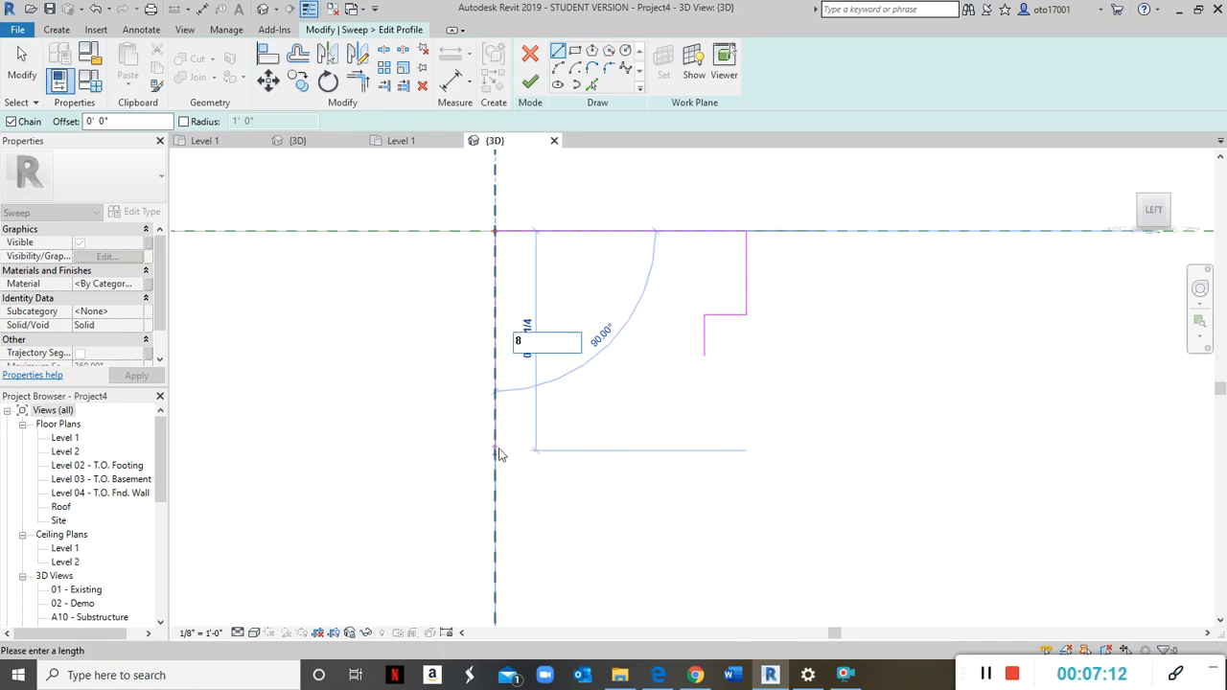
pyautogui.write('0')
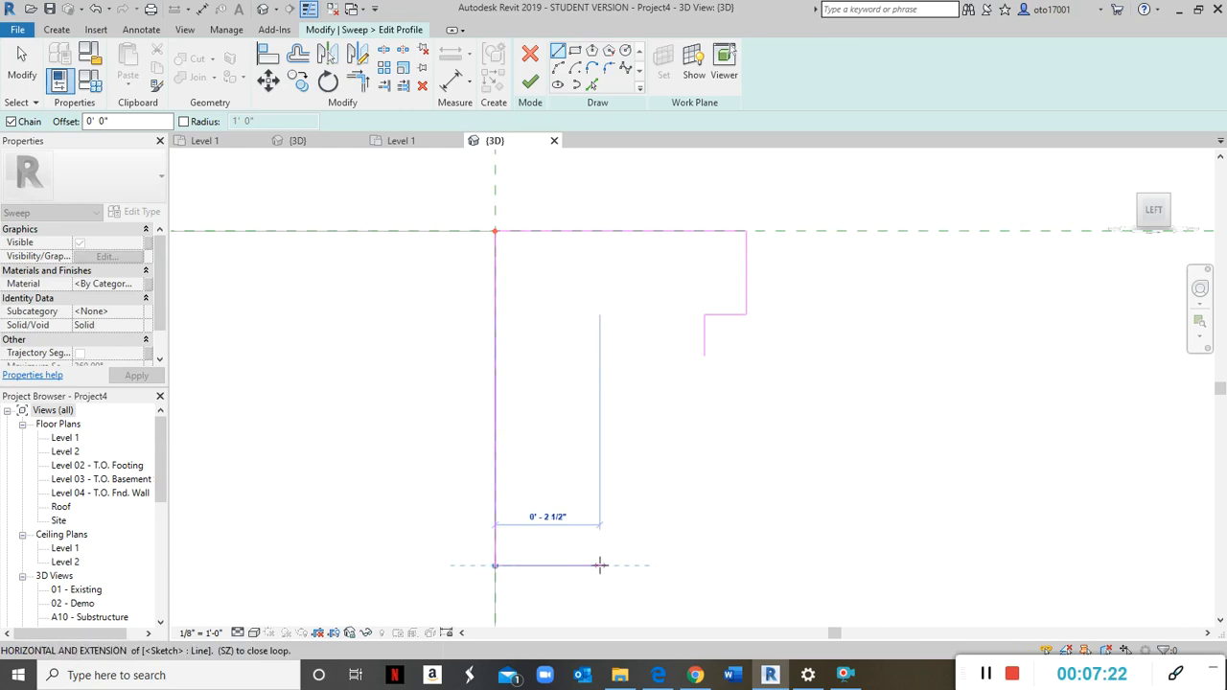
pyautogui.moveTo(579, 564)
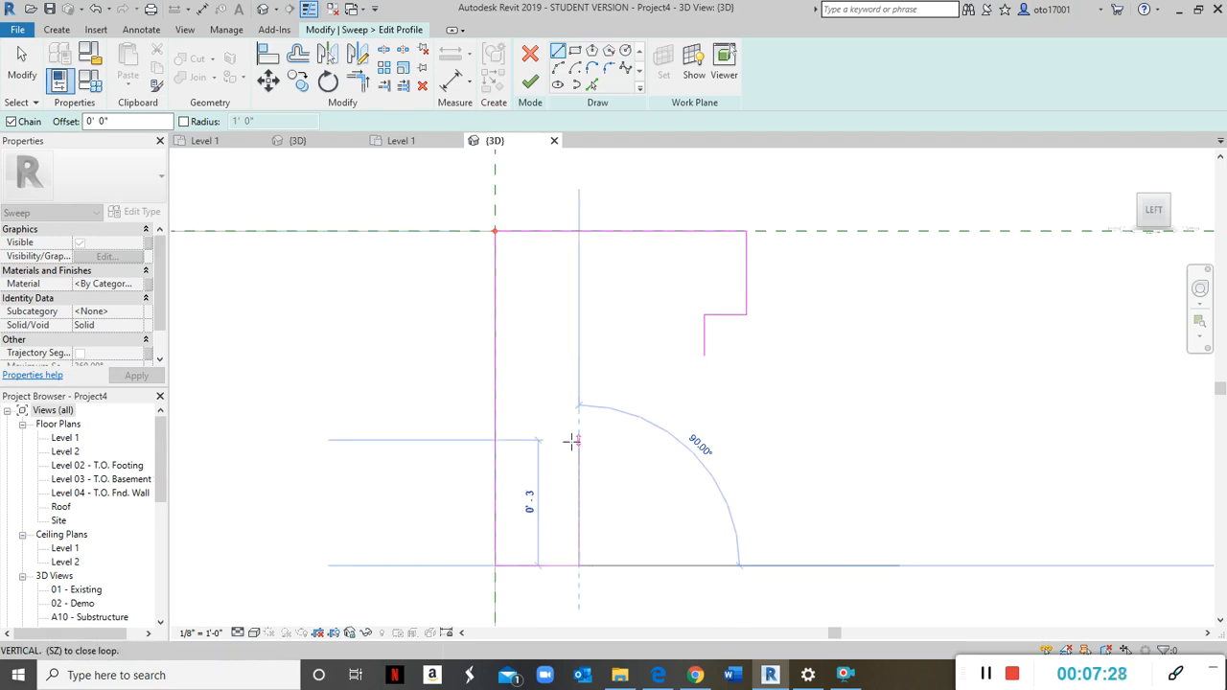
pyautogui.moveTo(576, 441)
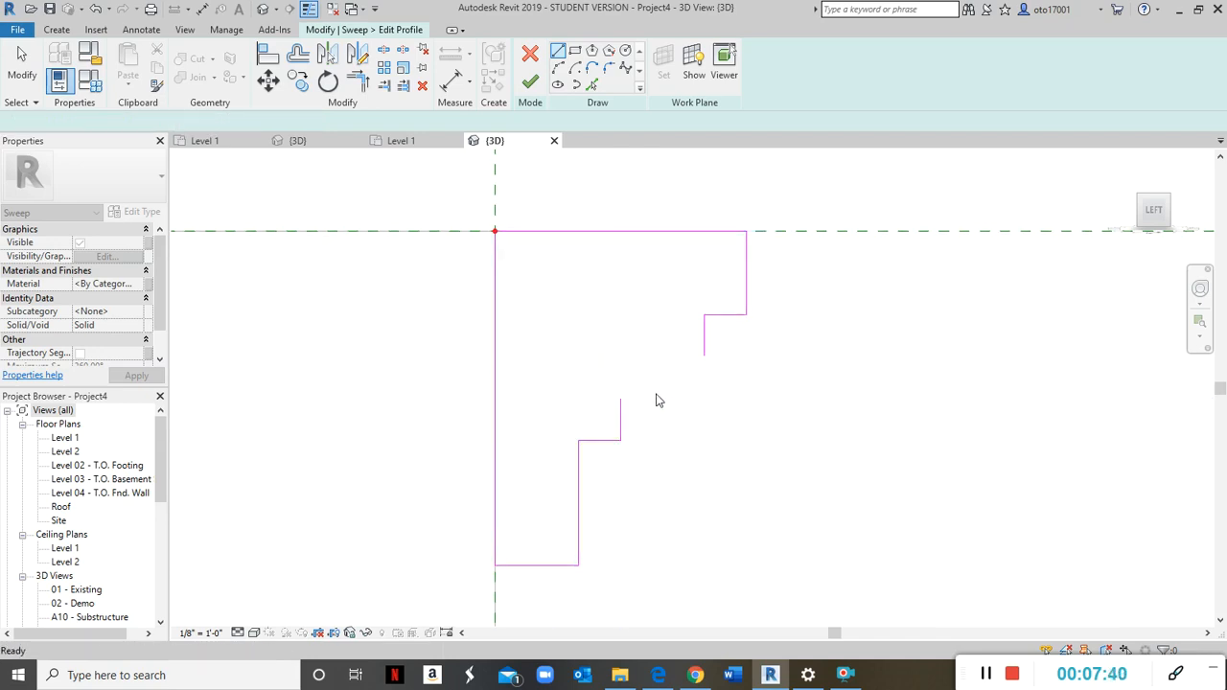
# Draw concave arcs at the profile's step corners using Start-End-Radius and 3-Point arc modes.
pyautogui.click(558, 67)
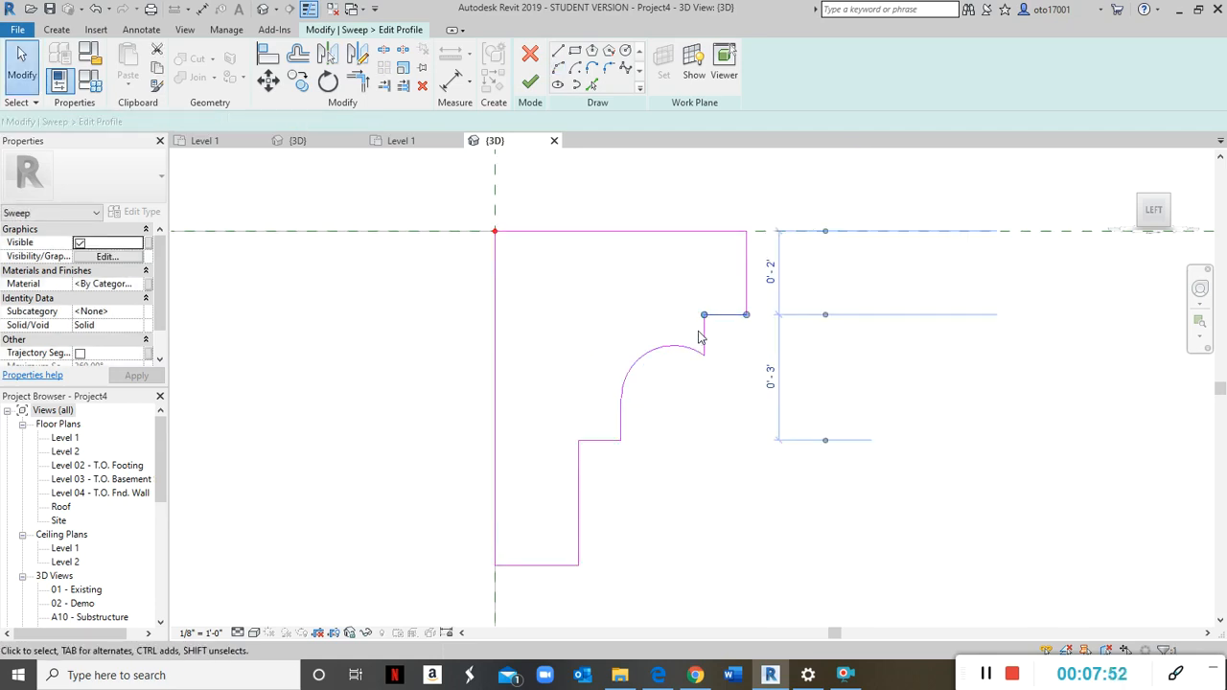
pyautogui.click(705, 335)
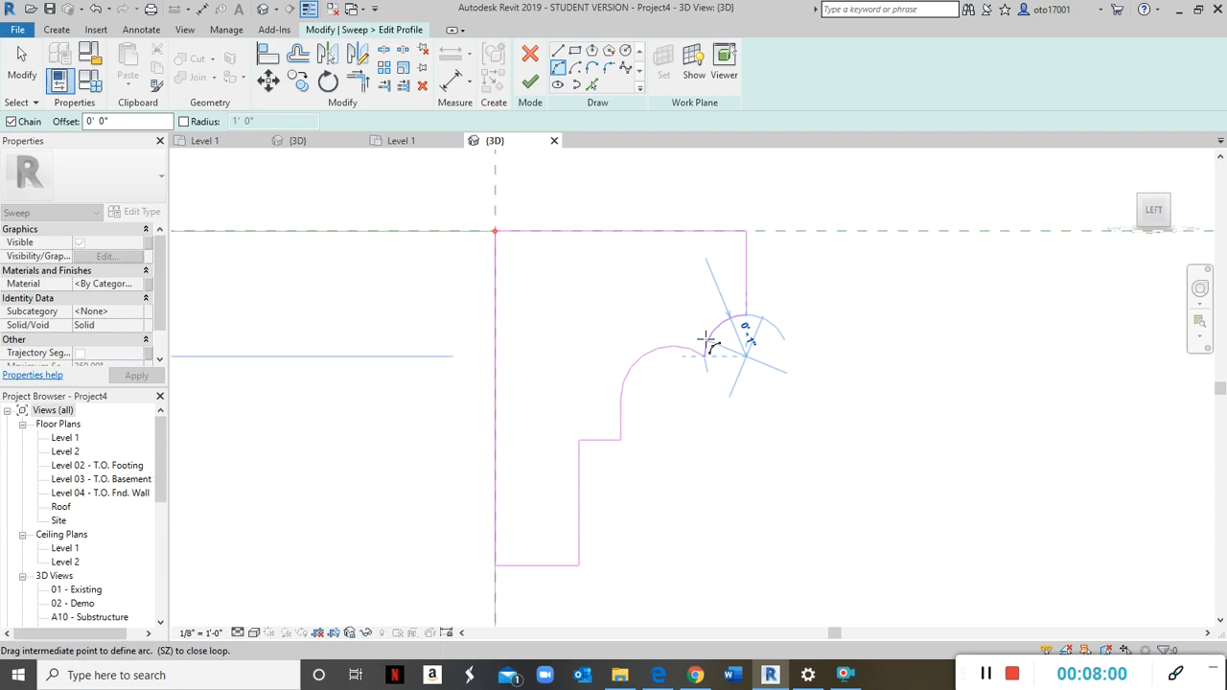
pyautogui.click(748, 307)
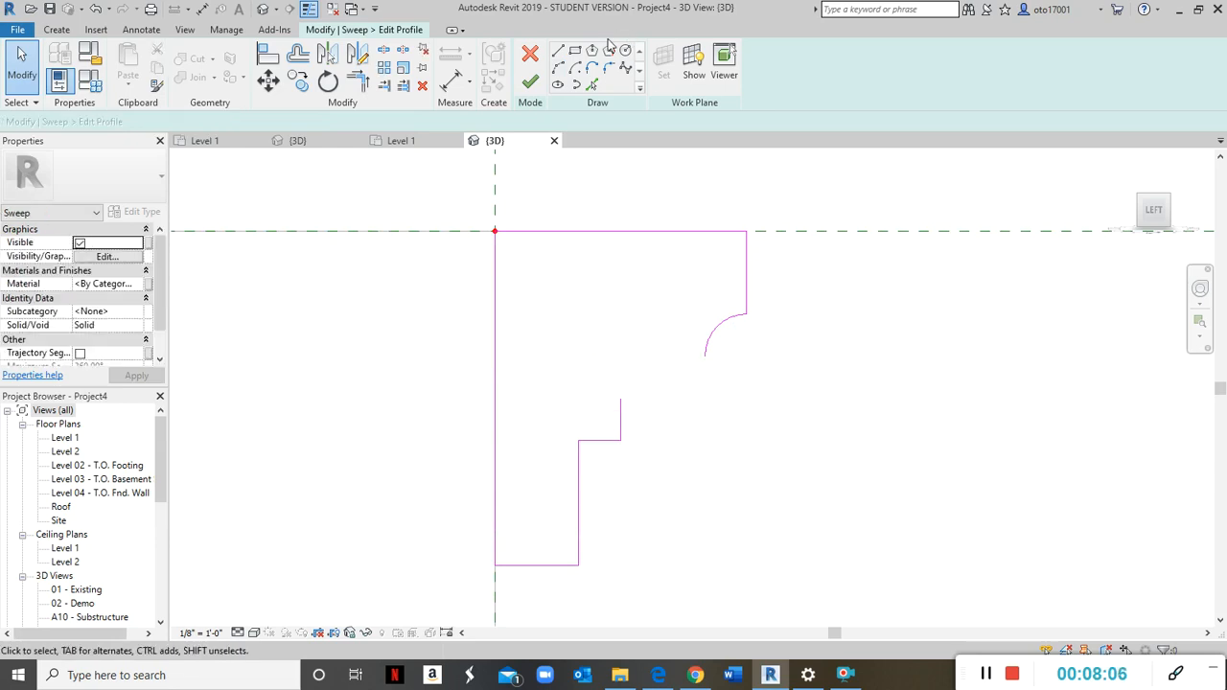
pyautogui.click(560, 67)
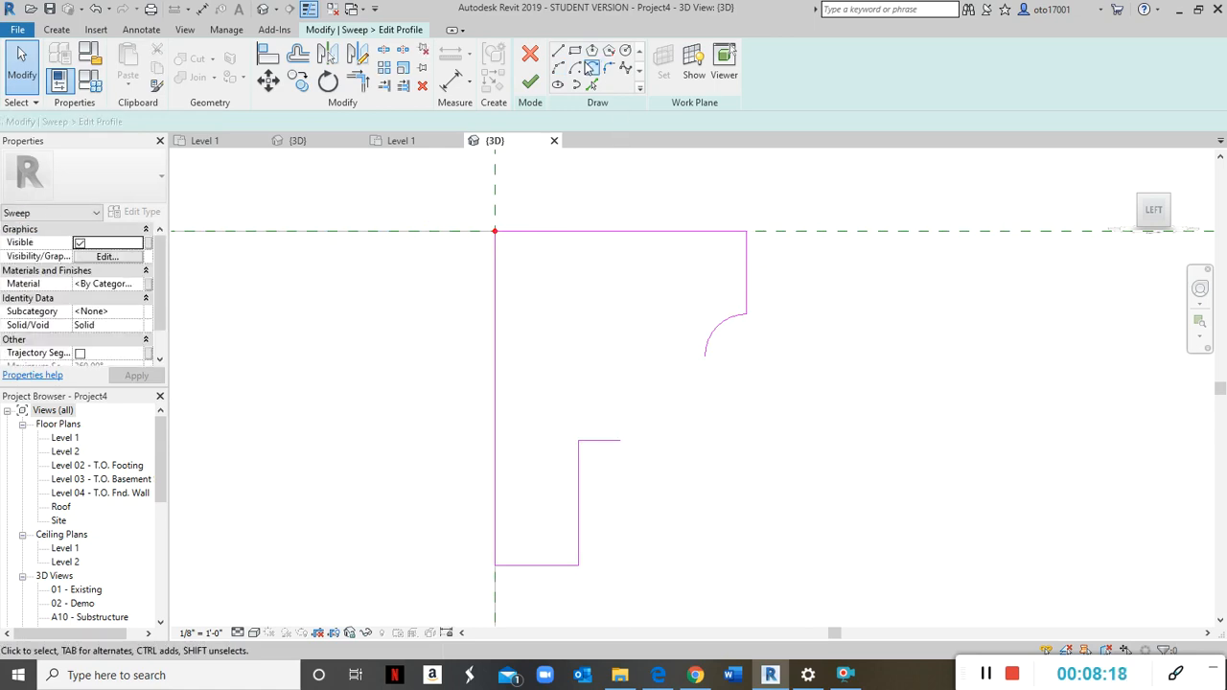
pyautogui.click(558, 67)
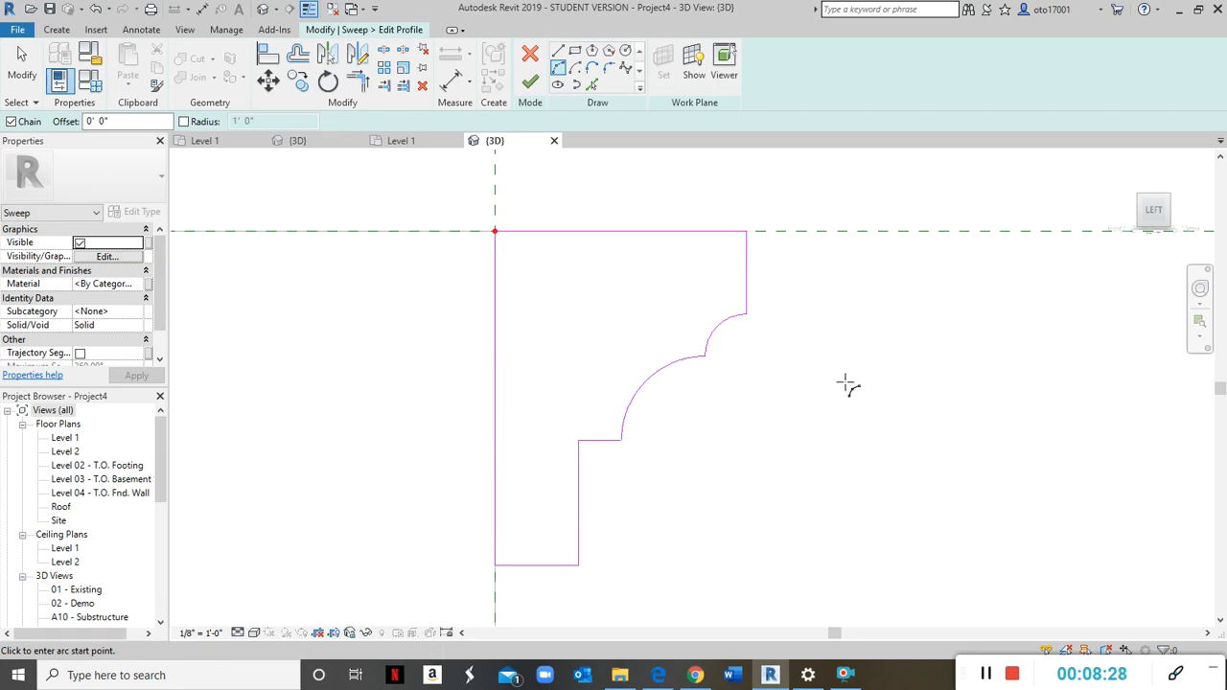
pyautogui.moveTo(847, 355)
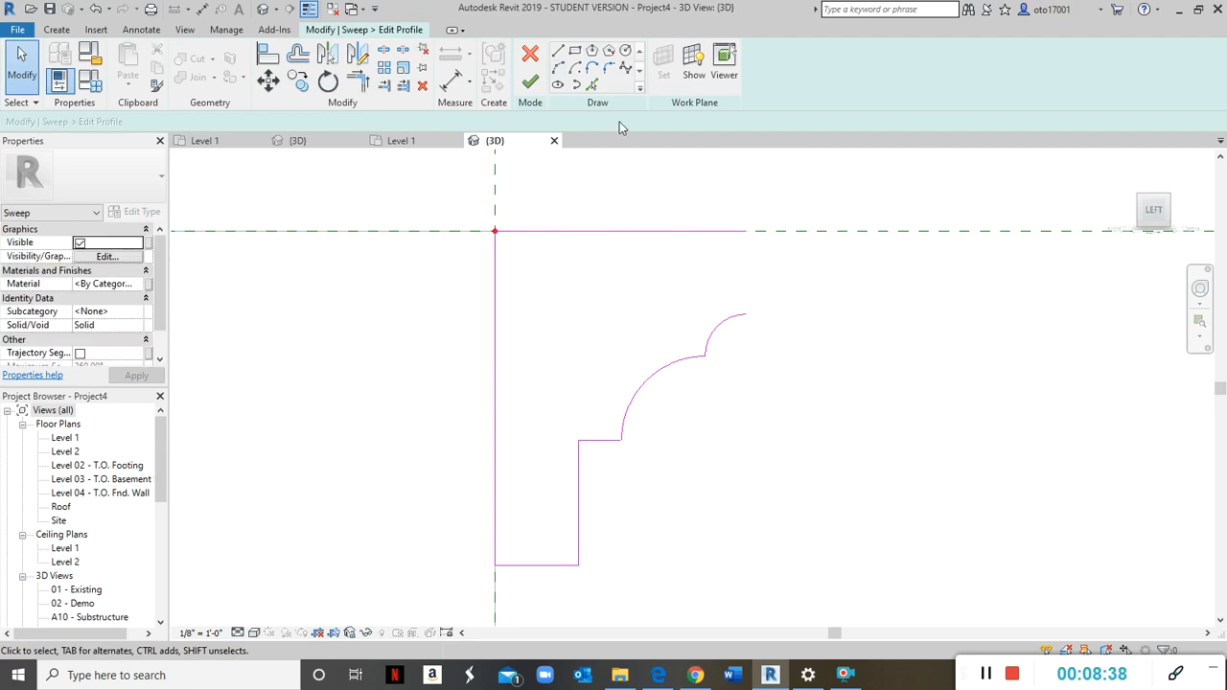
# Close the profile with a top line, short vertical and diagonal chamfer, then accept the profile.
pyautogui.click(558, 50)
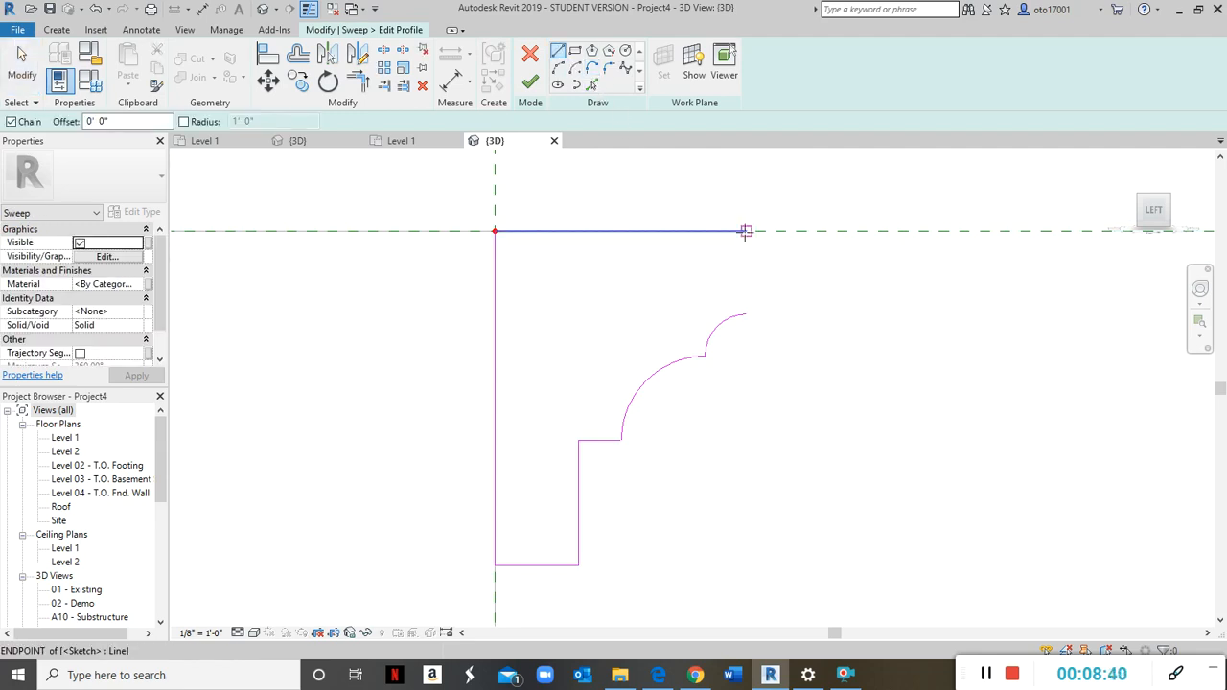
pyautogui.click(746, 230)
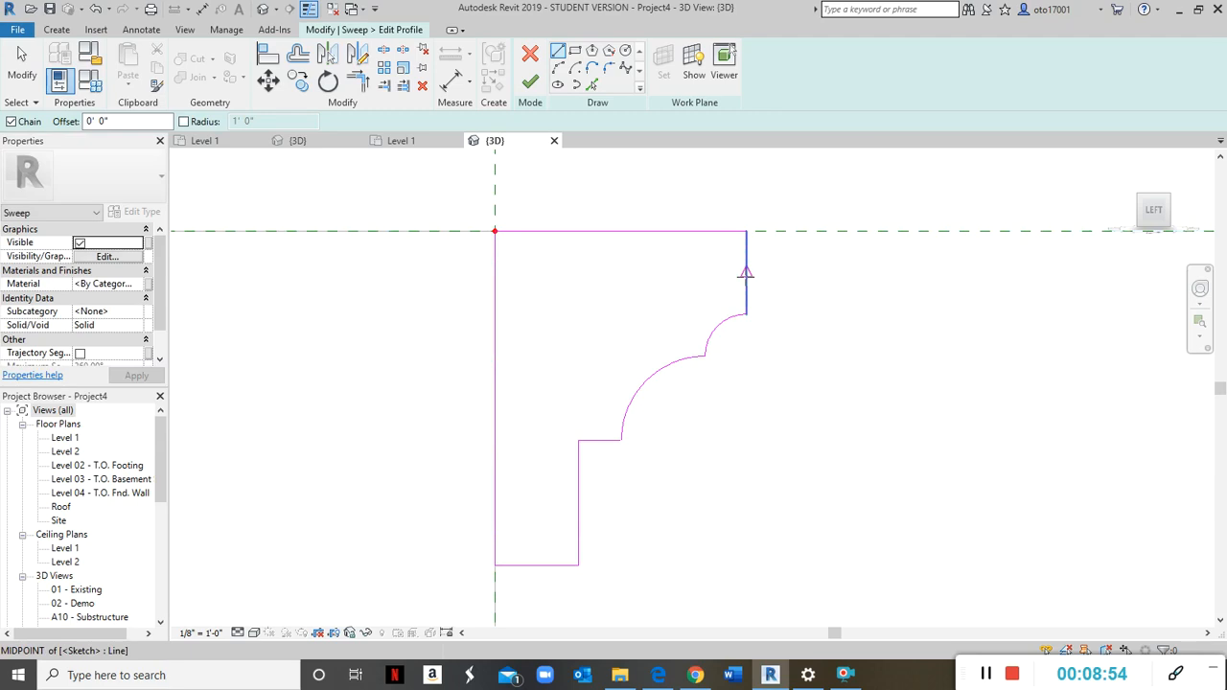
pyautogui.click(558, 50)
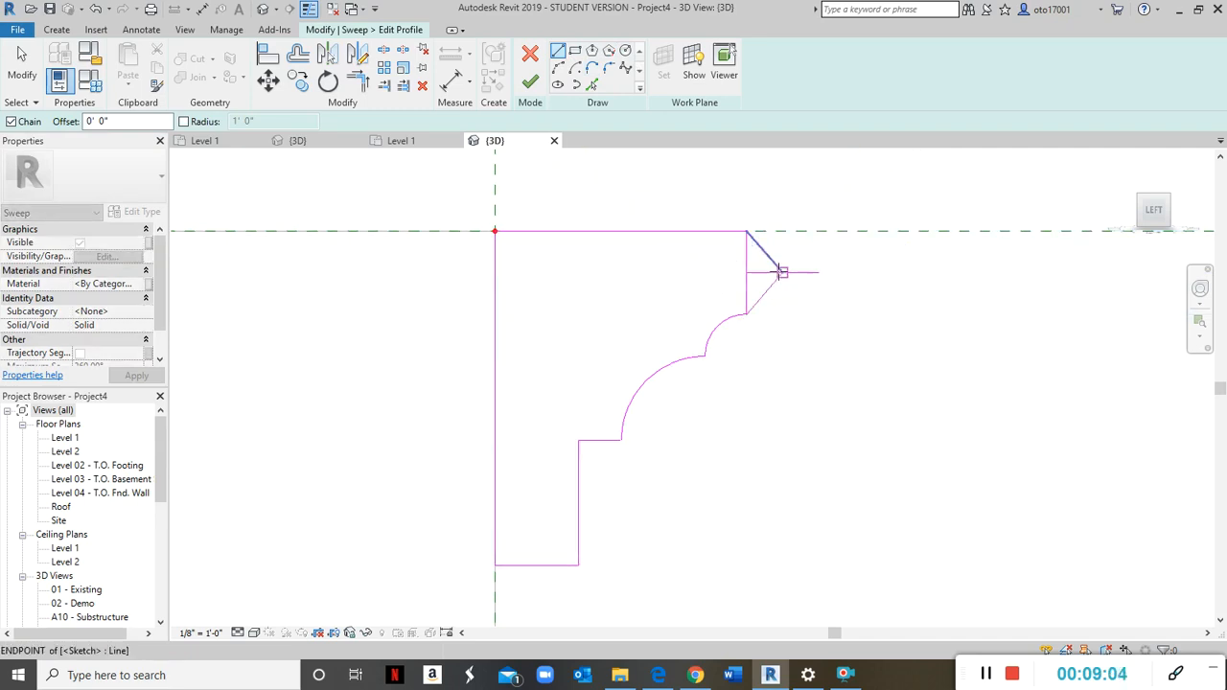
pyautogui.click(777, 273)
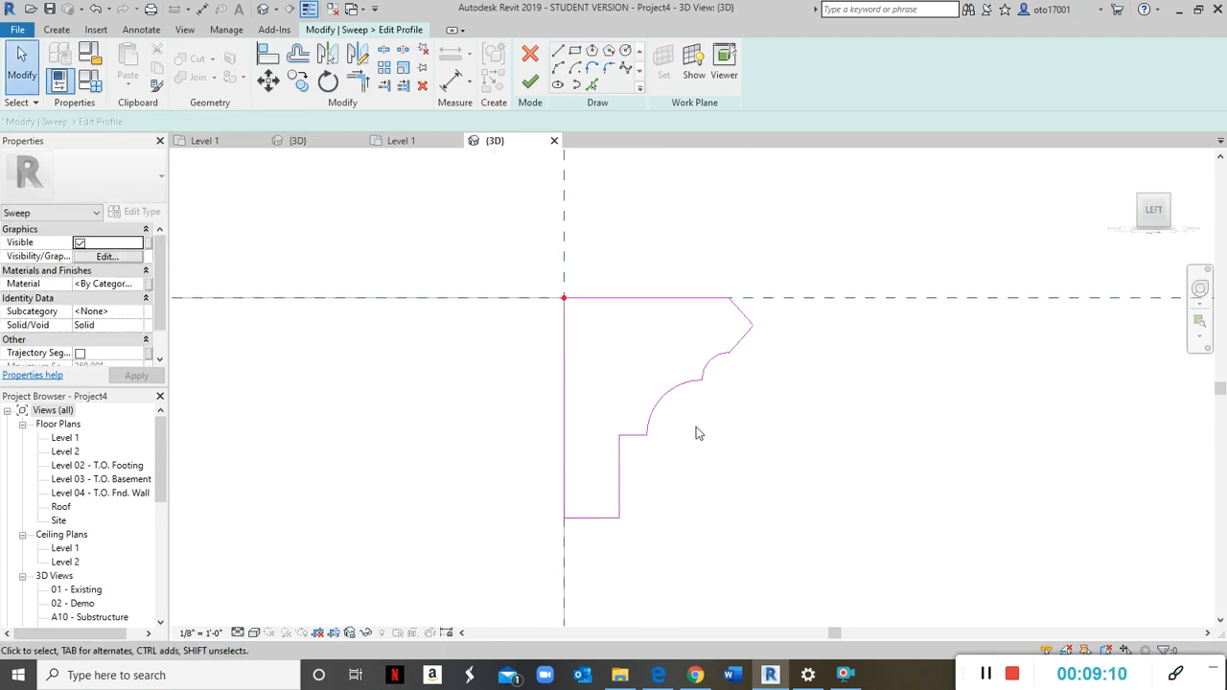
pyautogui.click(529, 81)
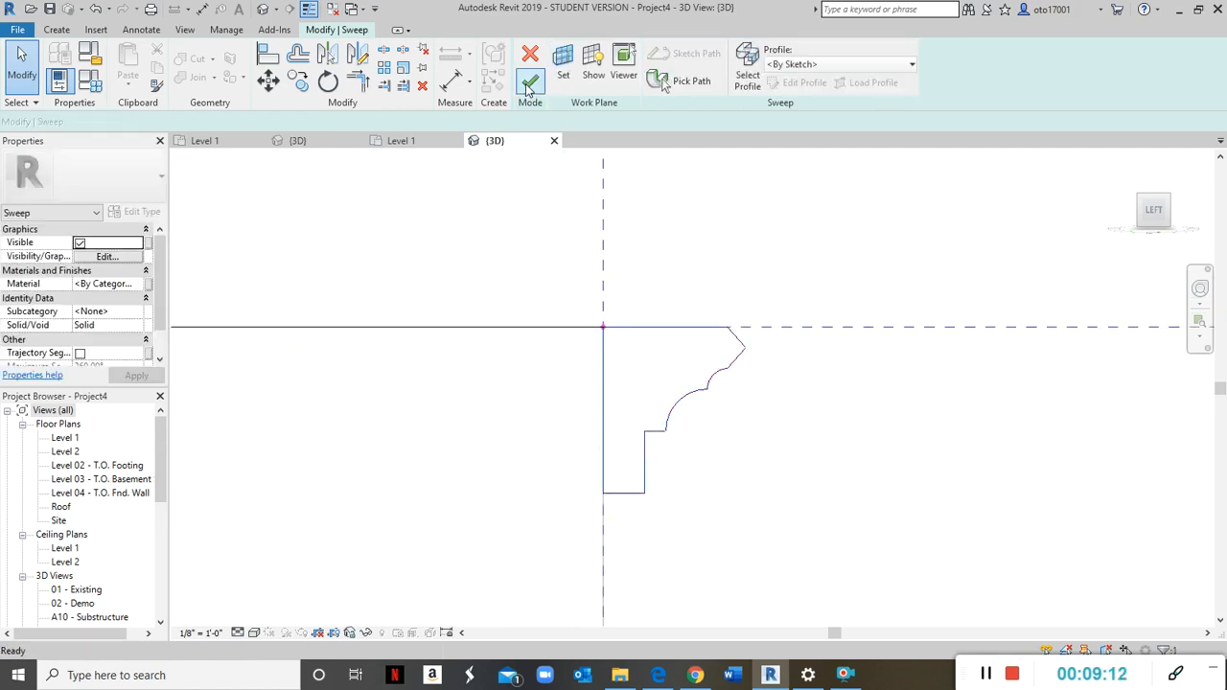
# Finish the sweep and complete the in-place trim model along the arched wall tops.
pyautogui.click(529, 81)
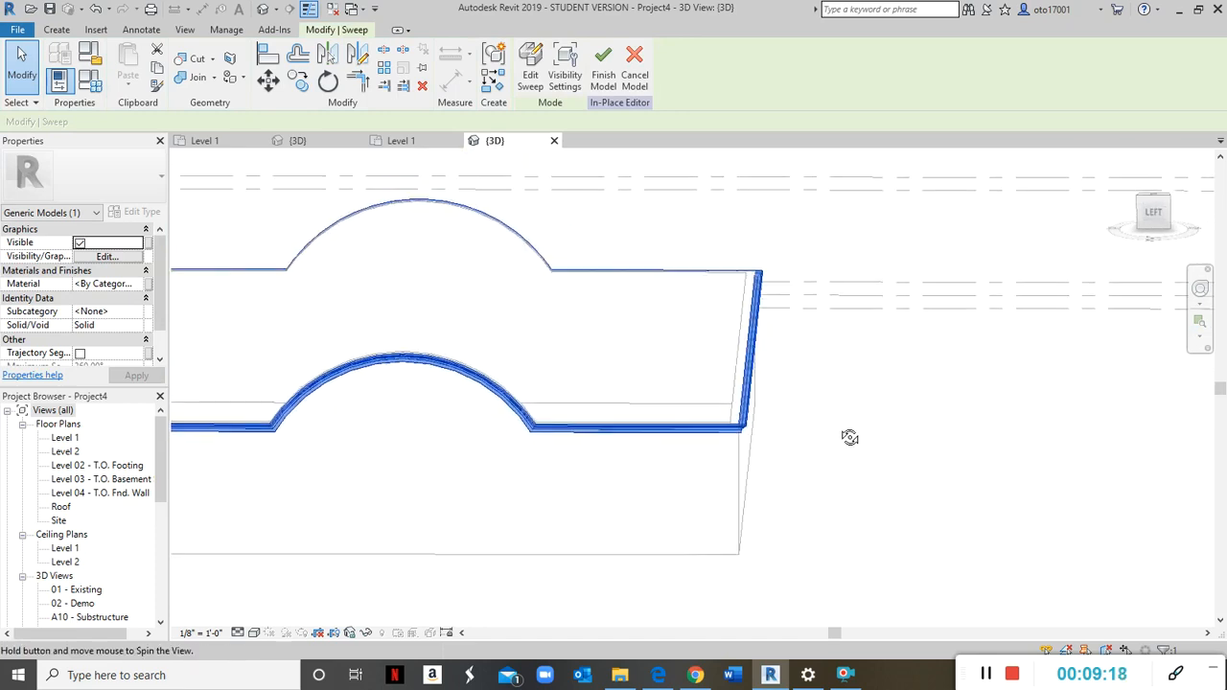
pyautogui.click(602, 62)
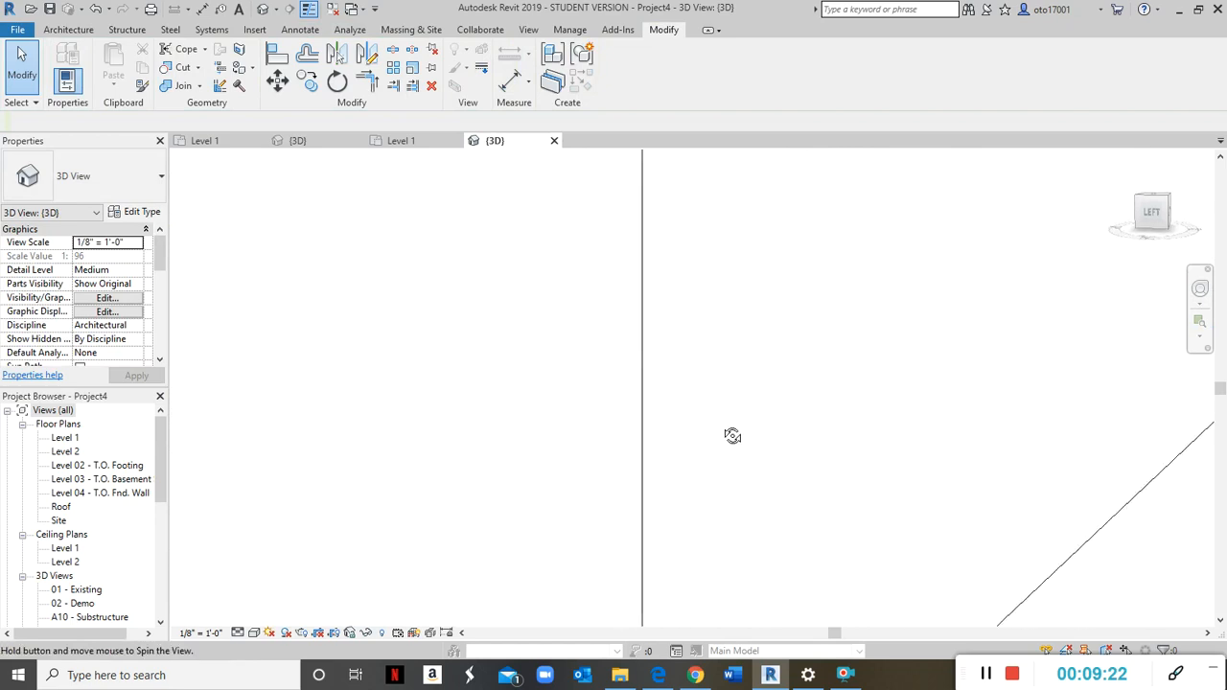
# Switch the 3D view to Shaded and orbit around the trim molding following the arched tops.
pyautogui.moveTo(732, 437); pyautogui.dragTo(709, 375)
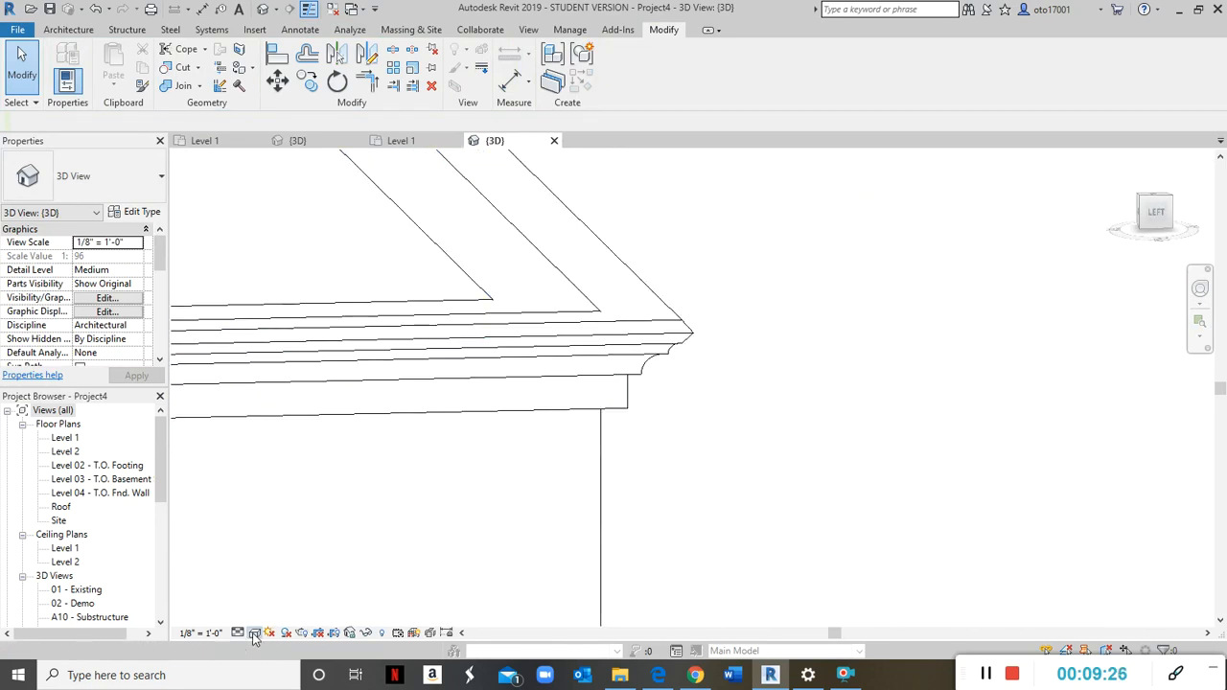
pyautogui.click(253, 633)
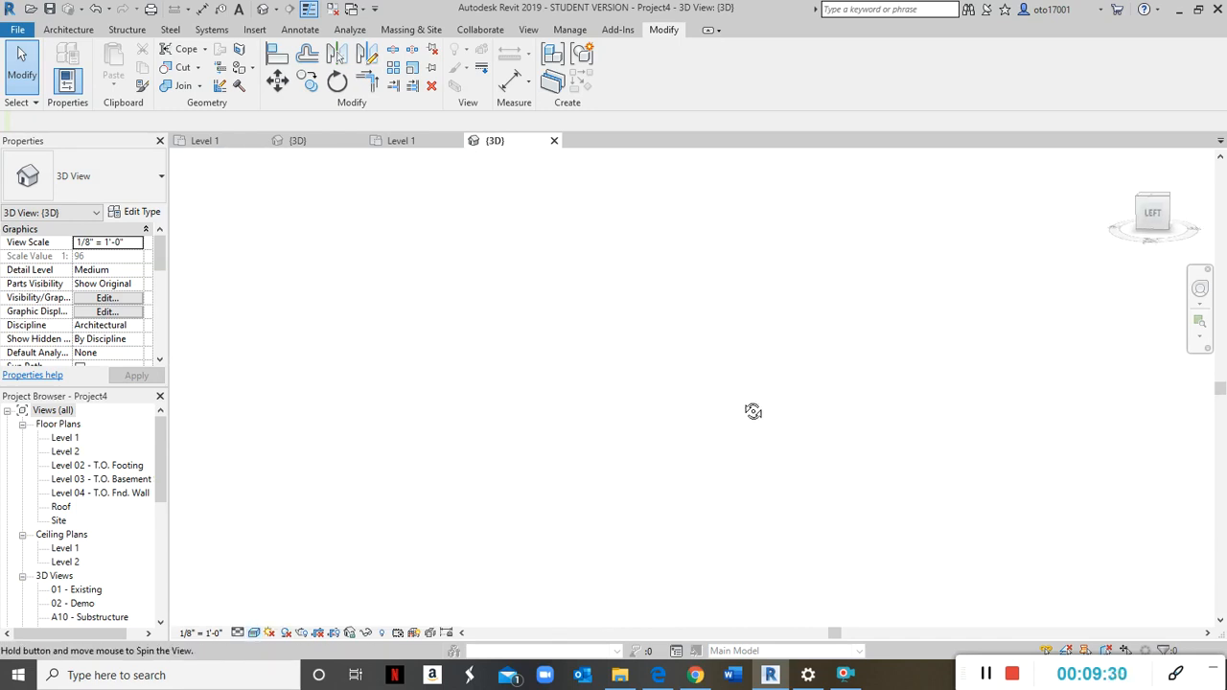
pyautogui.moveTo(752, 412); pyautogui.dragTo(729, 388)
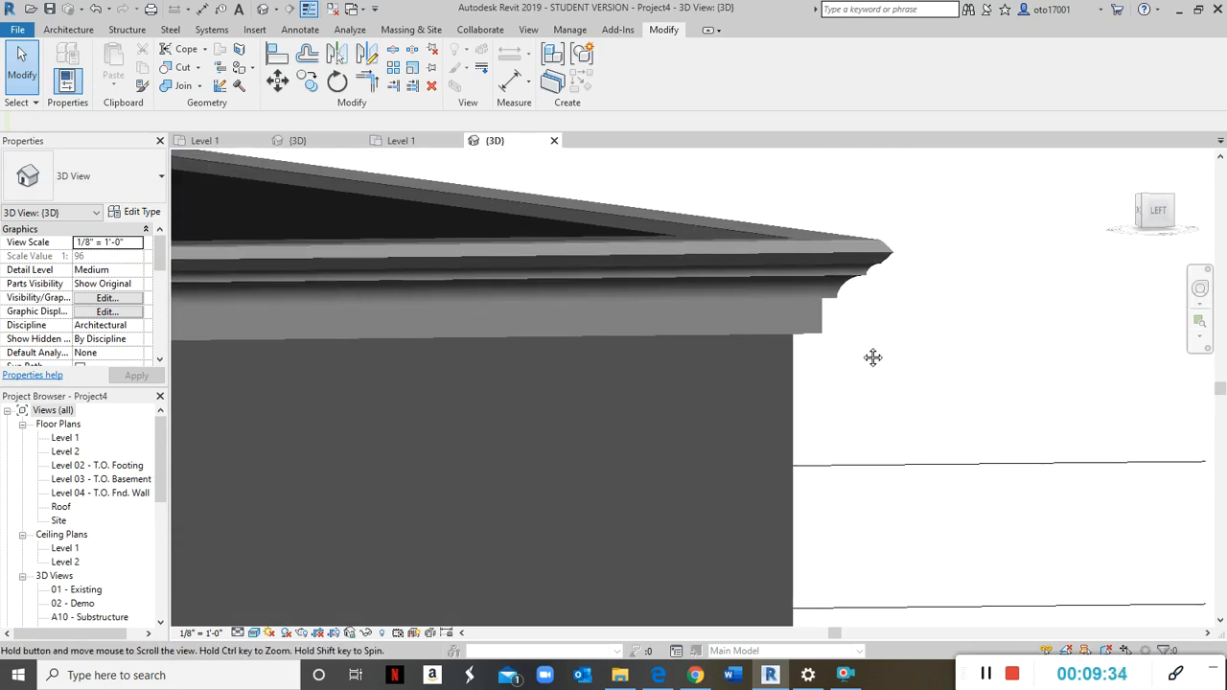
pyautogui.click(859, 264)
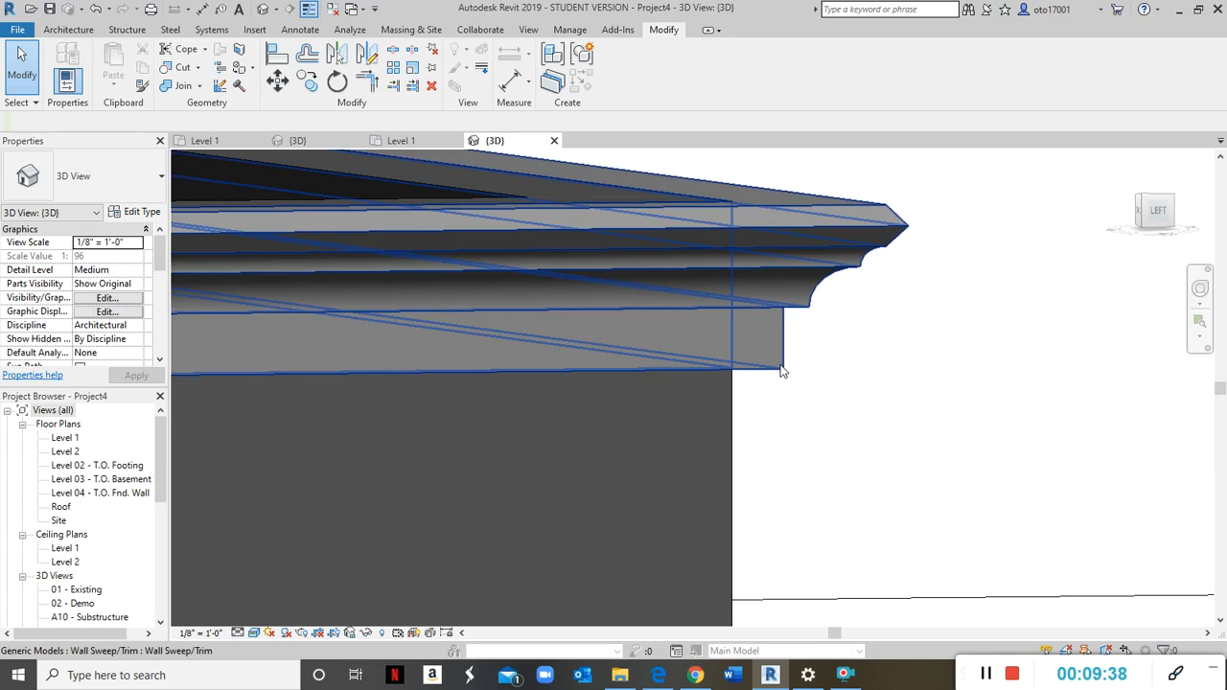
pyautogui.click(782, 369)
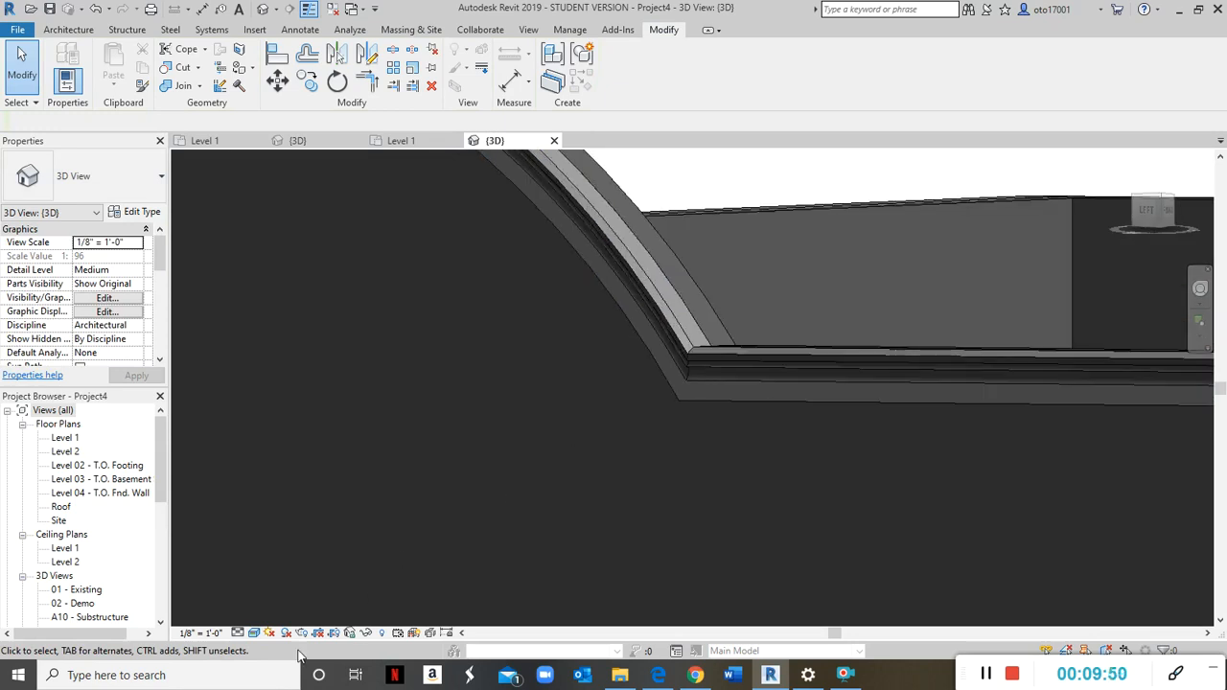
pyautogui.click(255, 632)
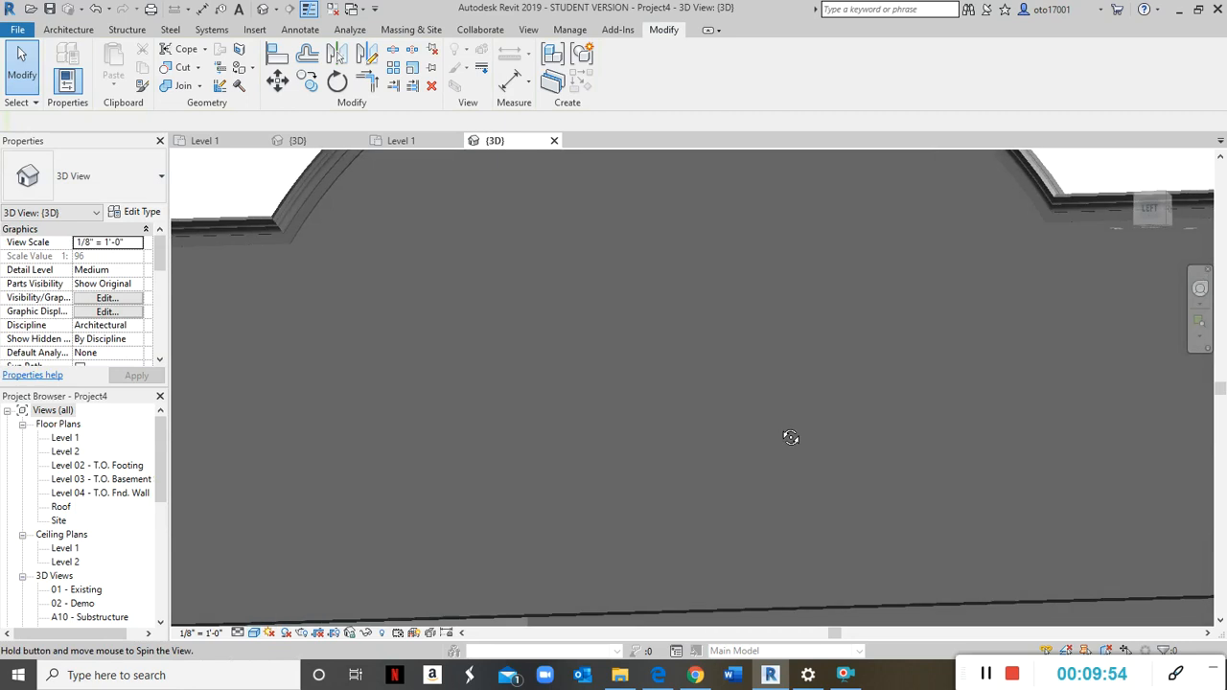
pyautogui.moveTo(790, 437); pyautogui.dragTo(790, 479)
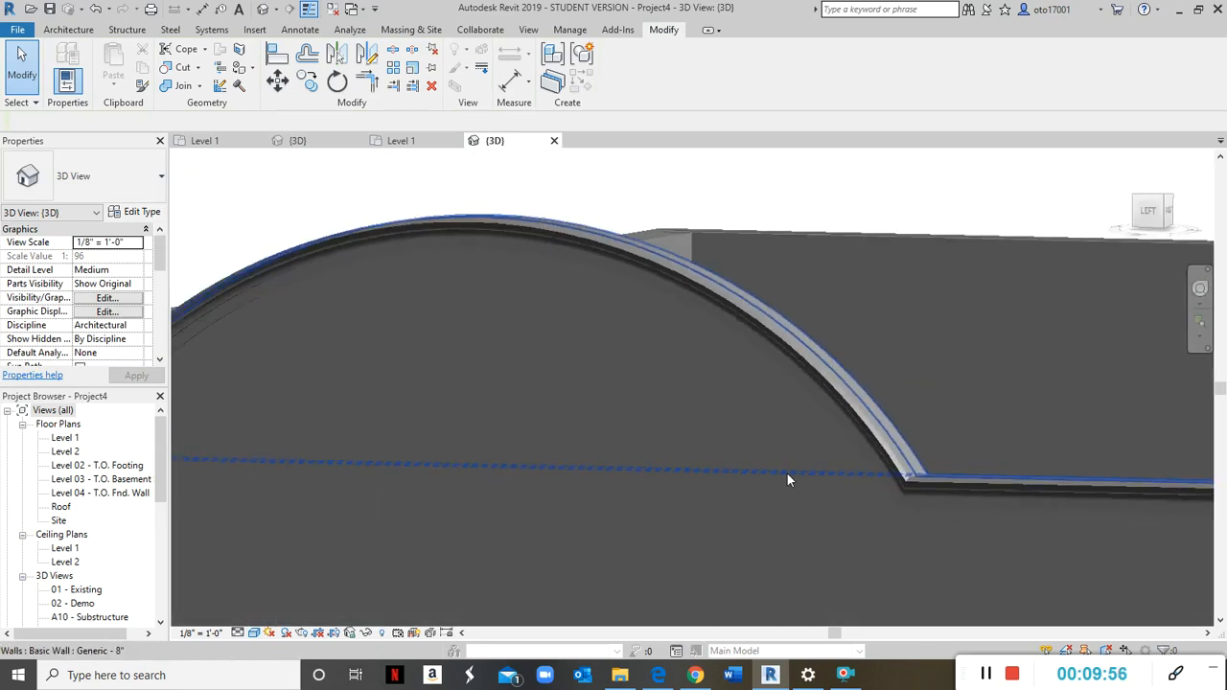